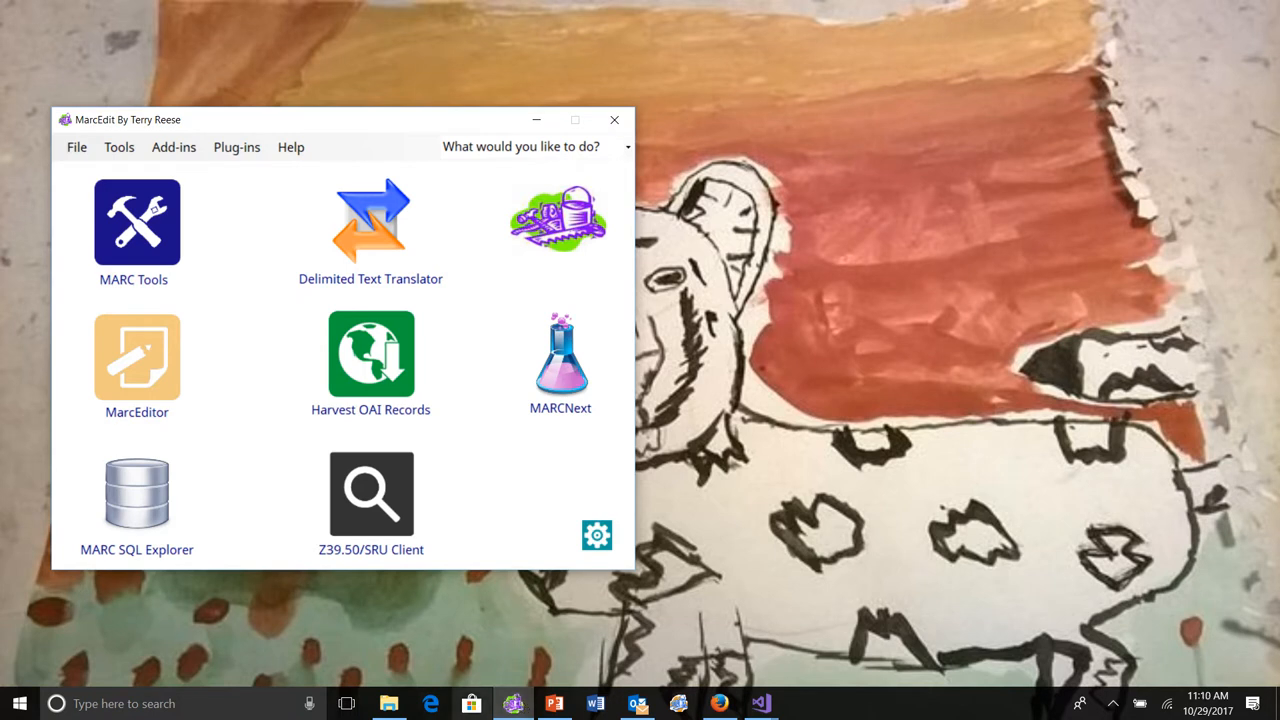
Open the MARCNext section listing MarcEdit's linked data tools.
left_click(560, 352)
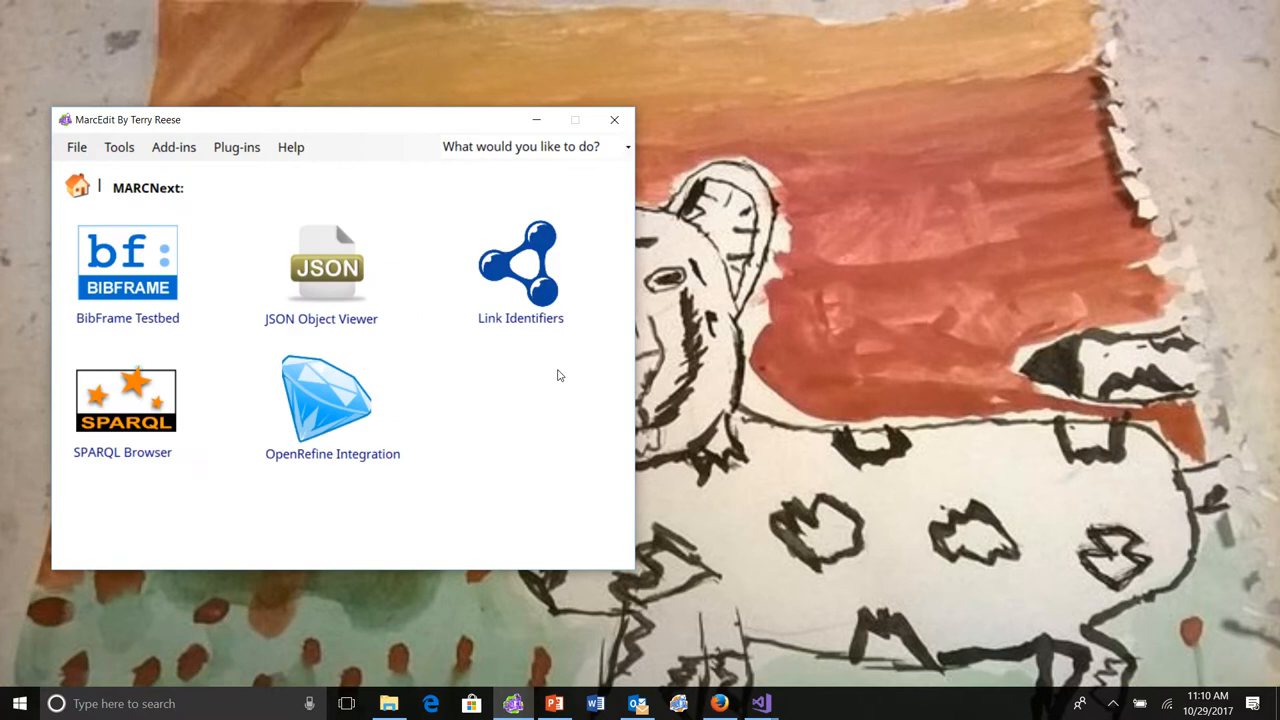
mouse_move(516, 370)
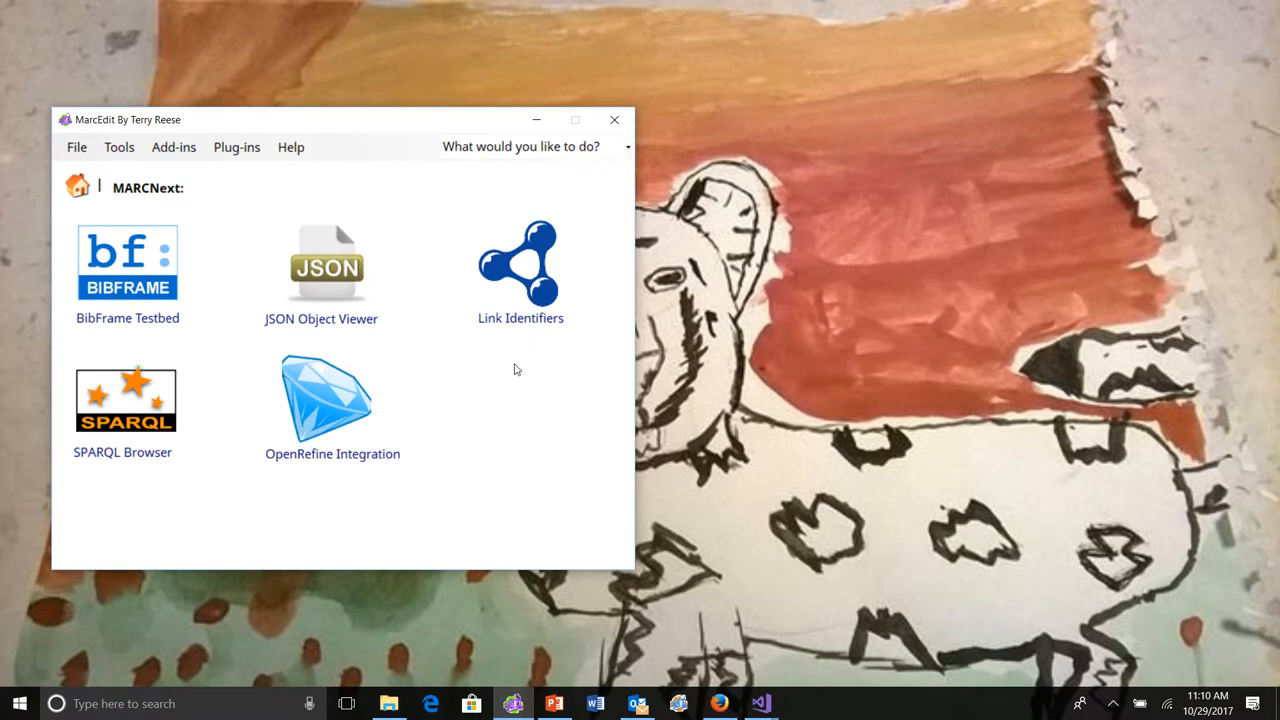
mouse_move(520, 330)
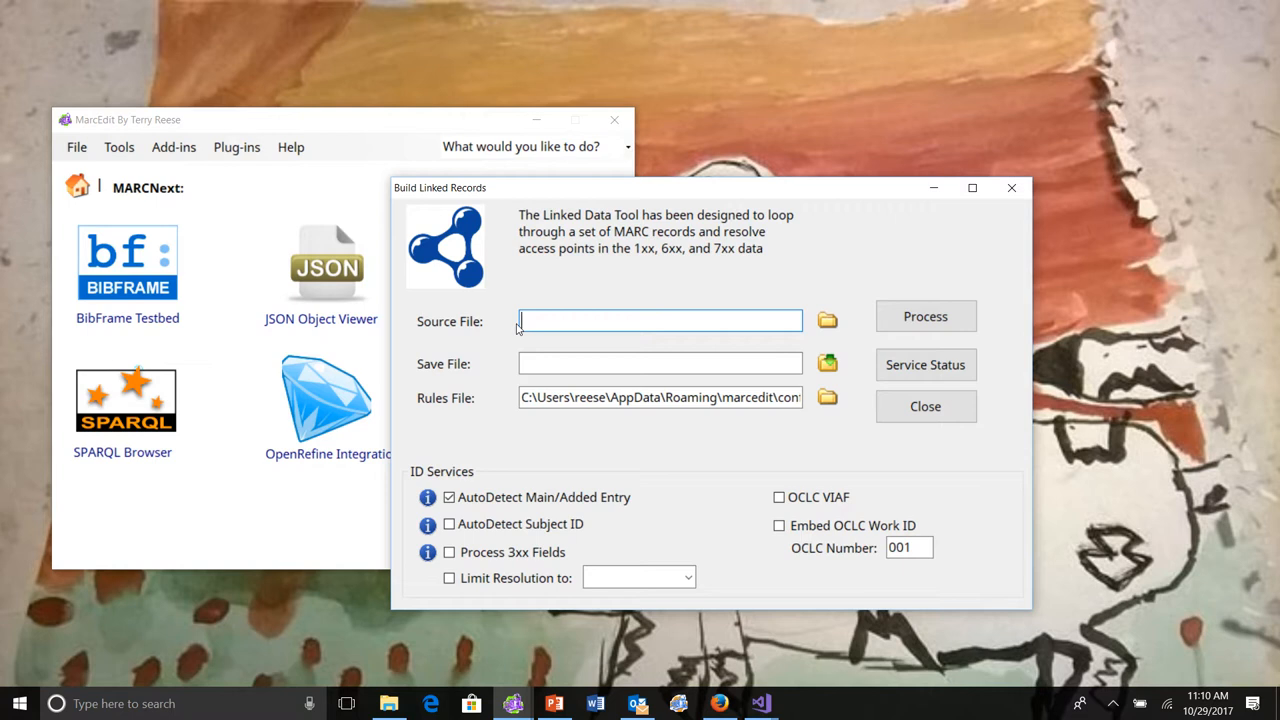
Read the Rules File path in Build Linked Records, then close the tool.
left_click(660, 396)
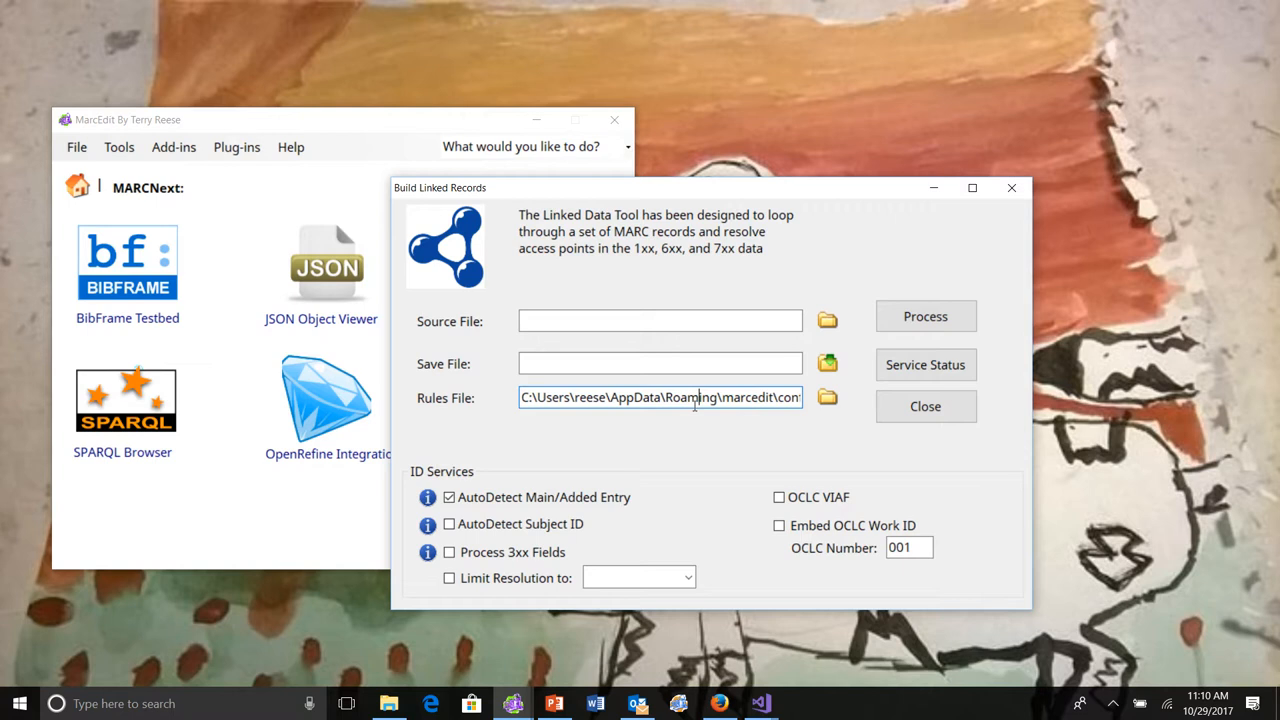
mouse_move(872, 406)
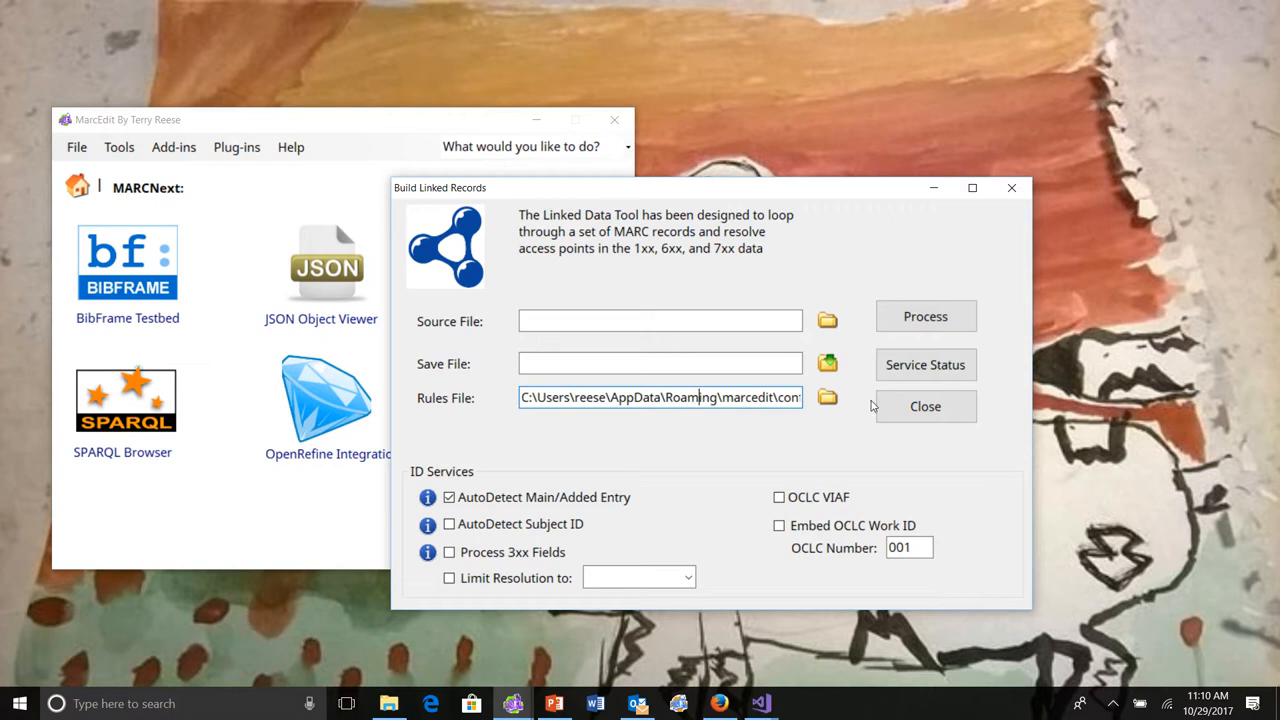
mouse_move(924, 406)
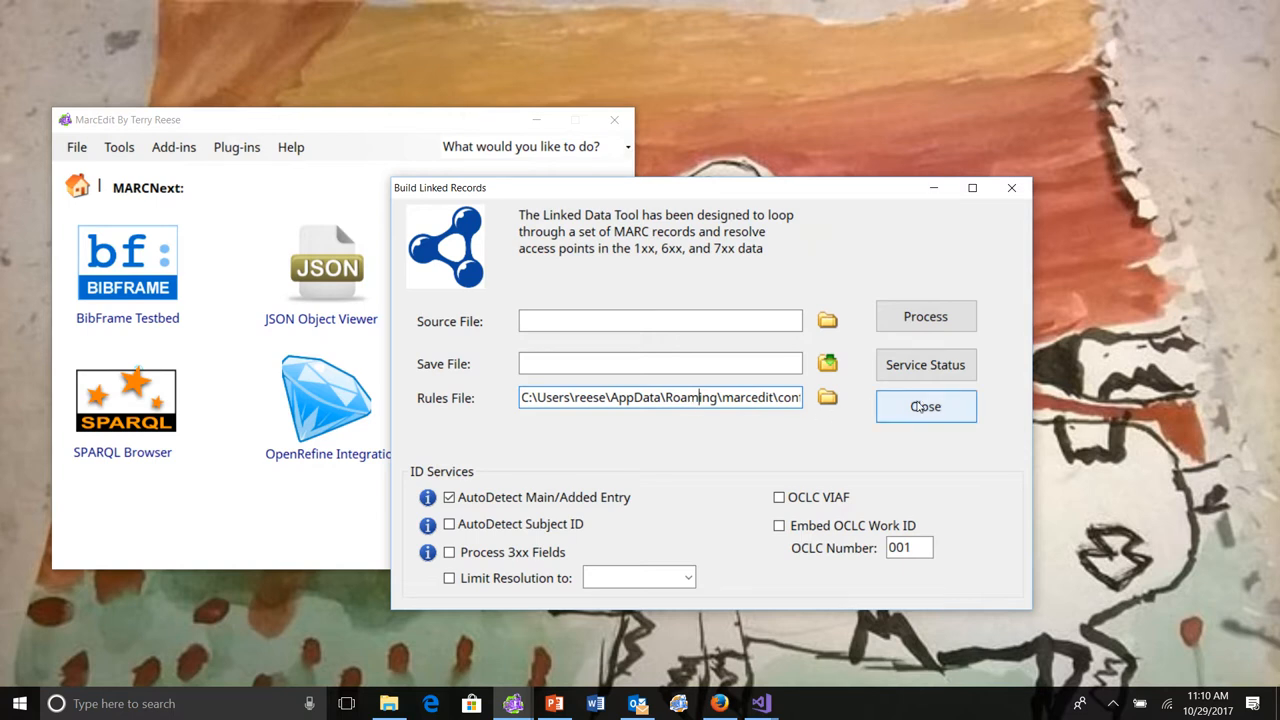
left_click(924, 406)
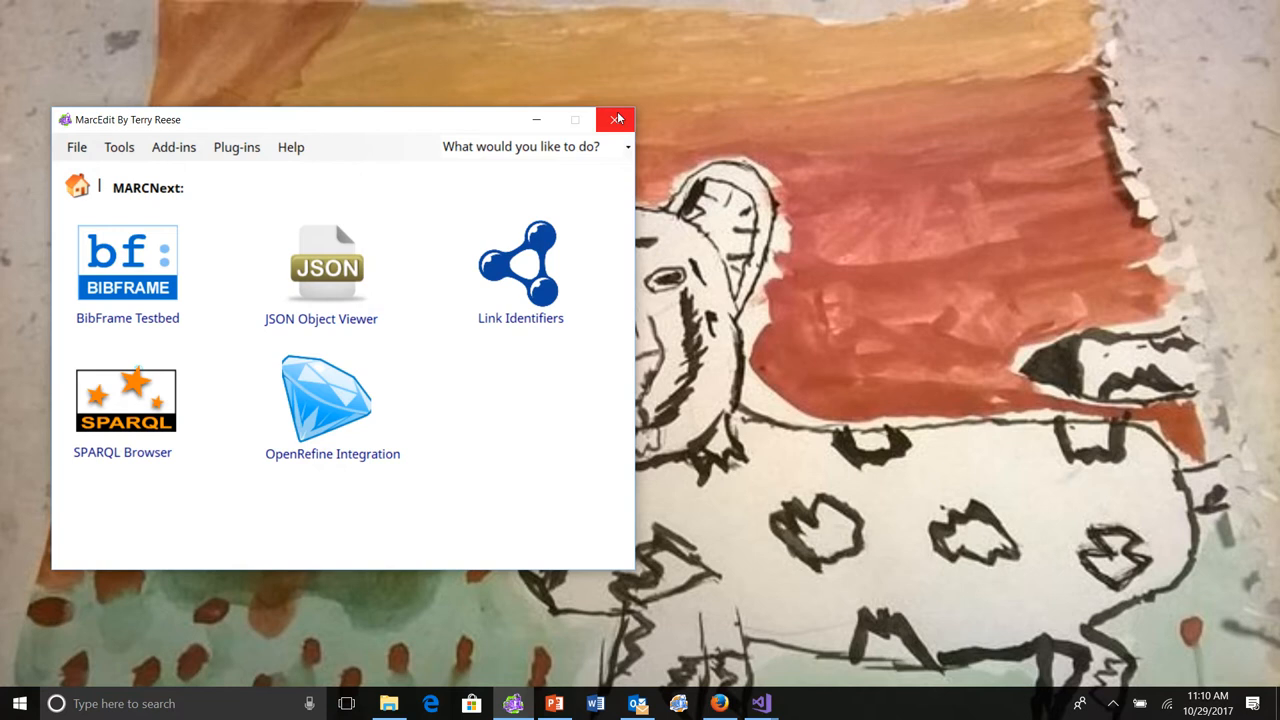
mouse_move(588, 136)
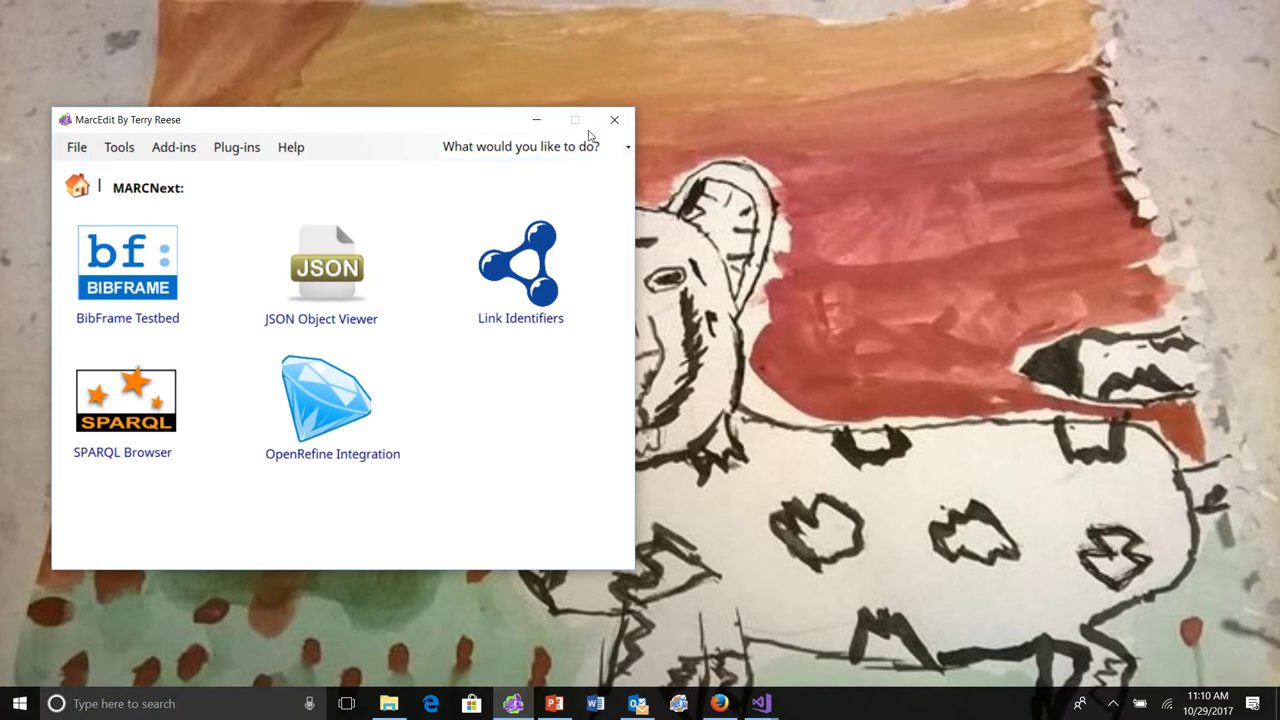
mouse_move(584, 128)
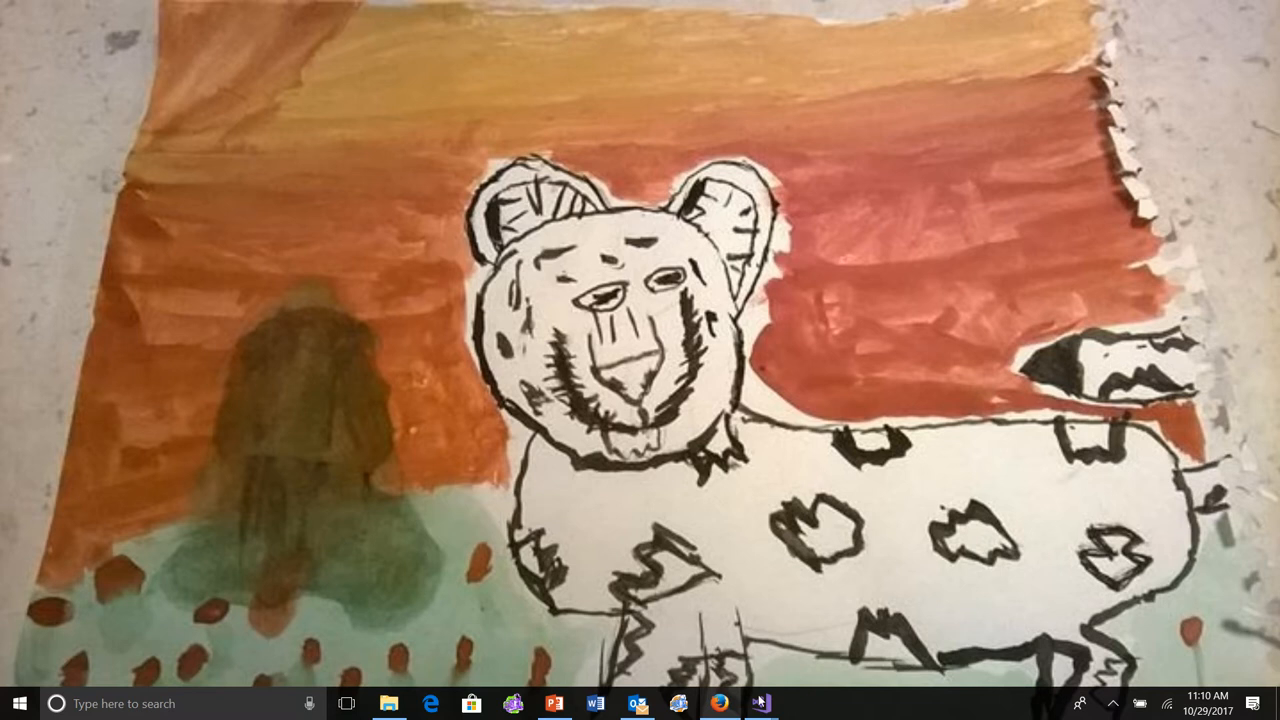
mouse_move(762, 704)
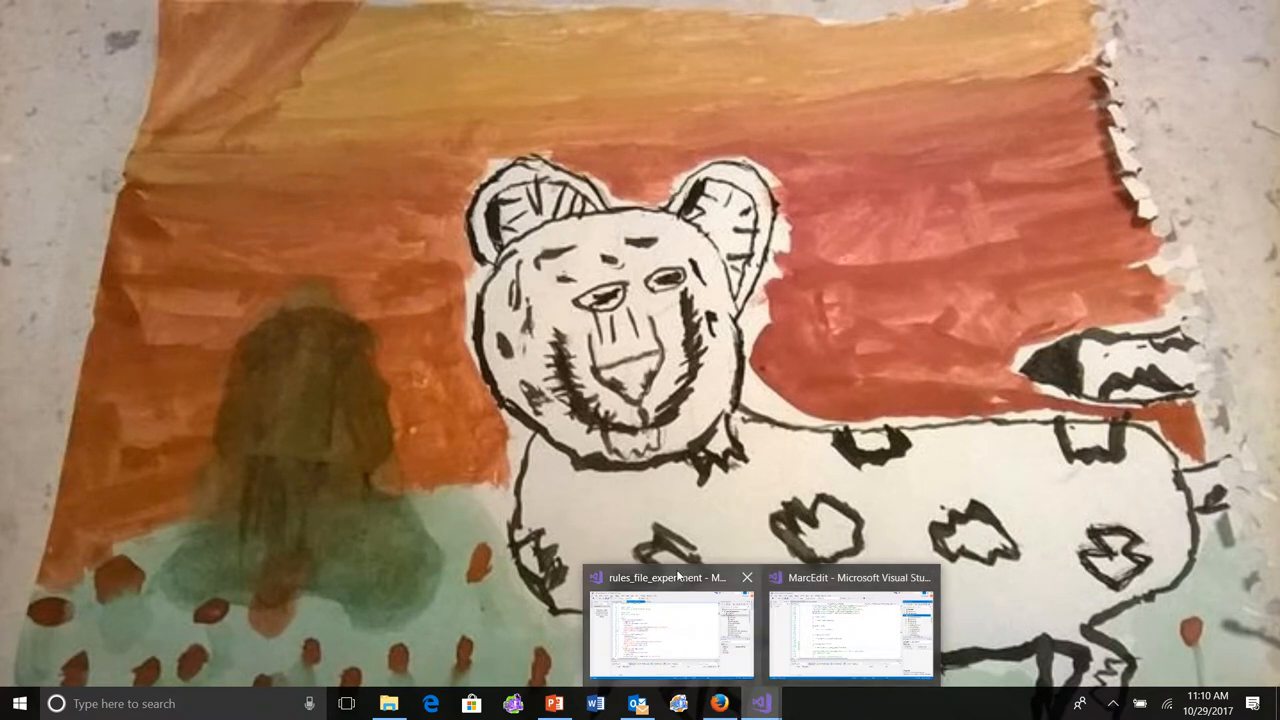
Switch to the rules_file_experiment Visual Studio window showing linked_data_profile.xml.
left_click(670, 630)
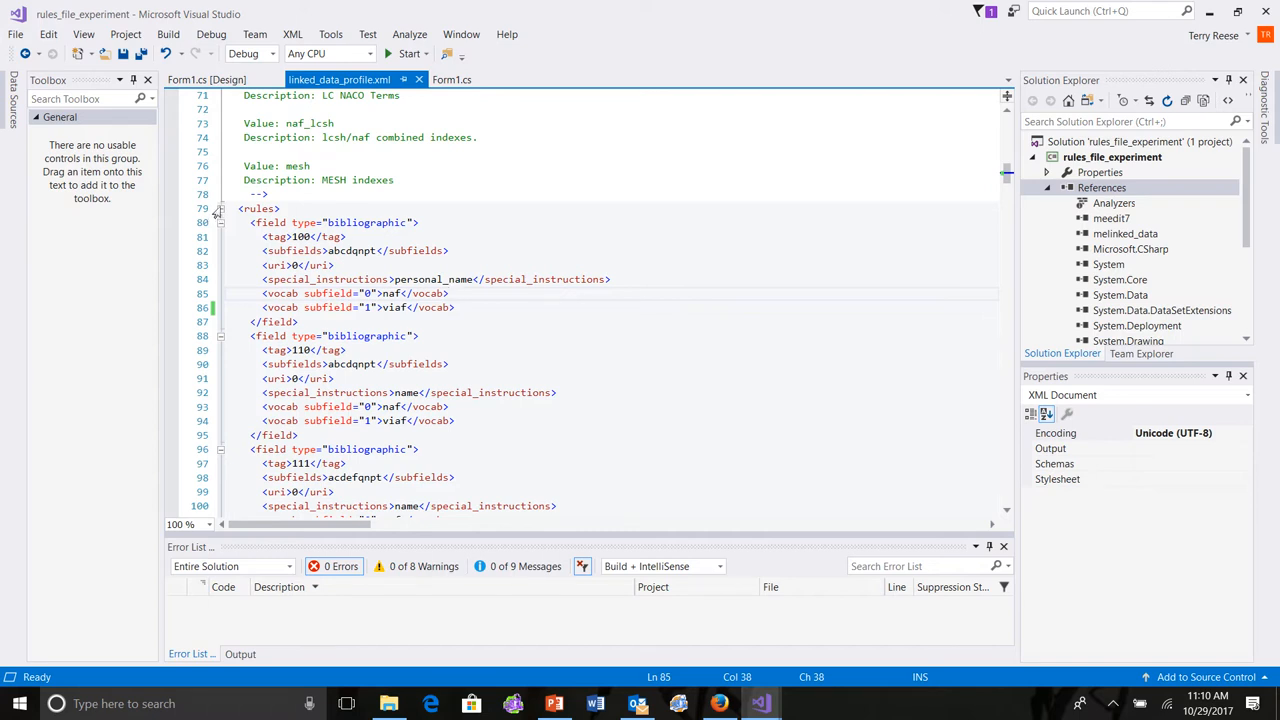
Collapse the <rules> block so the <collections> section with Library of Congress services follows.
left_click(220, 210)
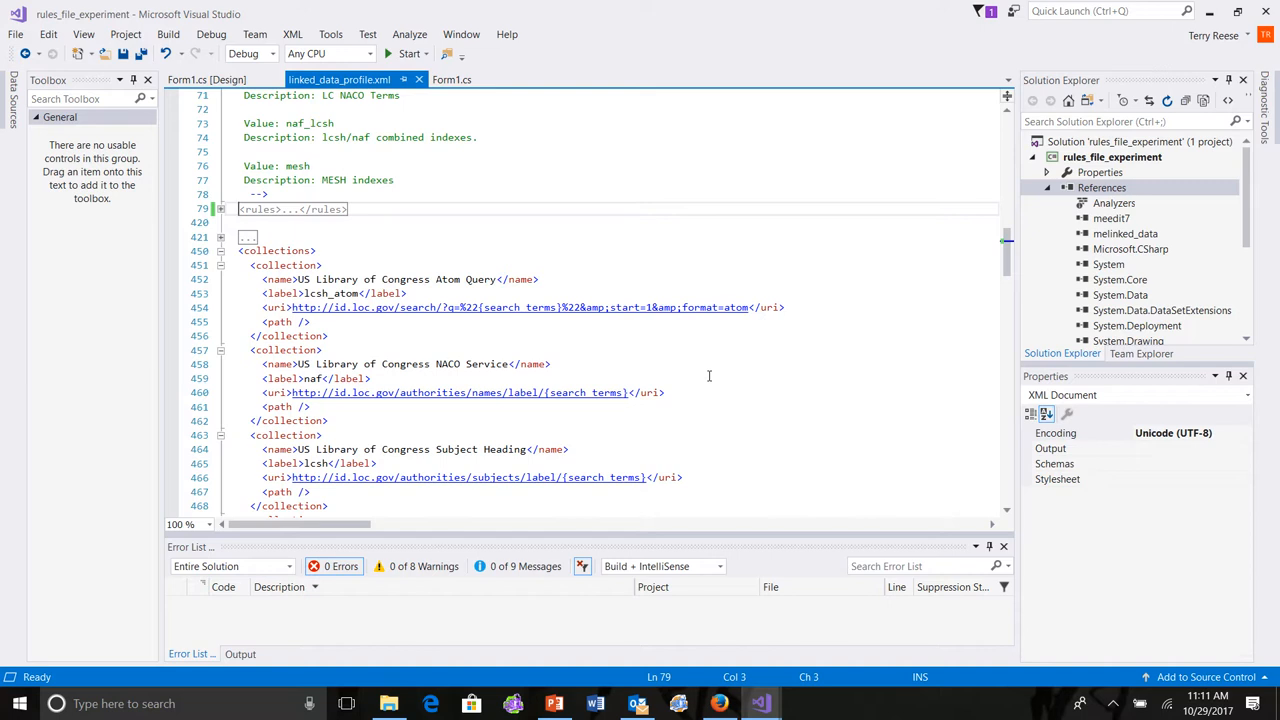
mouse_move(756, 388)
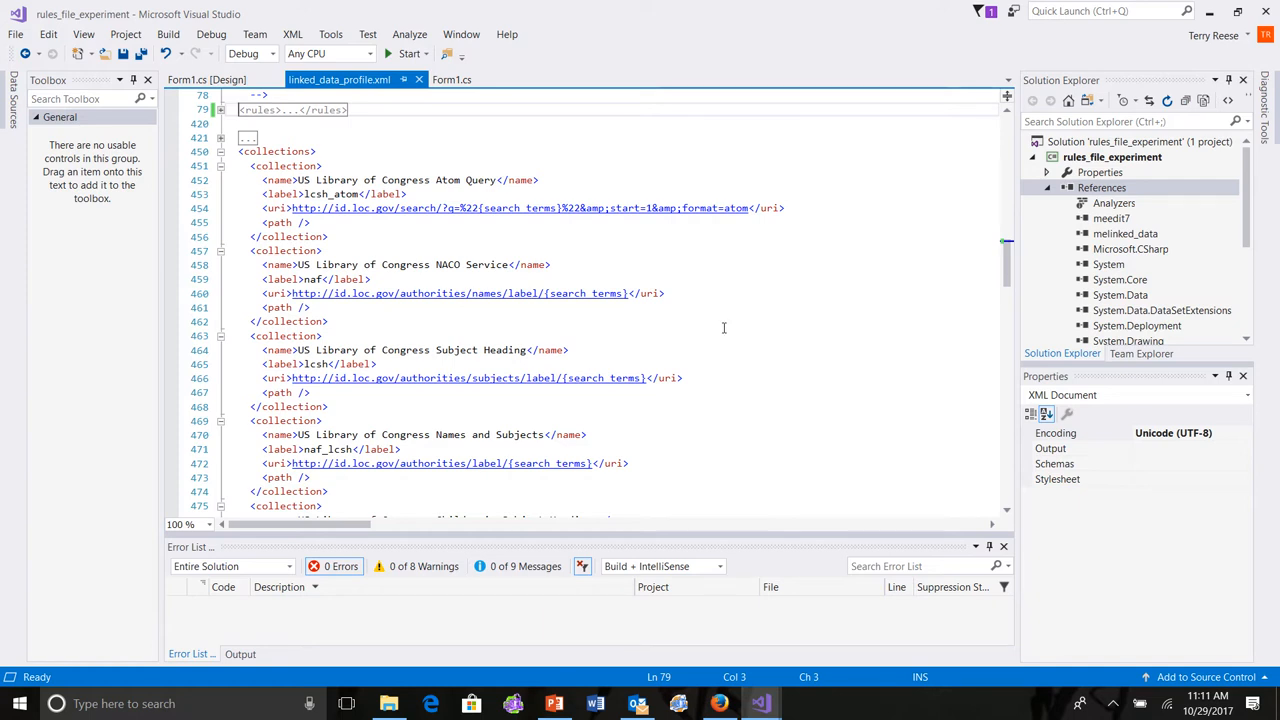
left_click(700, 308)
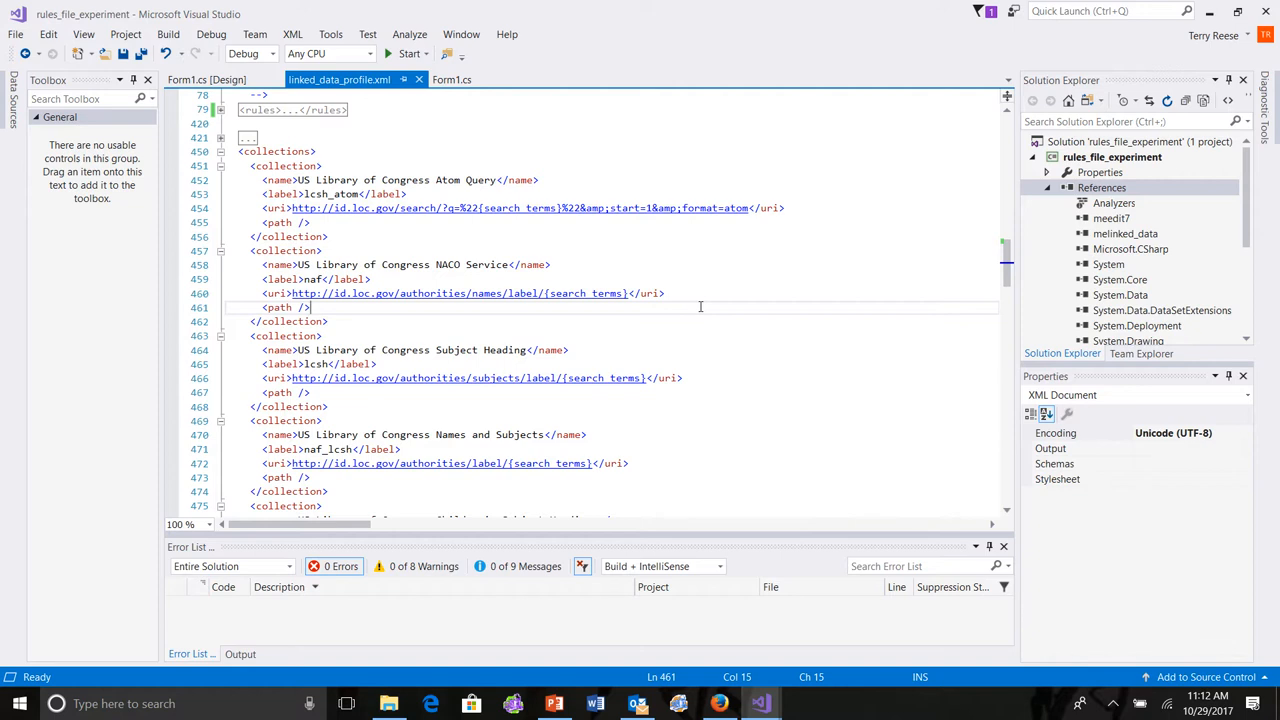
Scroll the collections list down to the Getty AAT, ULAN and Medical Subject Headings entries.
scroll("down", 3)
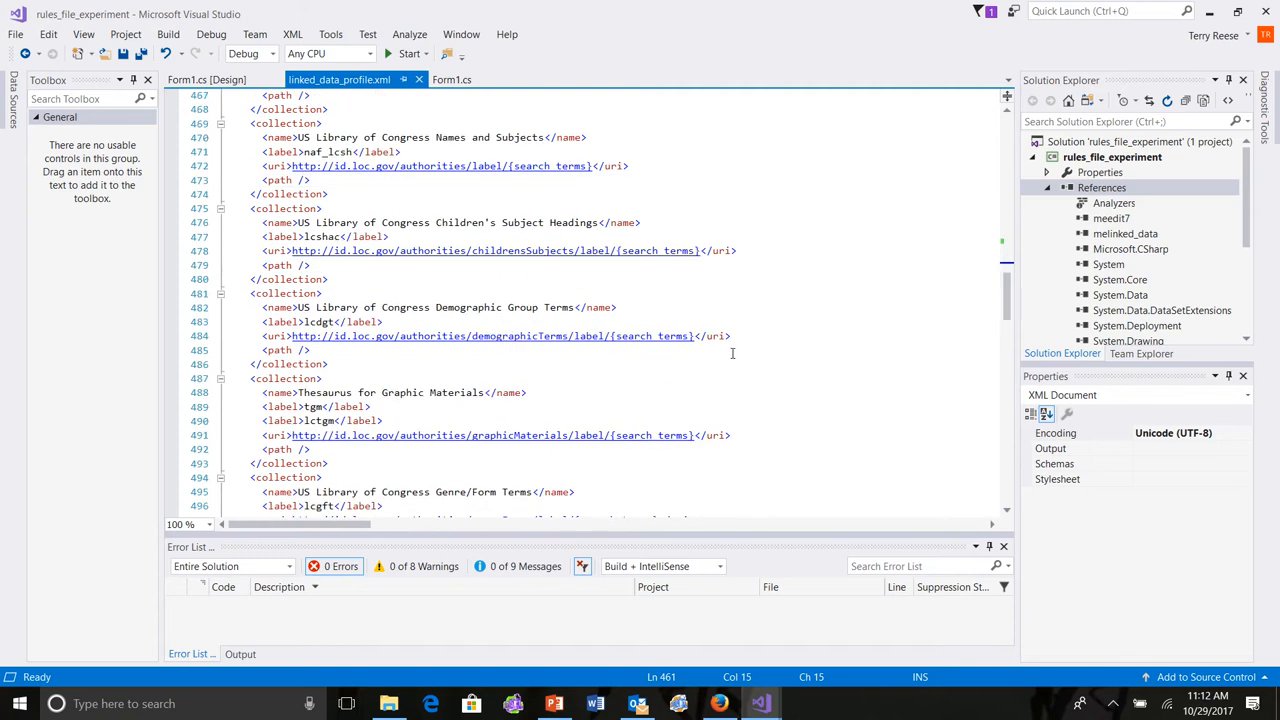
scroll("down", 3)
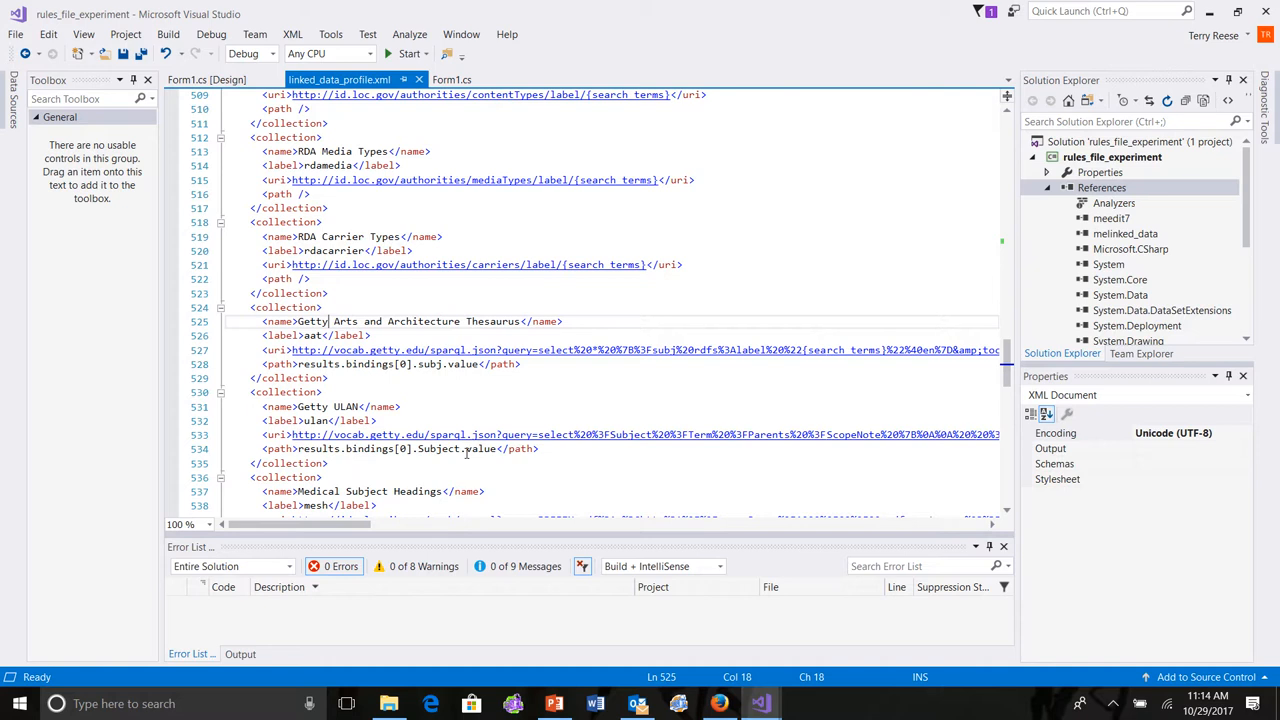
left_click(270, 350)
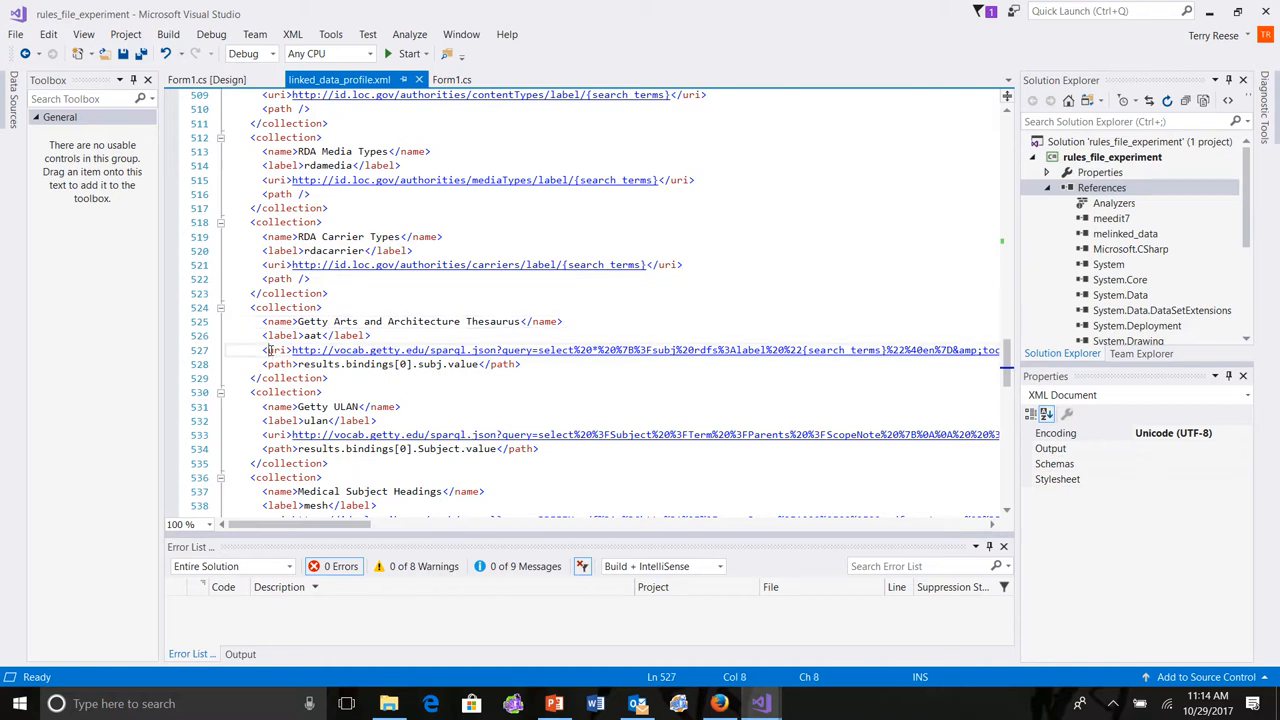
mouse_move(500, 350)
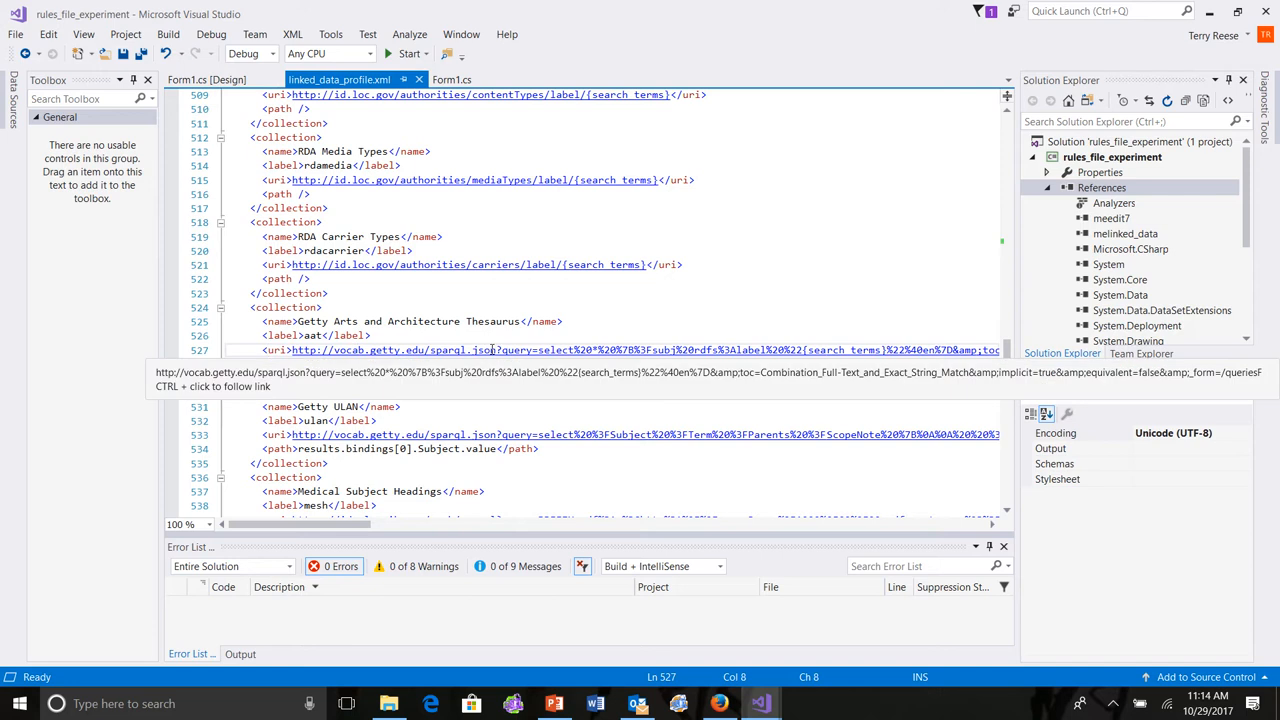
mouse_move(532, 388)
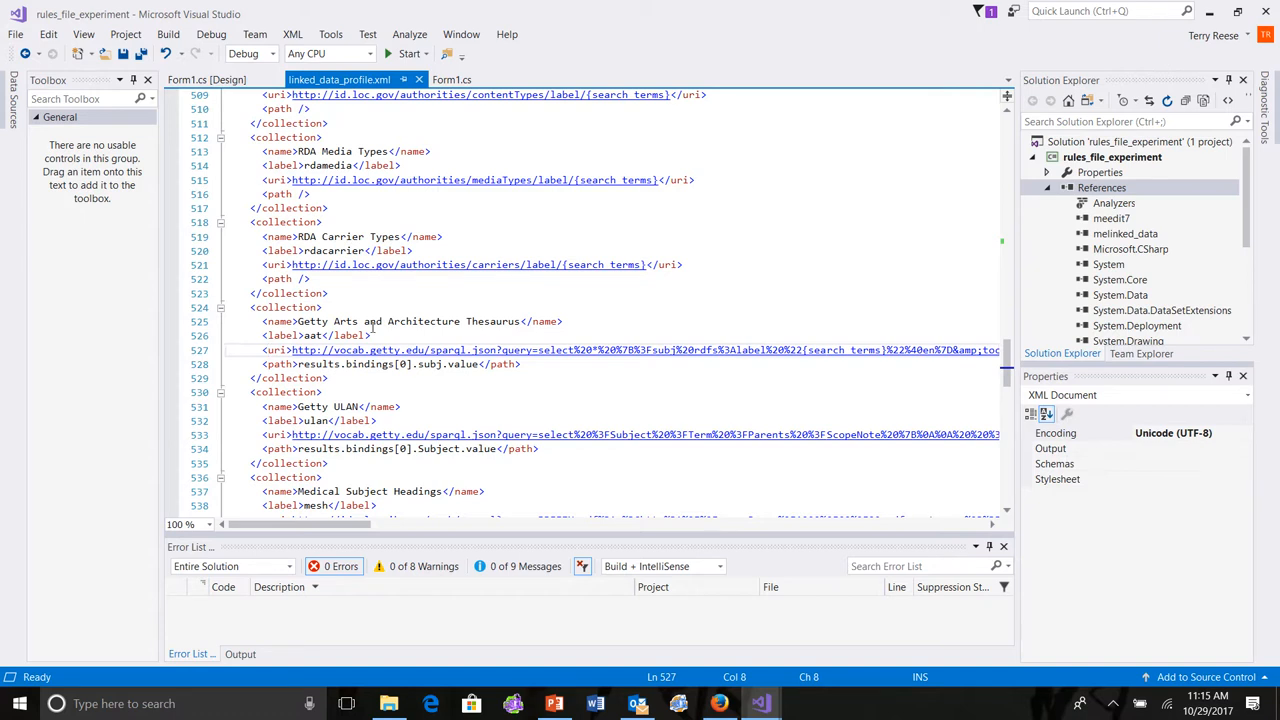
Scroll back to the top and expand the <rules> block showing tags 100, 110 and 111.
scroll("up", 3)
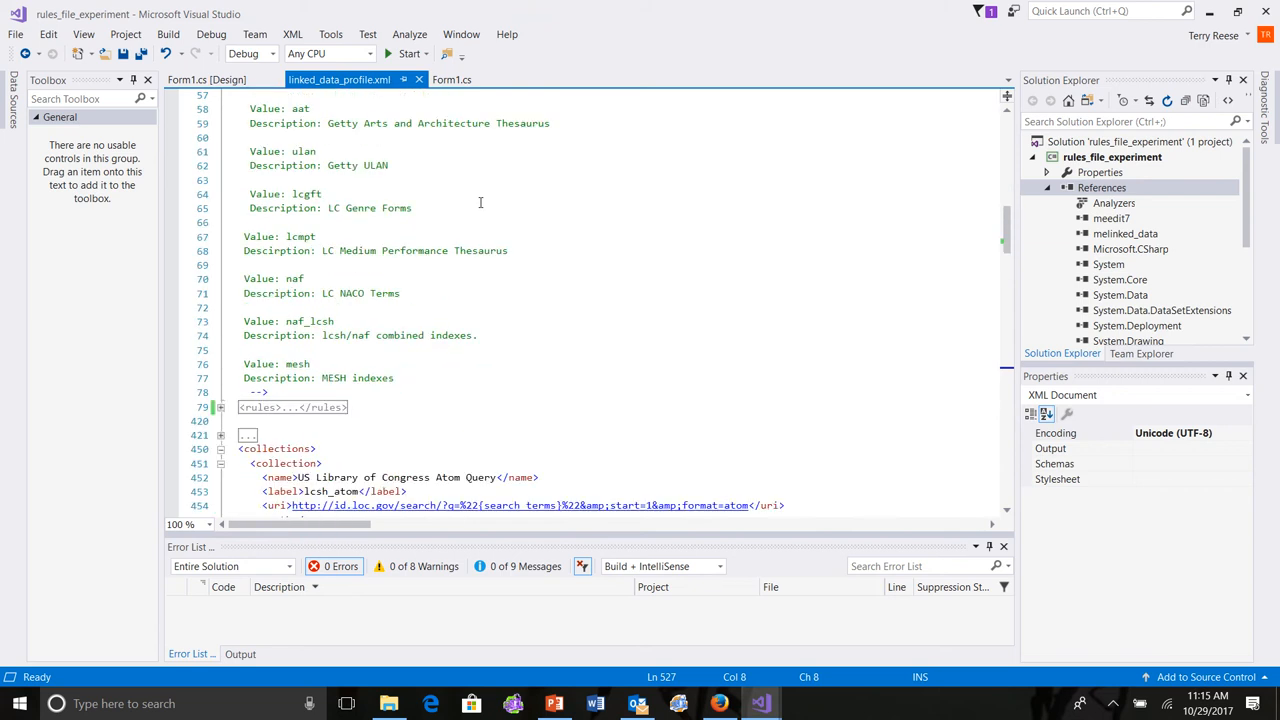
scroll("down", 3)
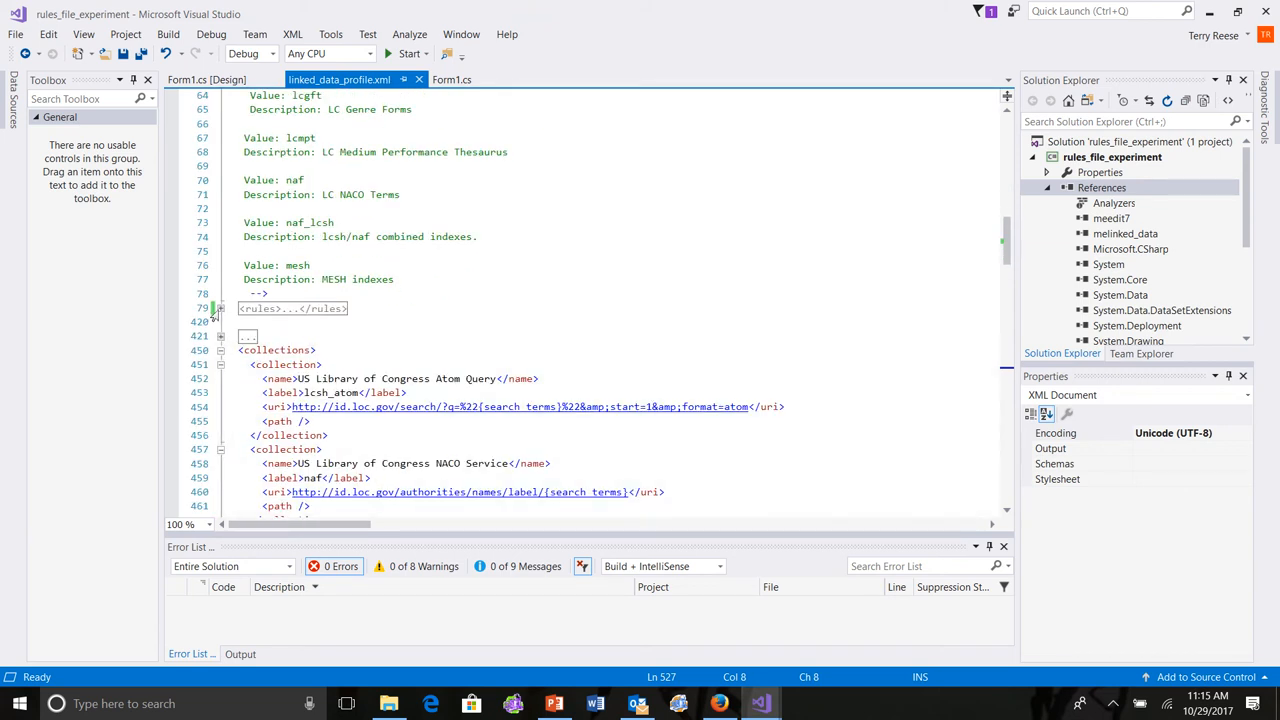
left_click(220, 308)
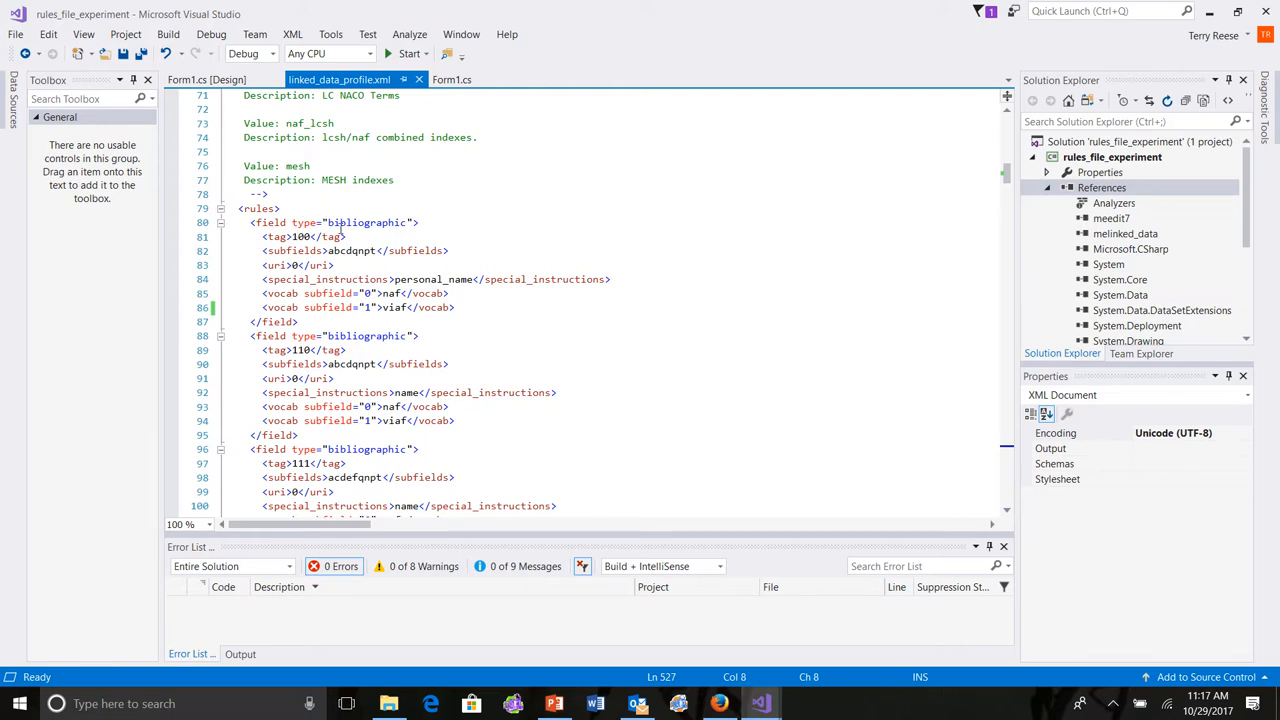
left_click(358, 222)
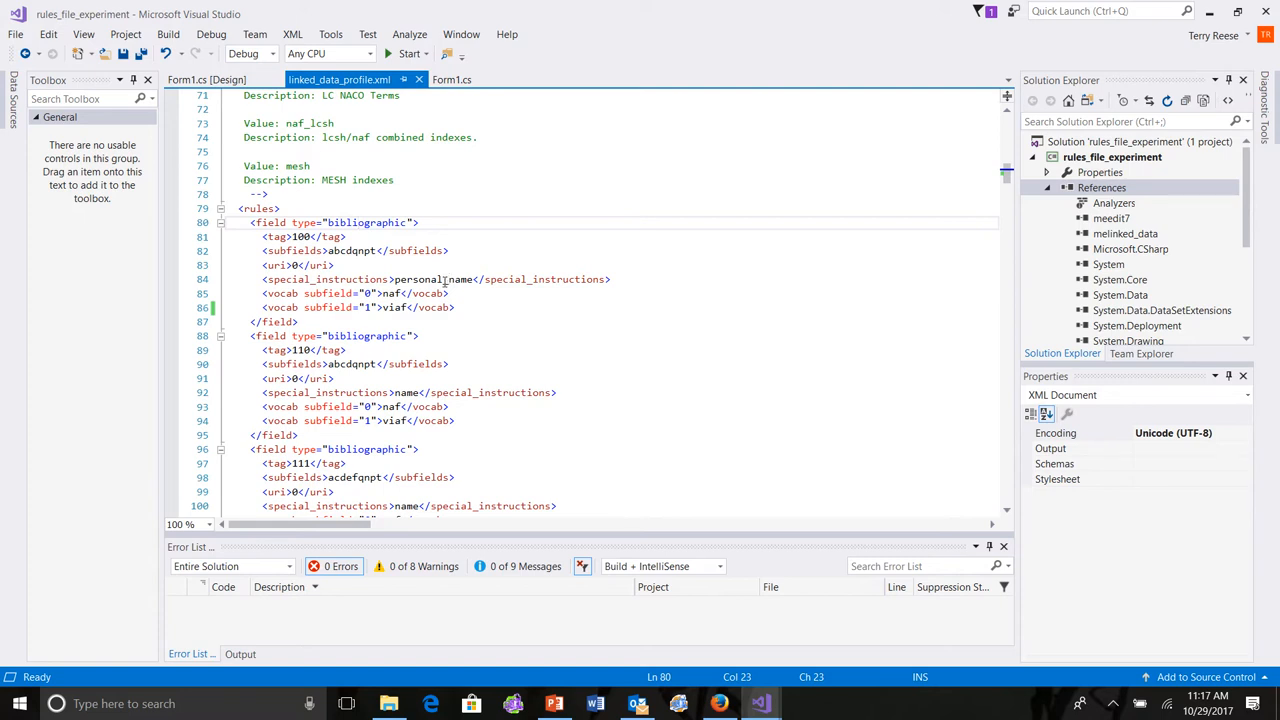
left_click(312, 236)
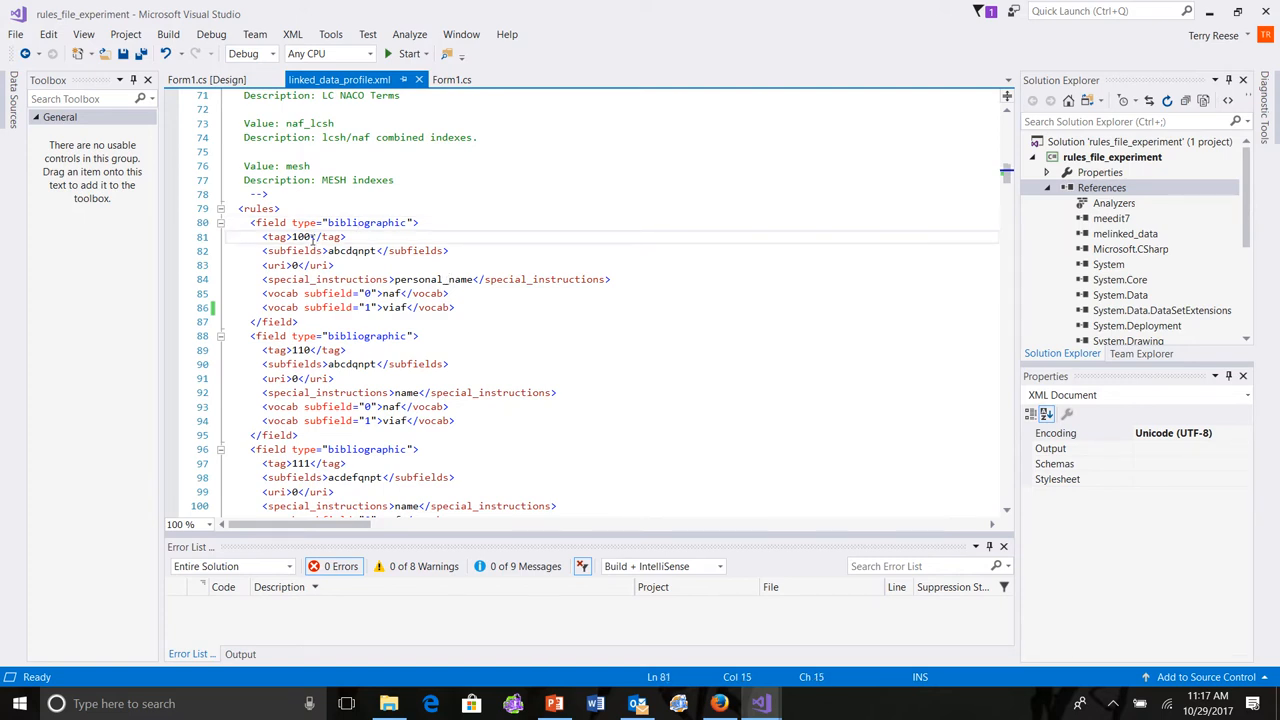
left_click(362, 250)
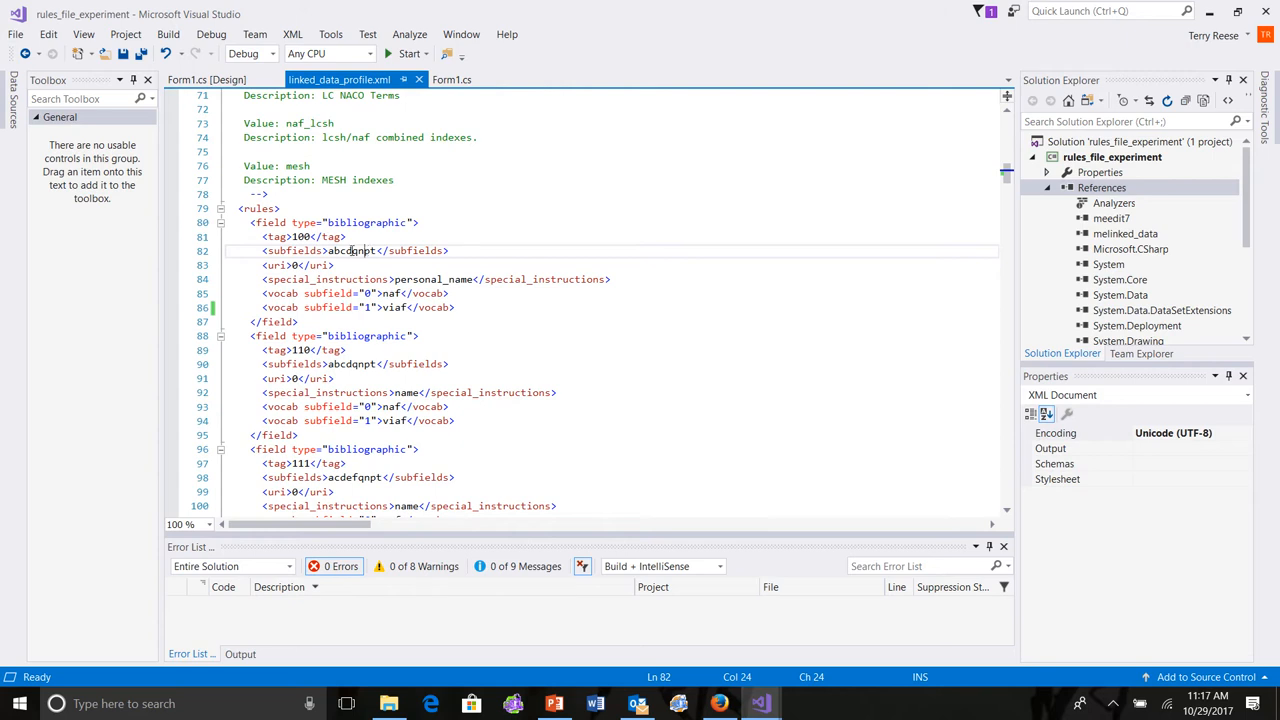
left_click(290, 264)
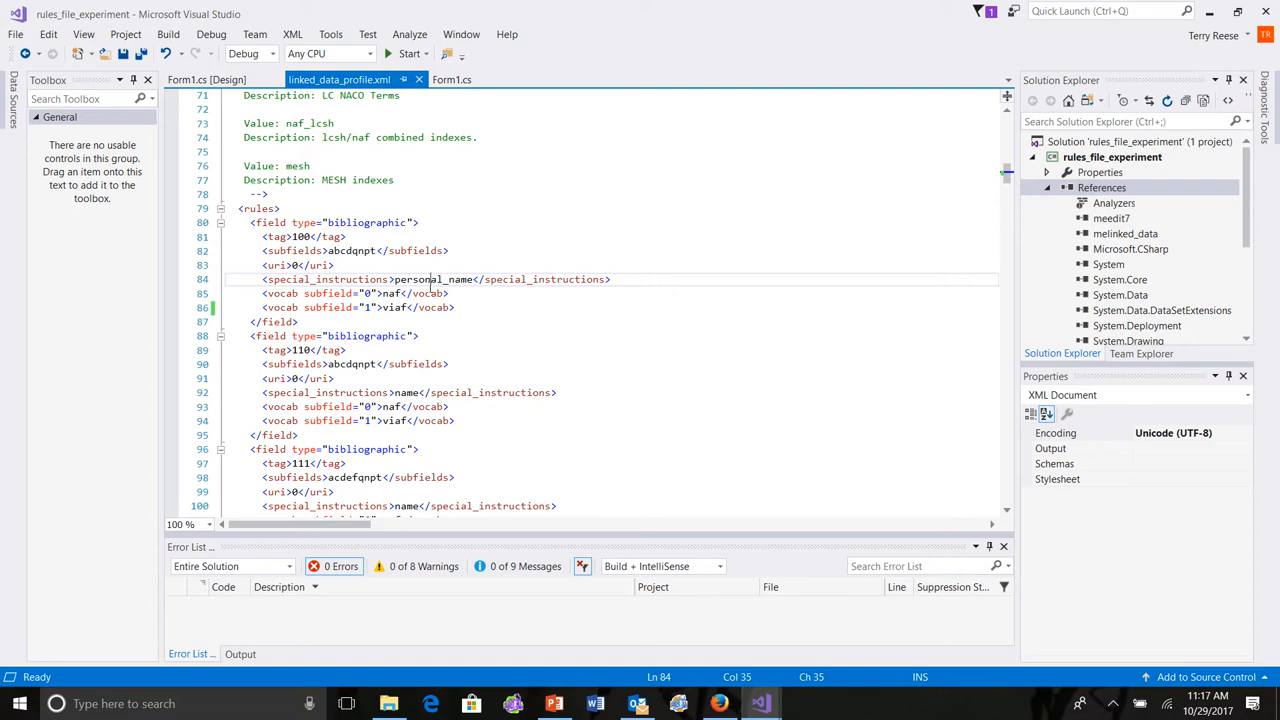
left_click(340, 292)
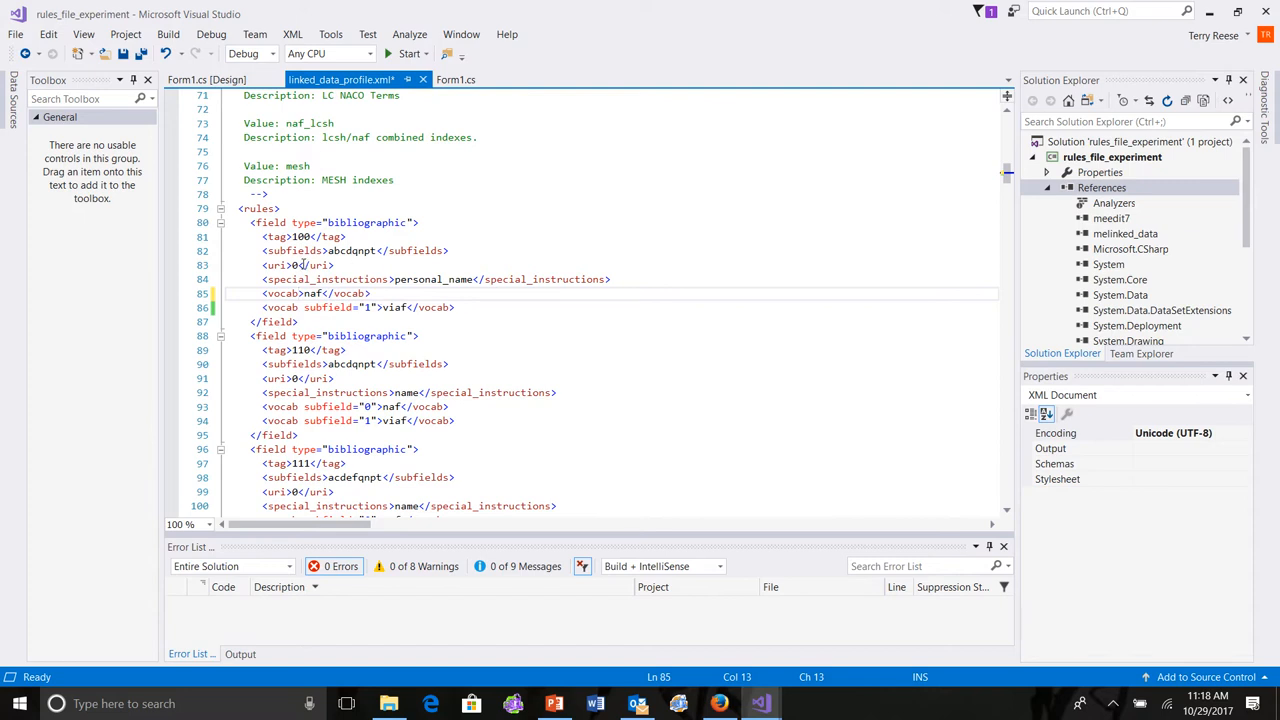
left_click(304, 264)
type(" subfie")
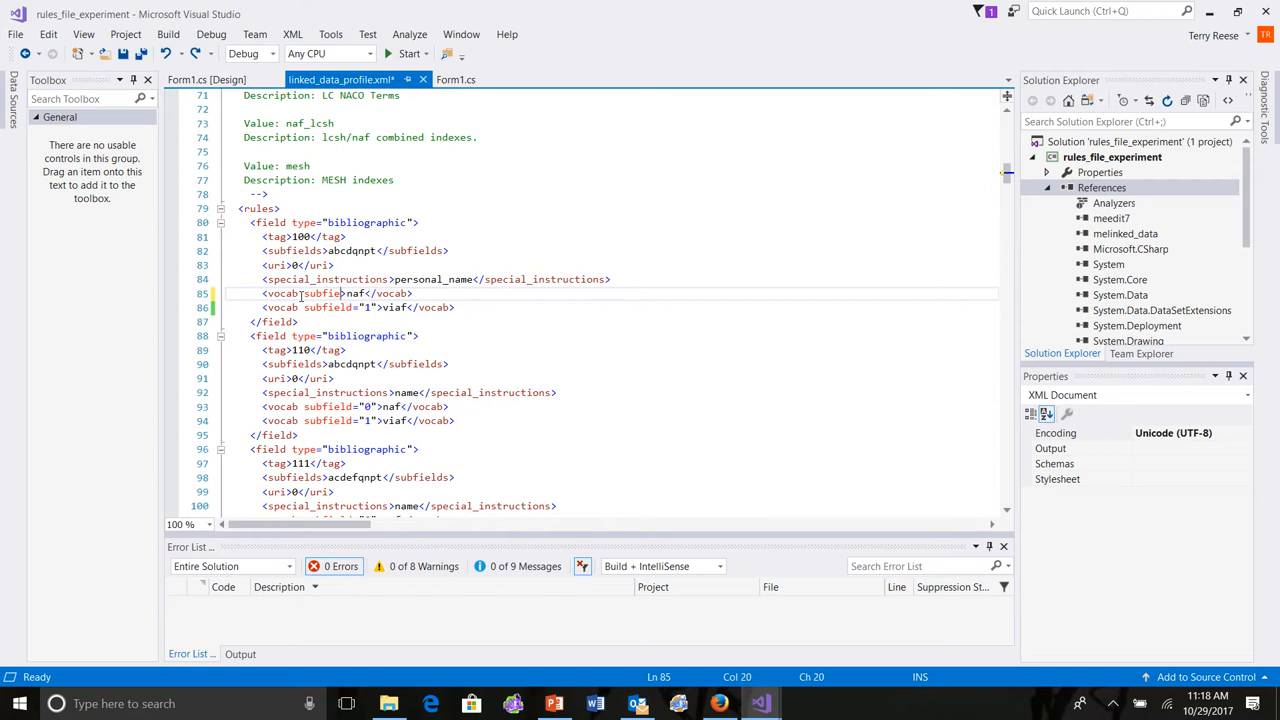
type("=\"0\"")
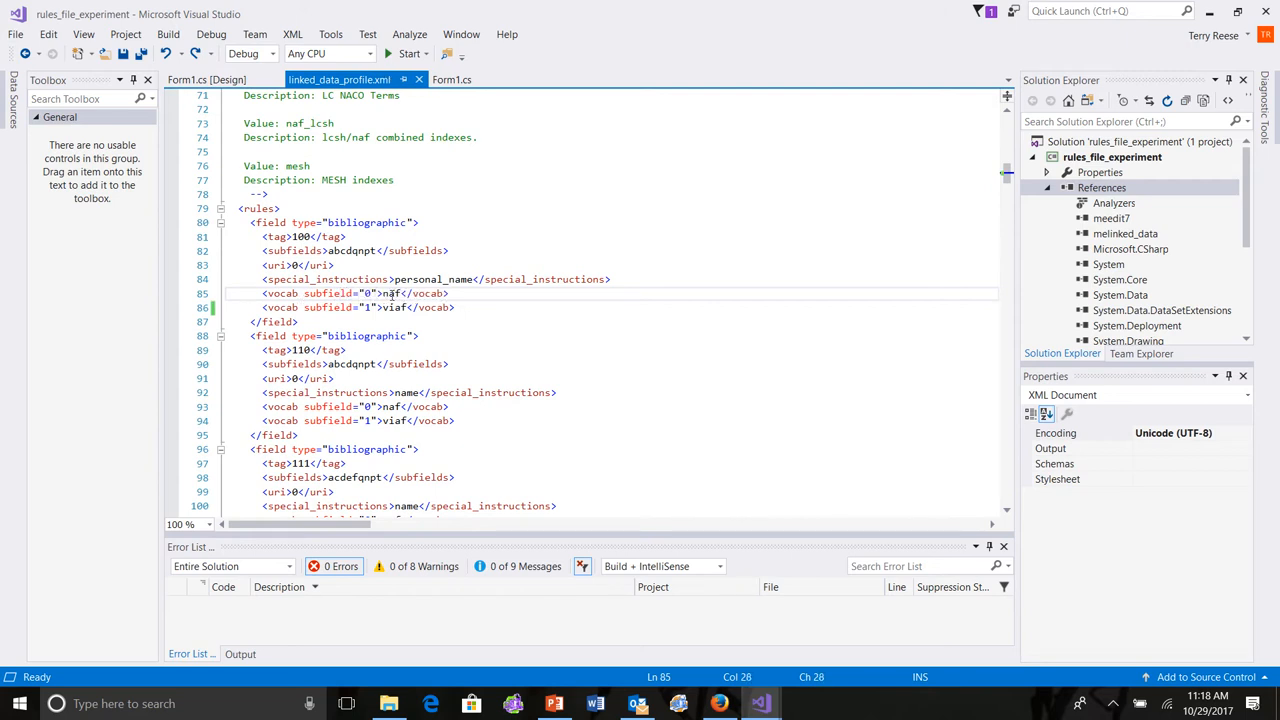
left_click(310, 292)
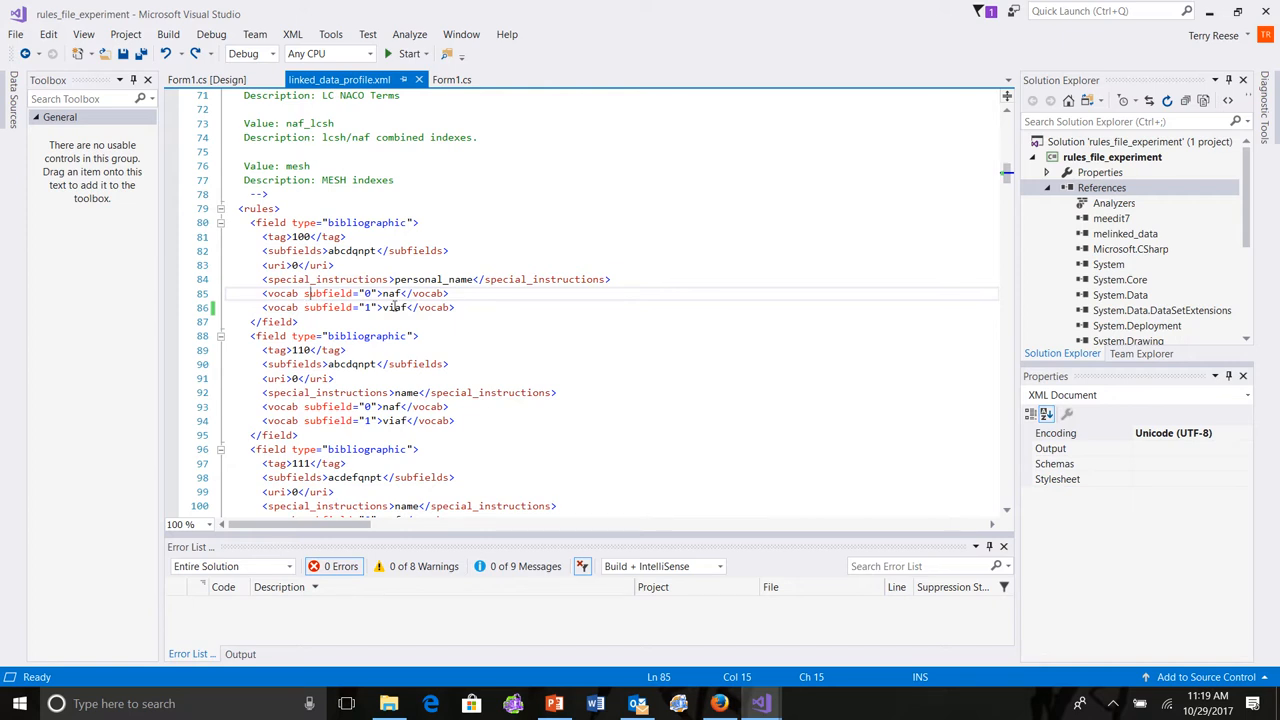
left_click(396, 308)
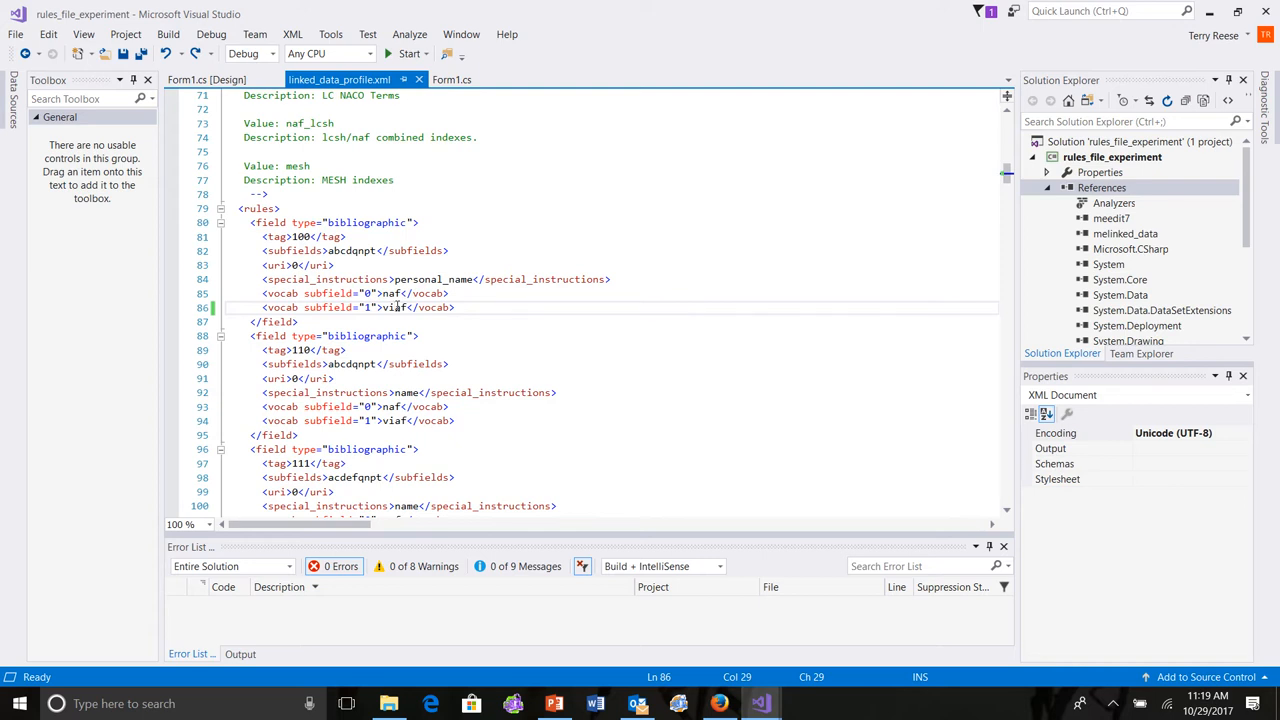
left_click(532, 308)
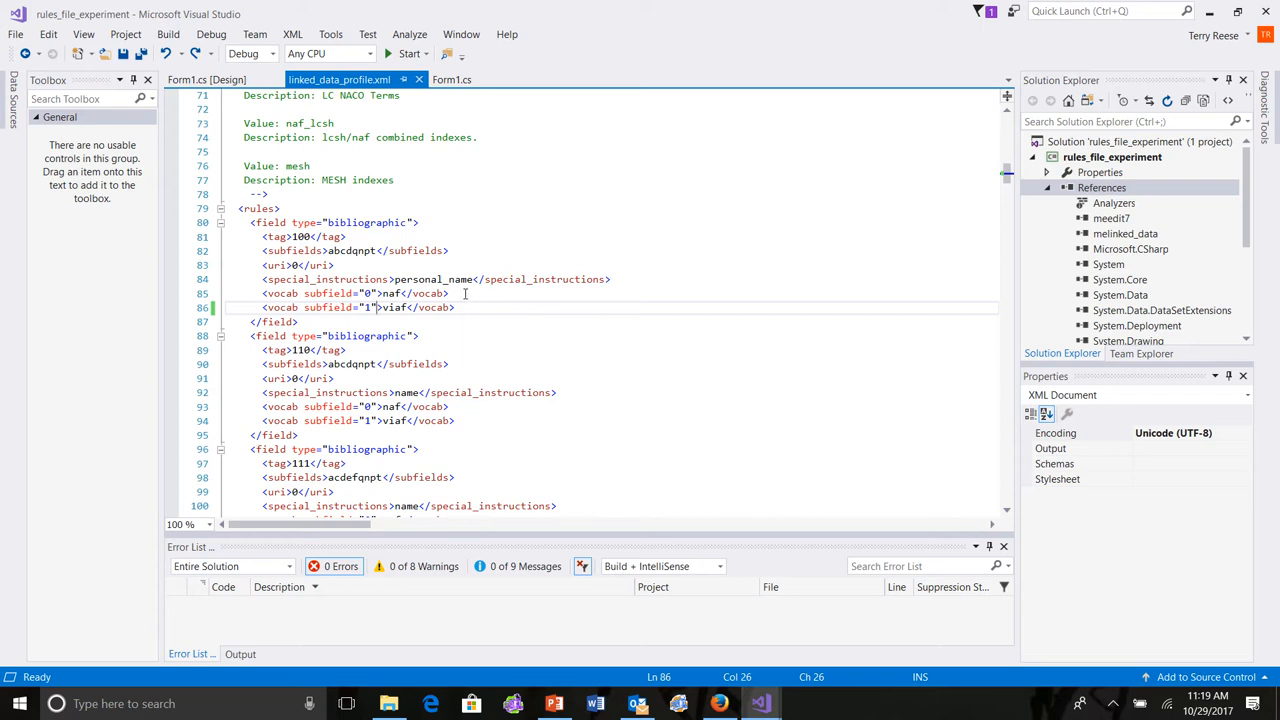
Add <vocab subfield="0">ourlocalvocab</vocab> under the naf vocab line of the tag 100 rule.
left_click(464, 292)
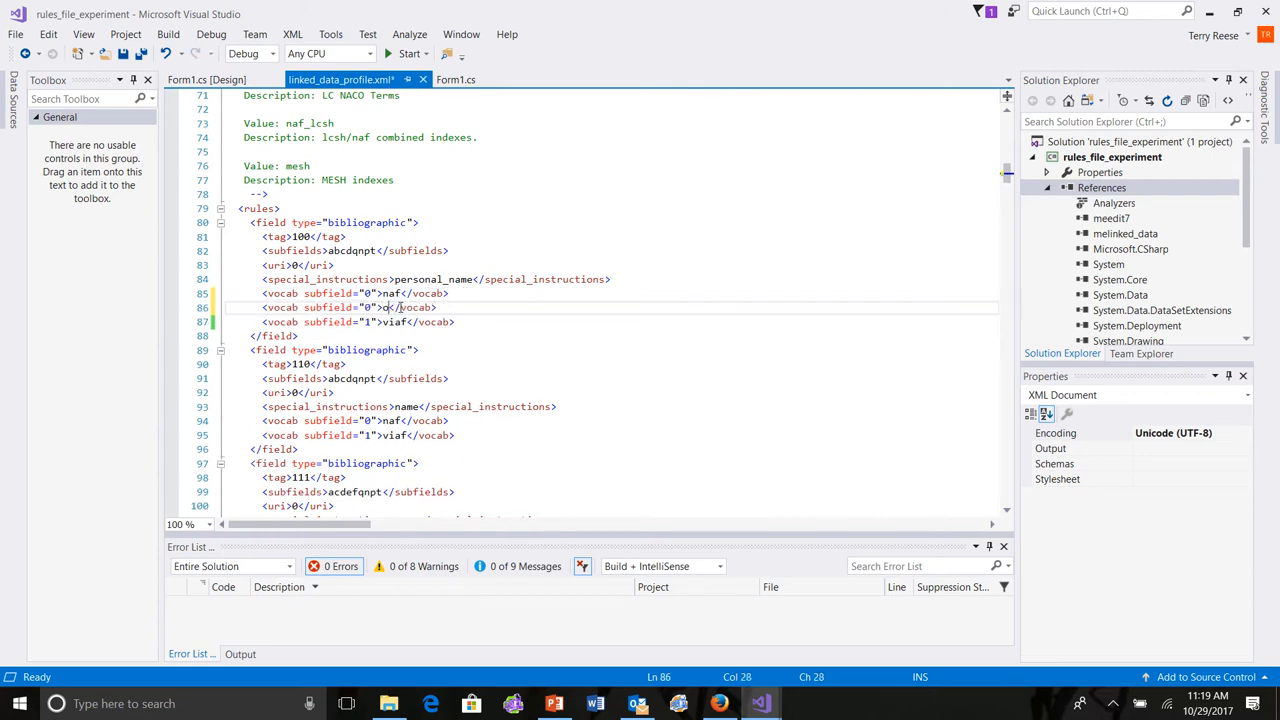
type("ourlocalvocab")
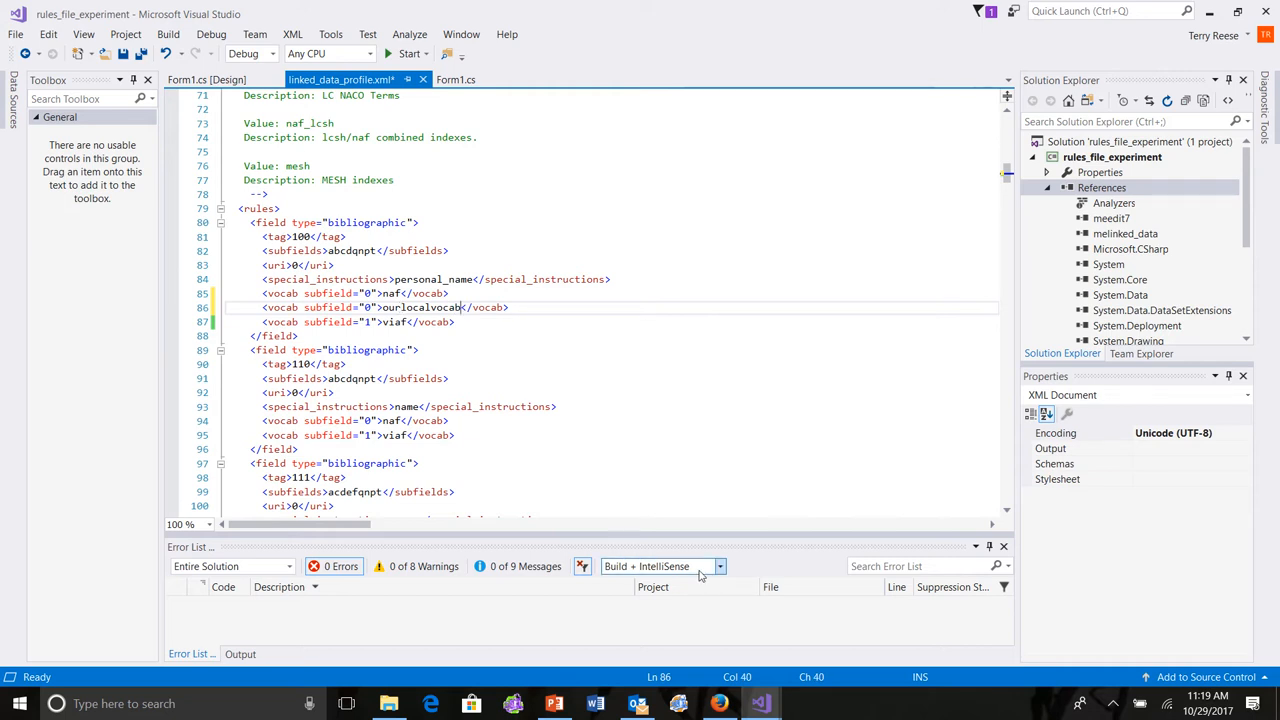
mouse_move(664, 480)
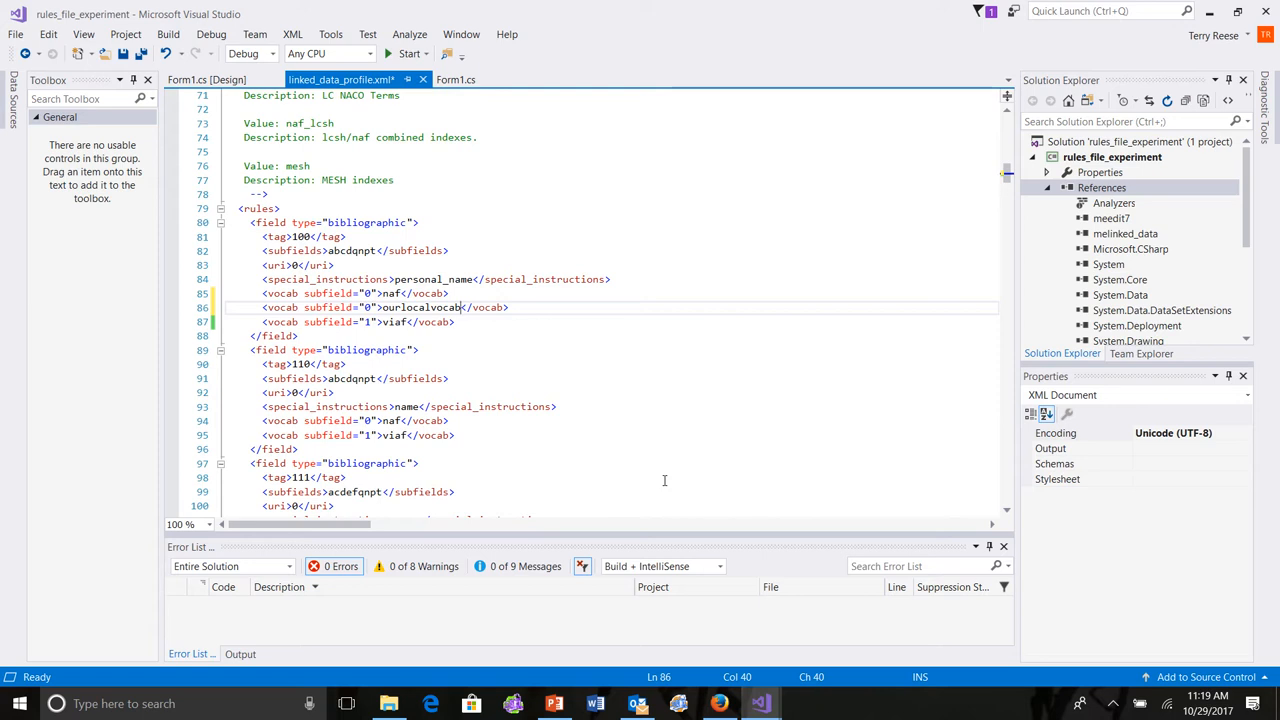
triple_click(380, 308)
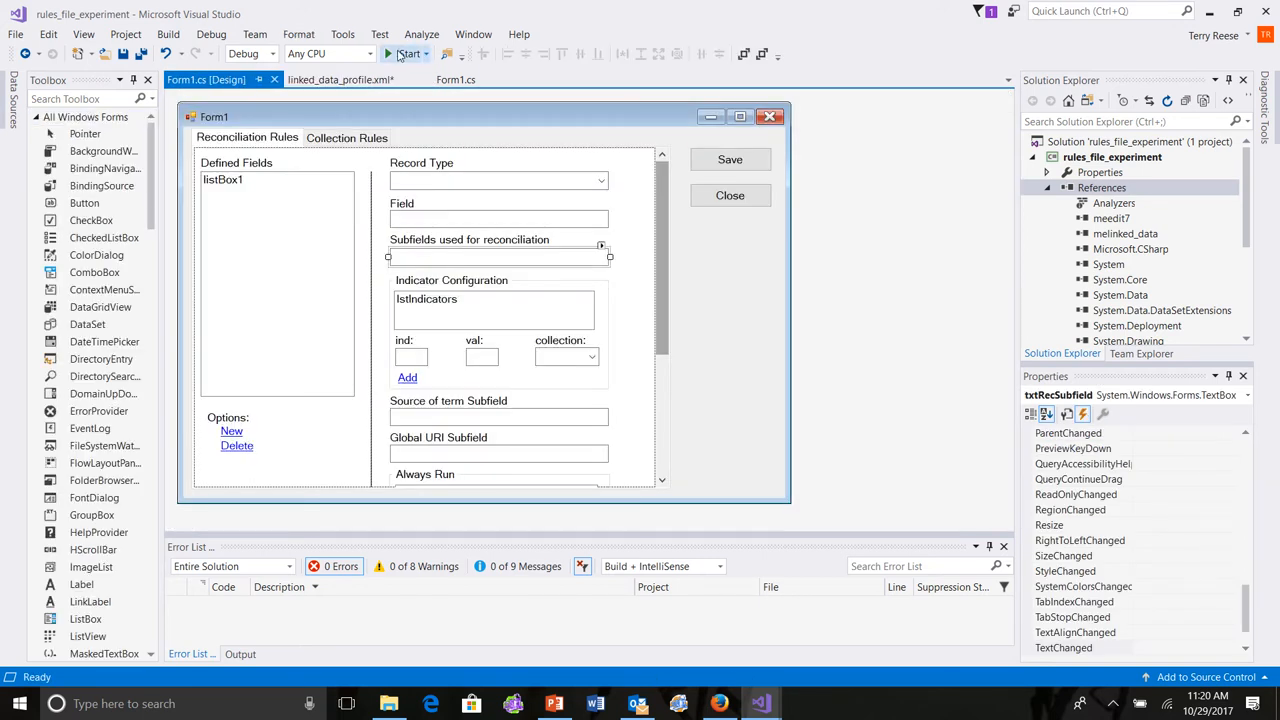
Run the Form1 rules editor application from the designer.
left_click(406, 52)
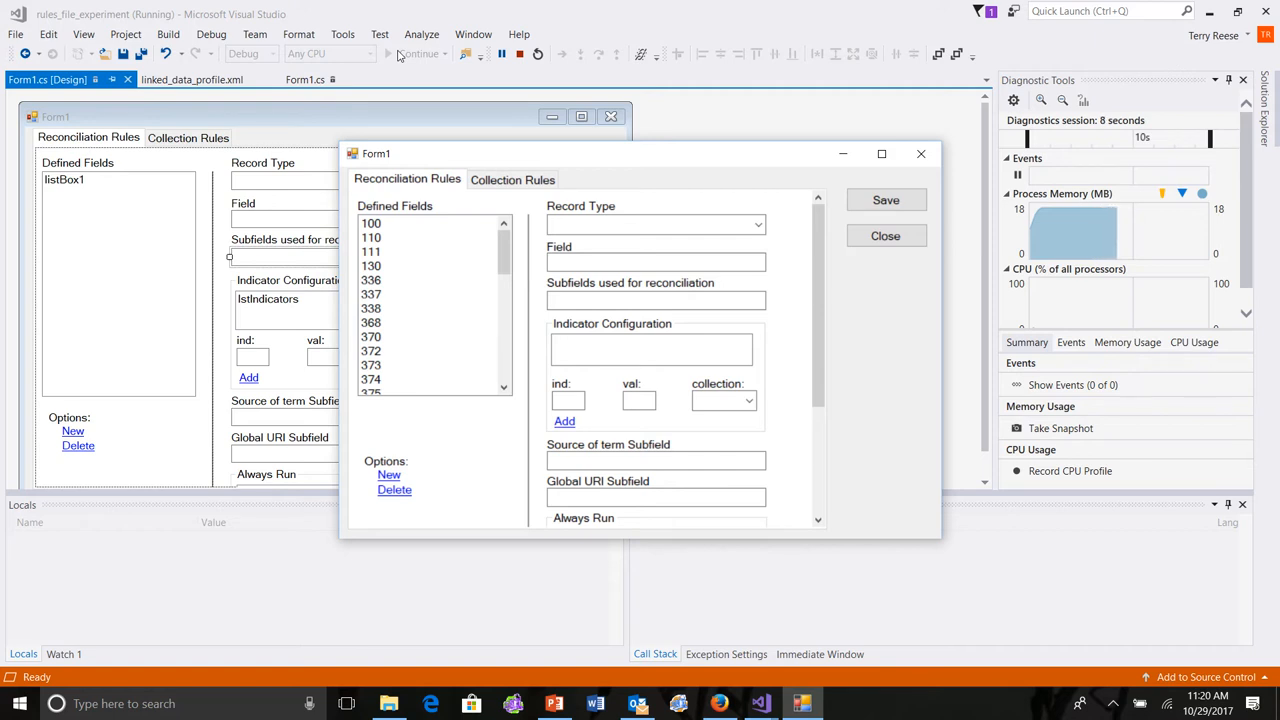
mouse_move(430, 302)
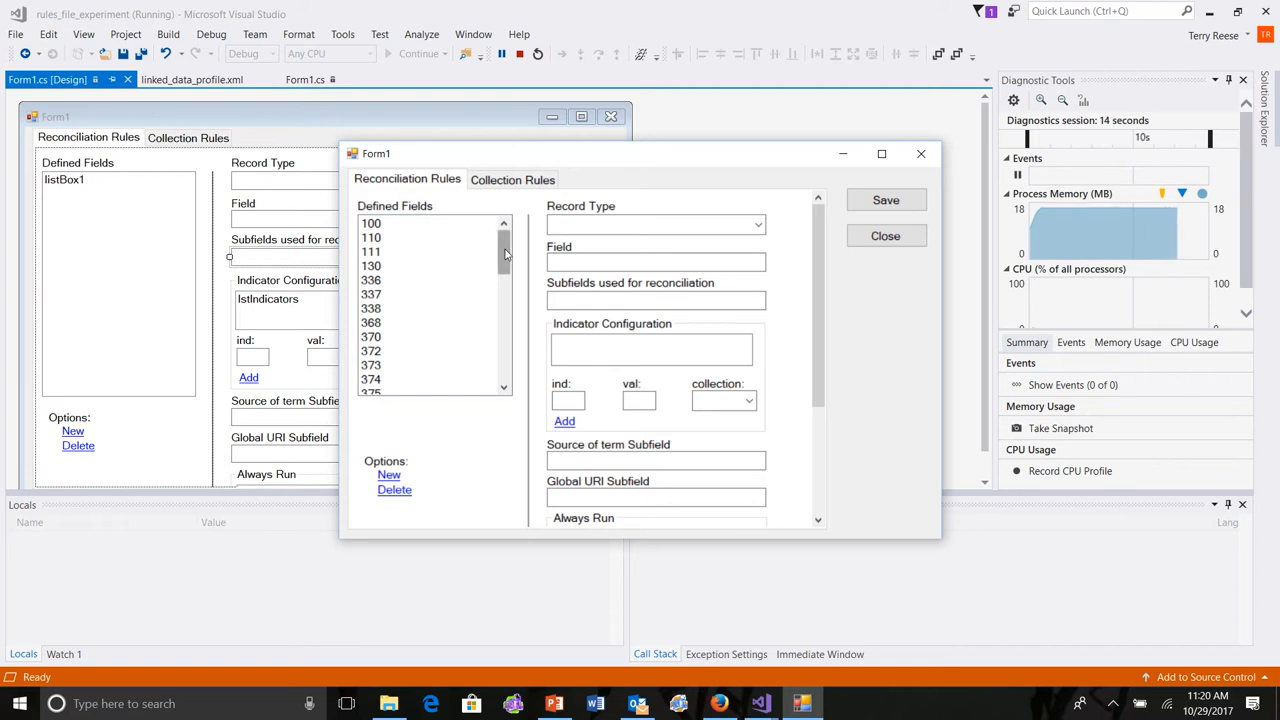
Scroll the Defined Fields list, view the Collection Rules list, then return to Reconciliation Rules.
scroll("down", 3)
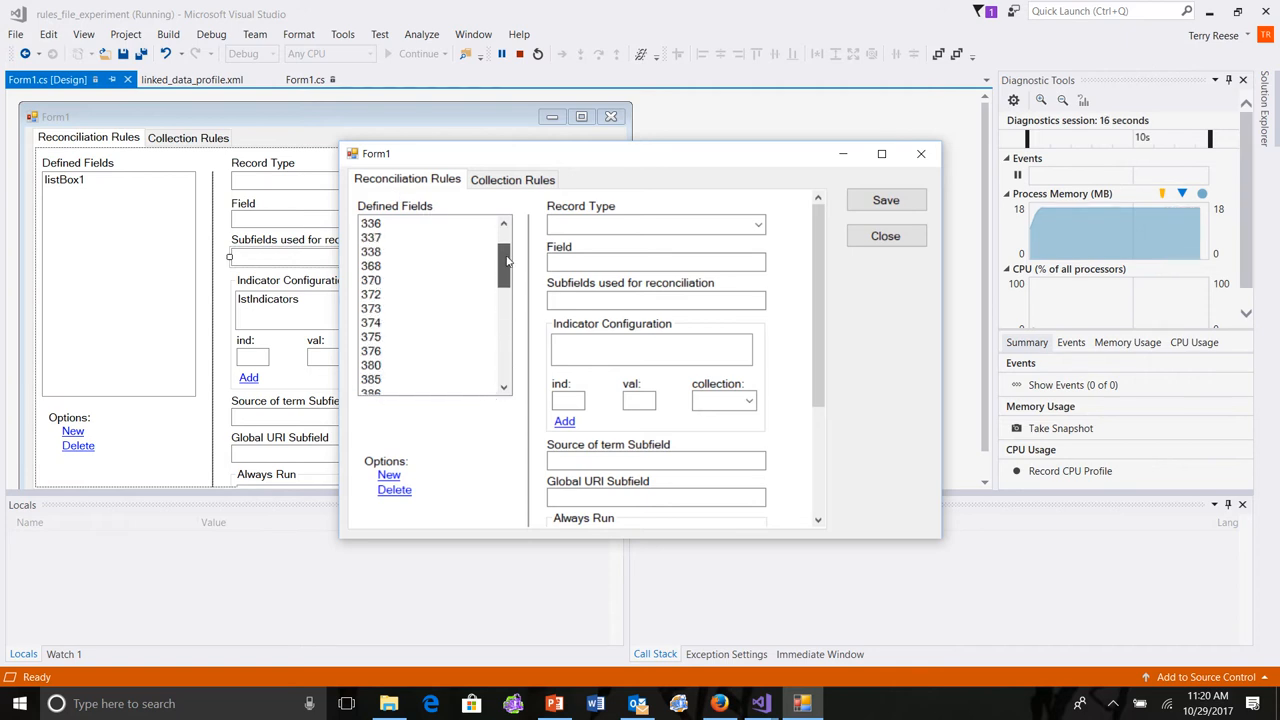
left_click(512, 180)
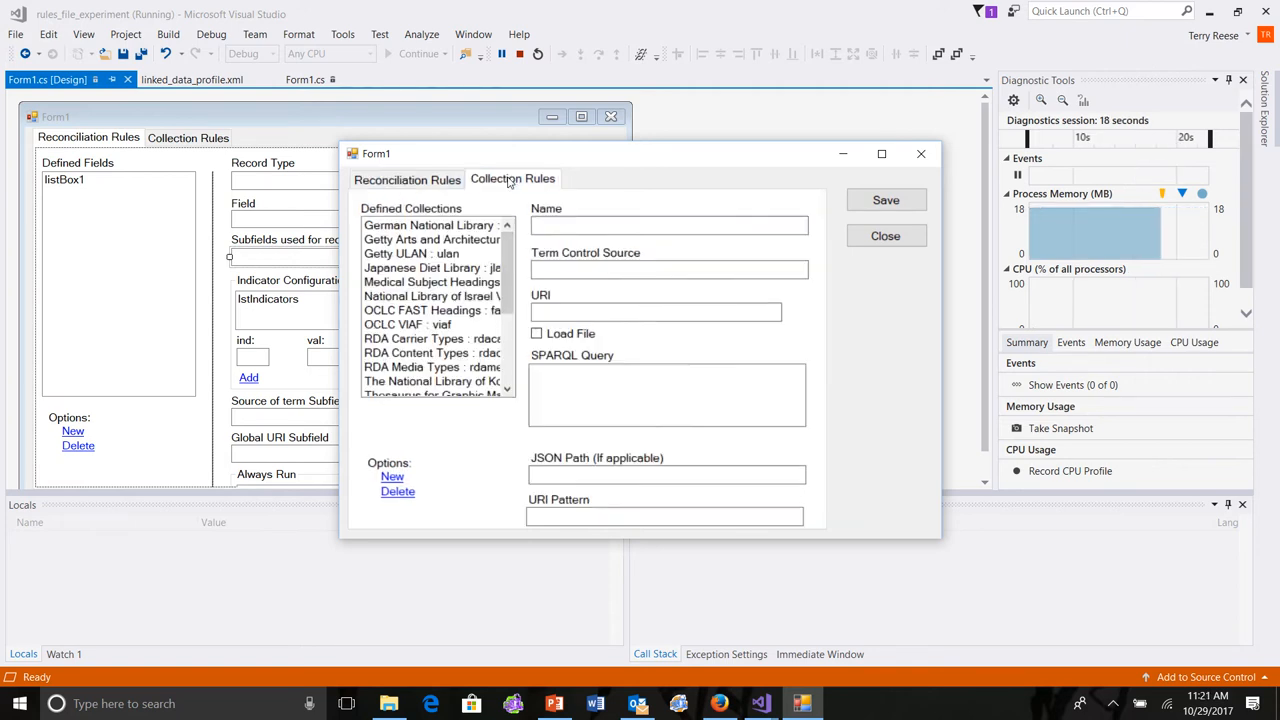
scroll("down", 3)
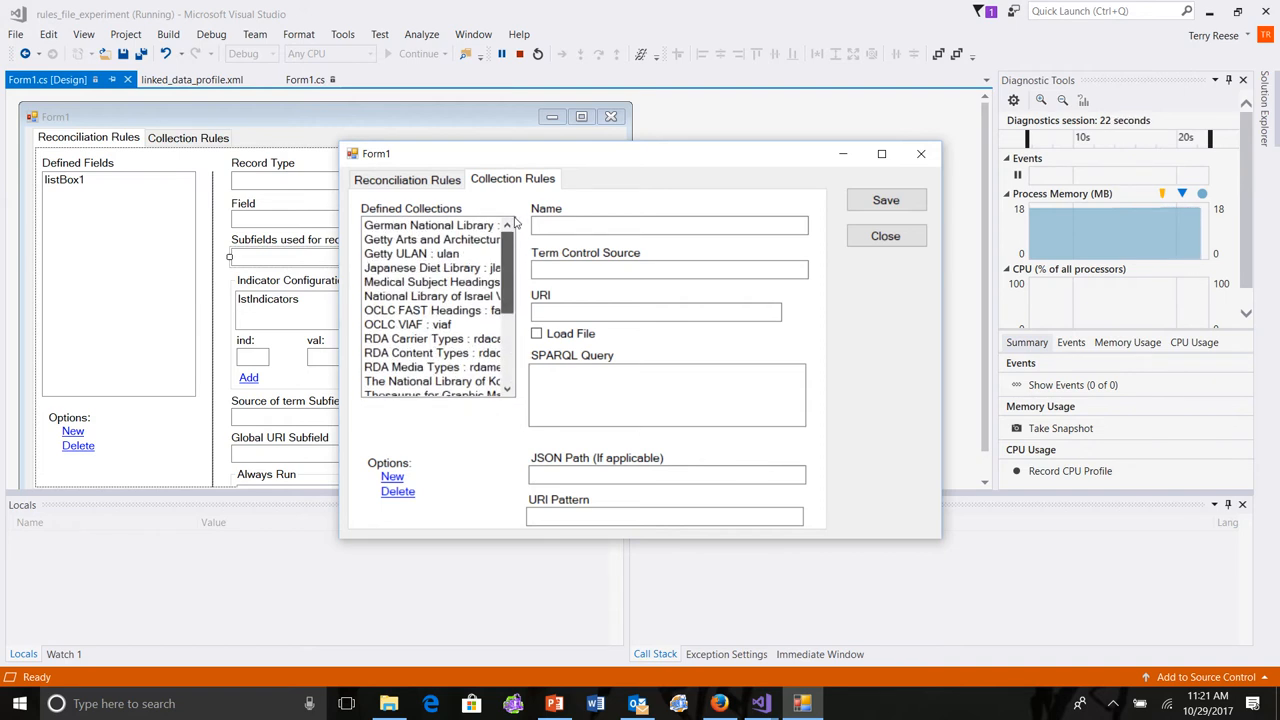
left_click(406, 180)
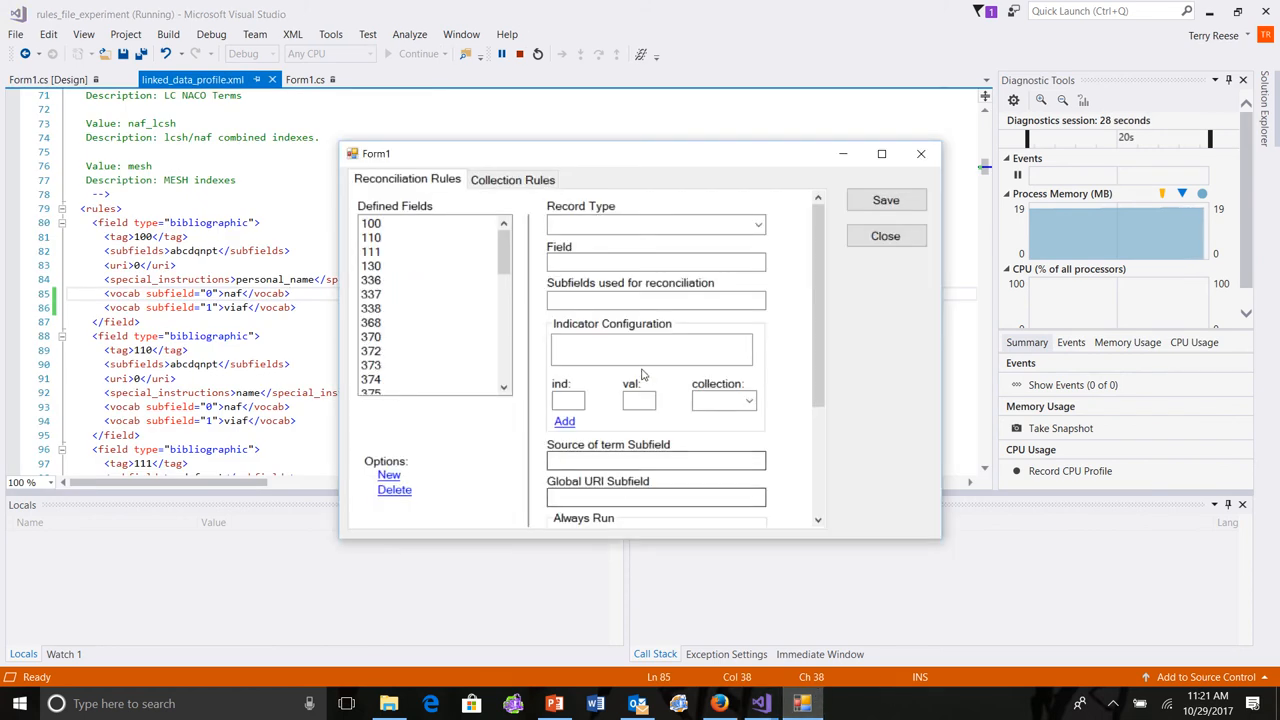
left_click(372, 224)
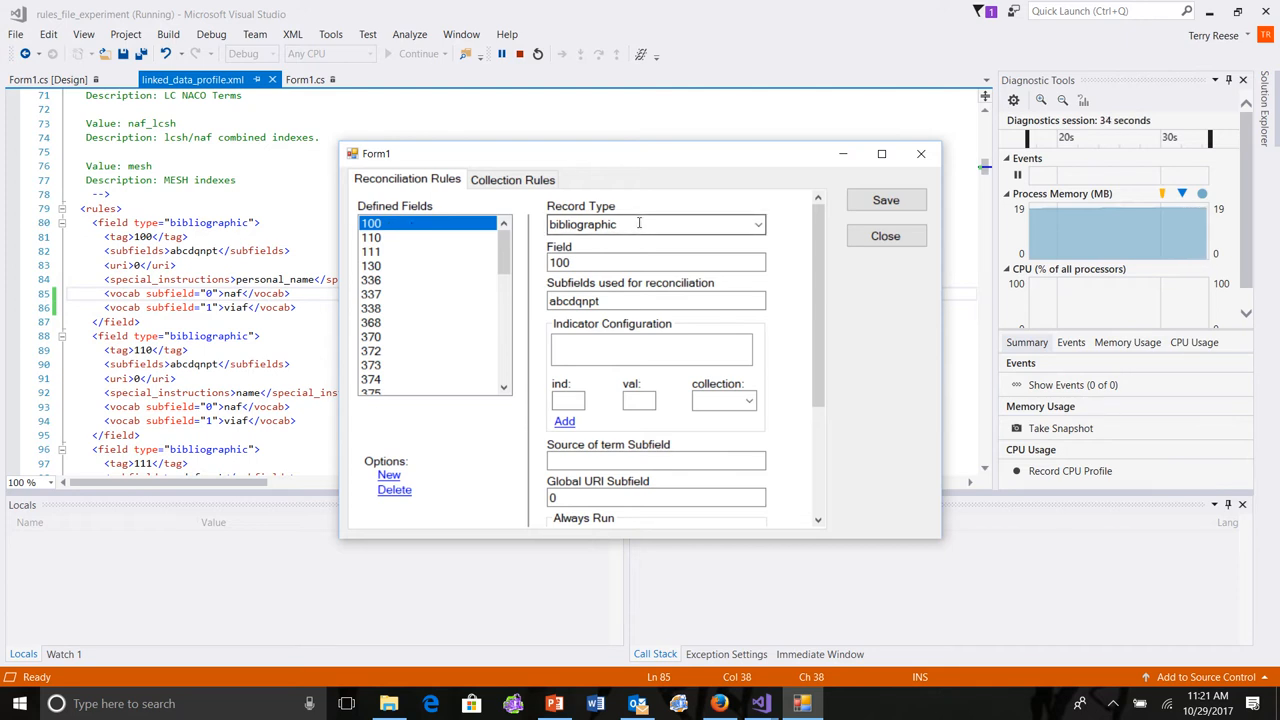
mouse_move(756, 228)
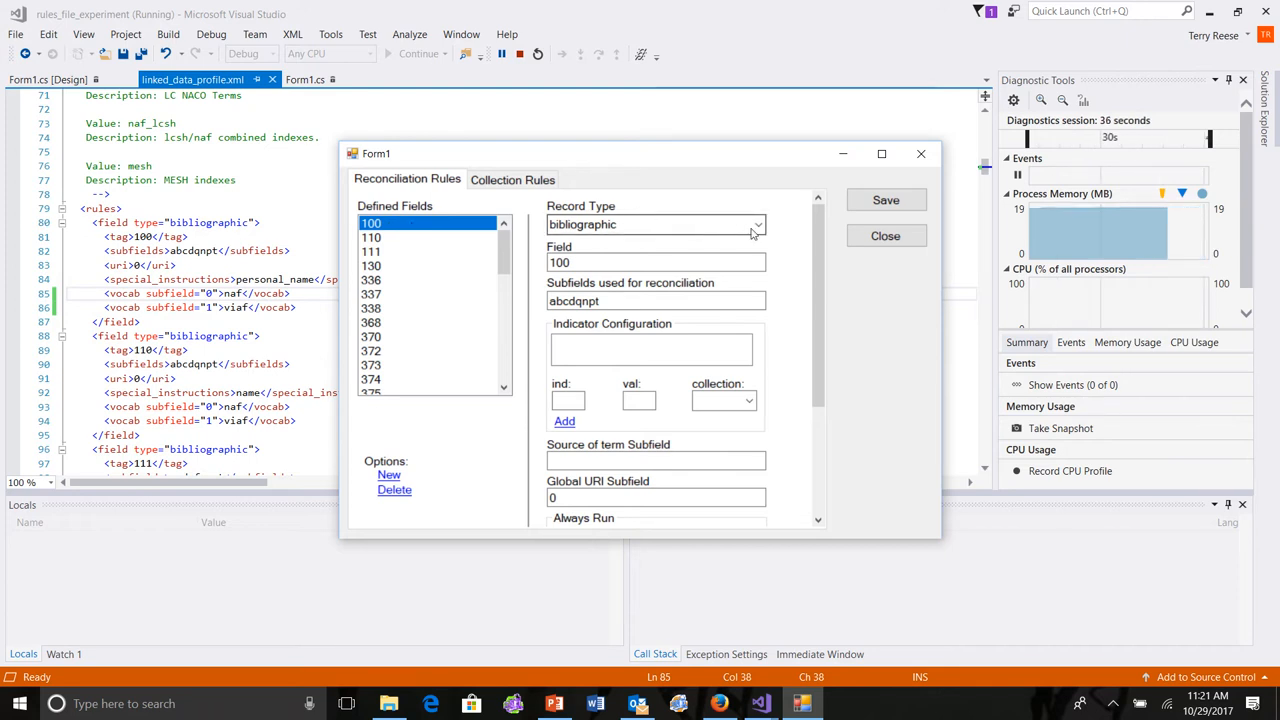
left_click(756, 224)
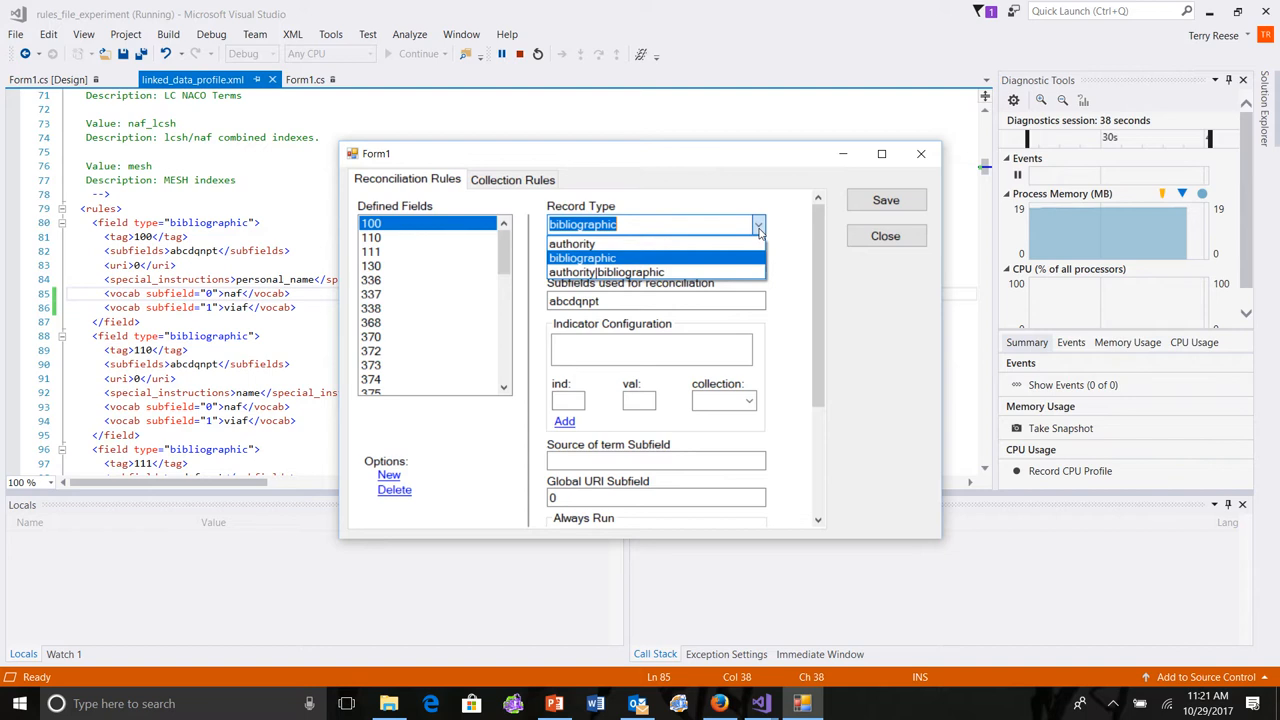
left_click(582, 258)
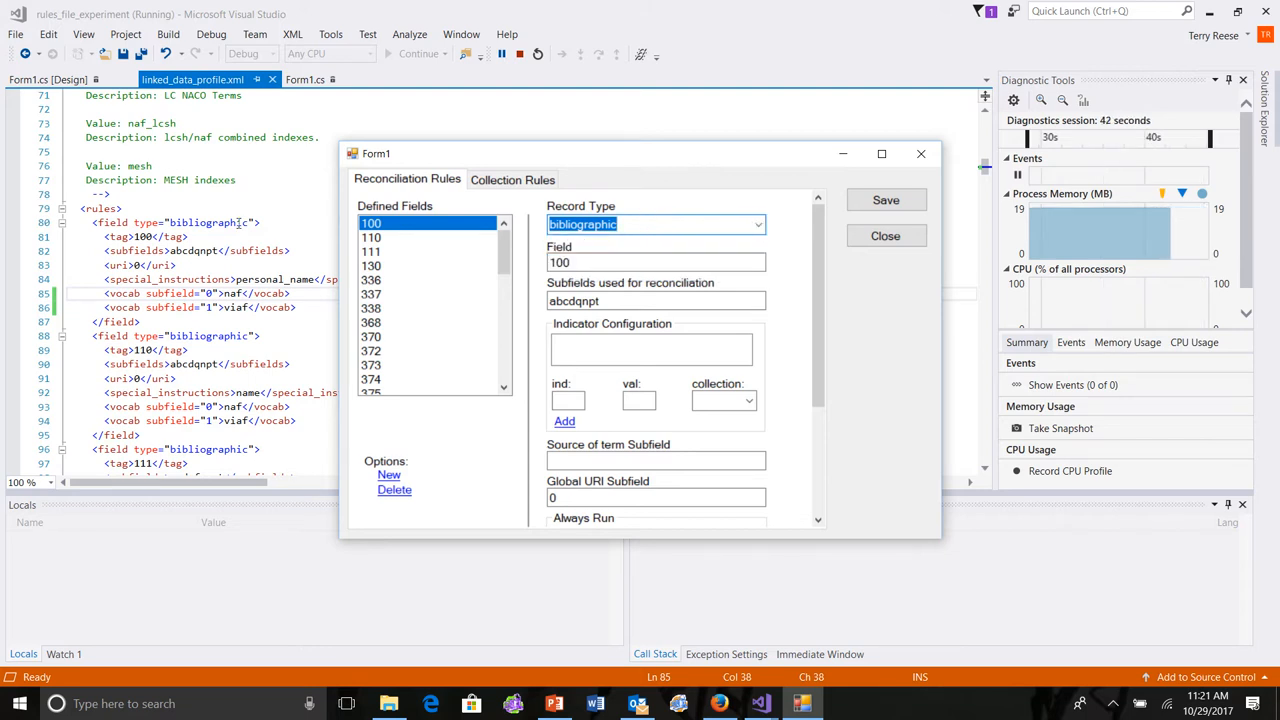
left_click(656, 262)
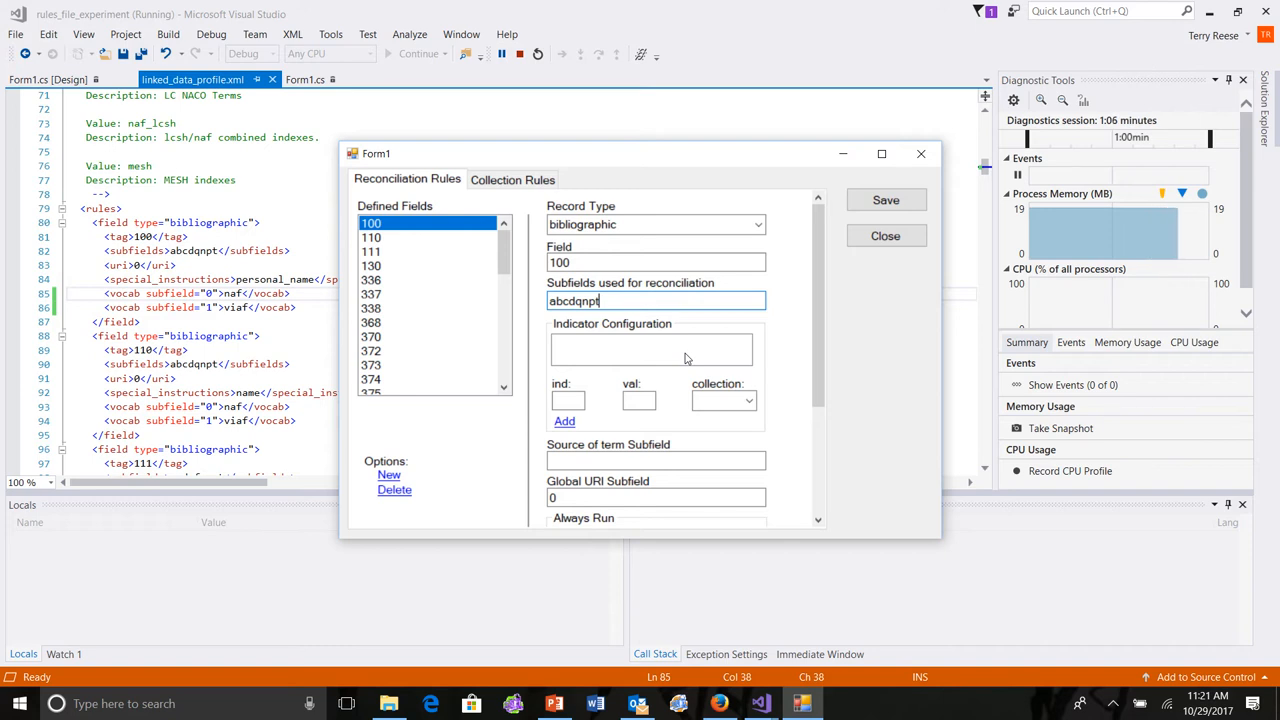
mouse_move(848, 524)
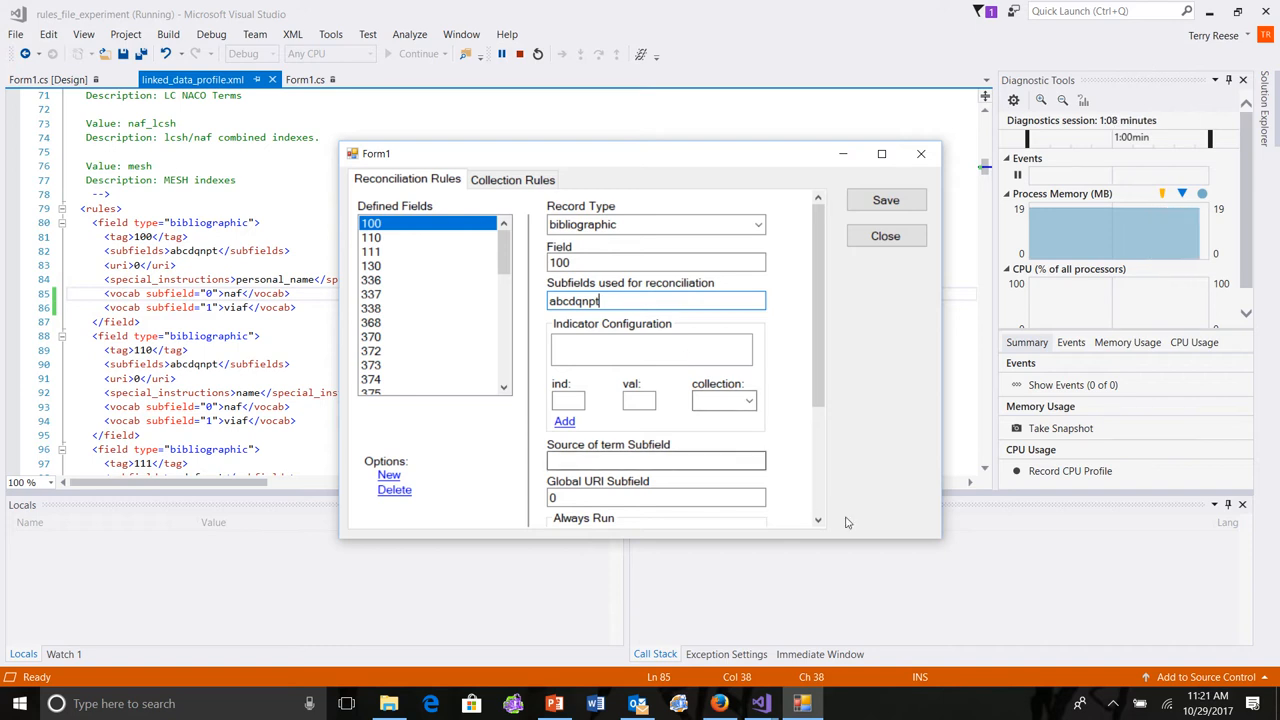
left_click(818, 520)
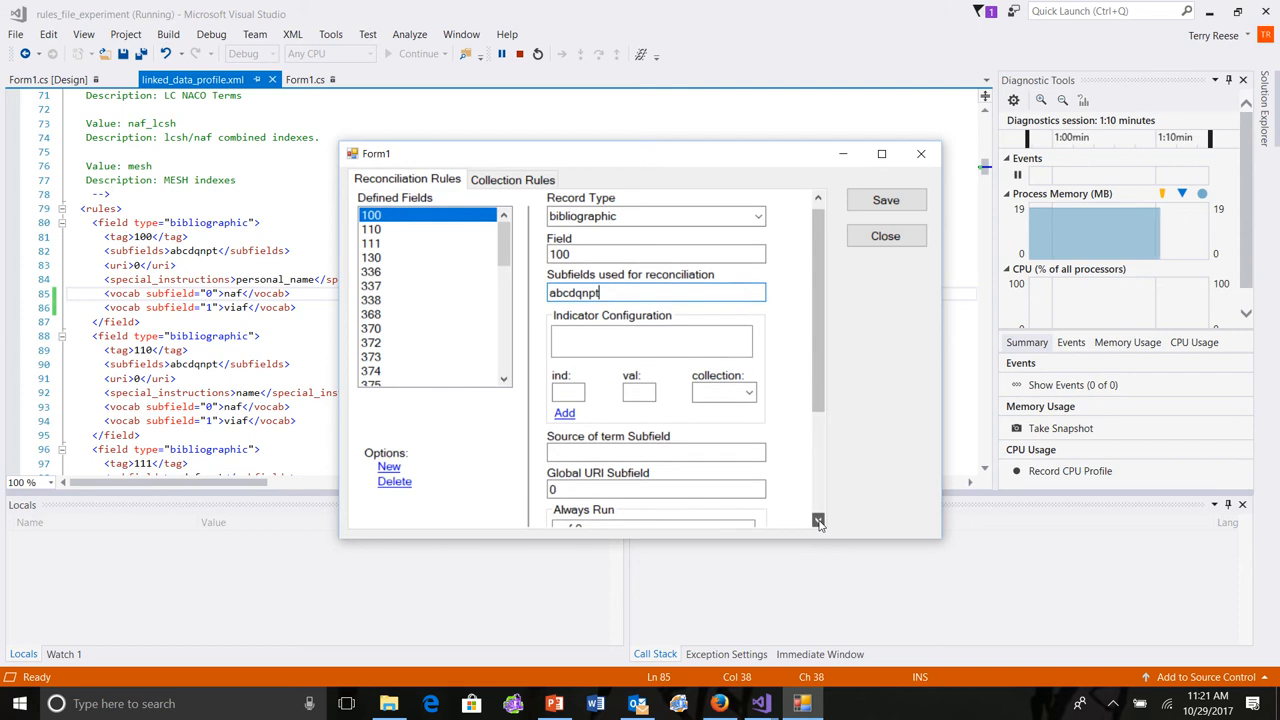
scroll("down", 3)
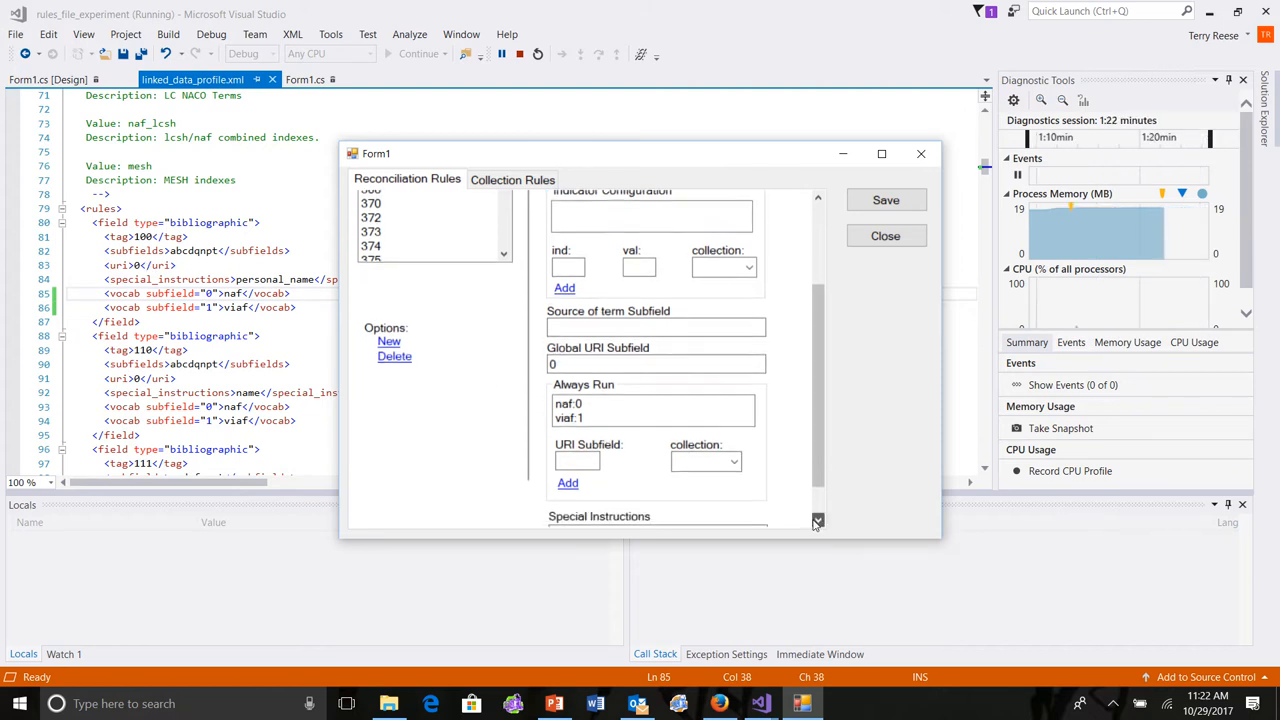
left_click(884, 236)
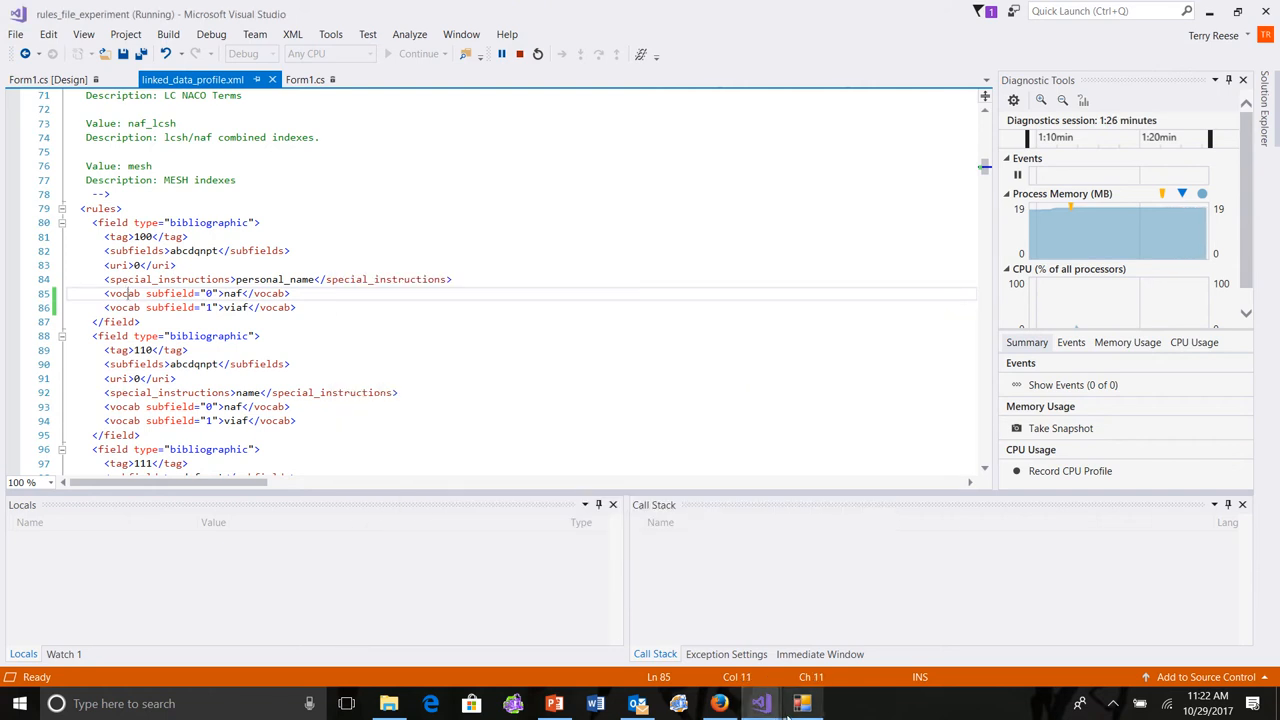
left_click(804, 704)
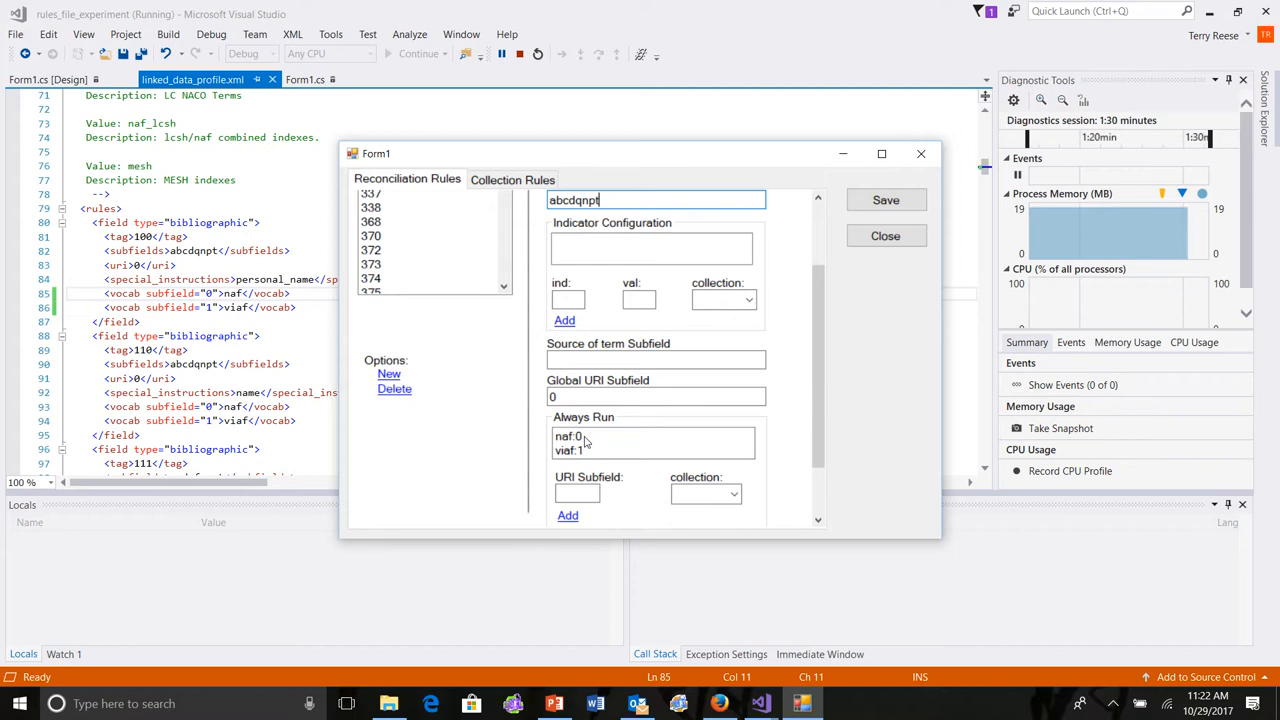
mouse_move(588, 488)
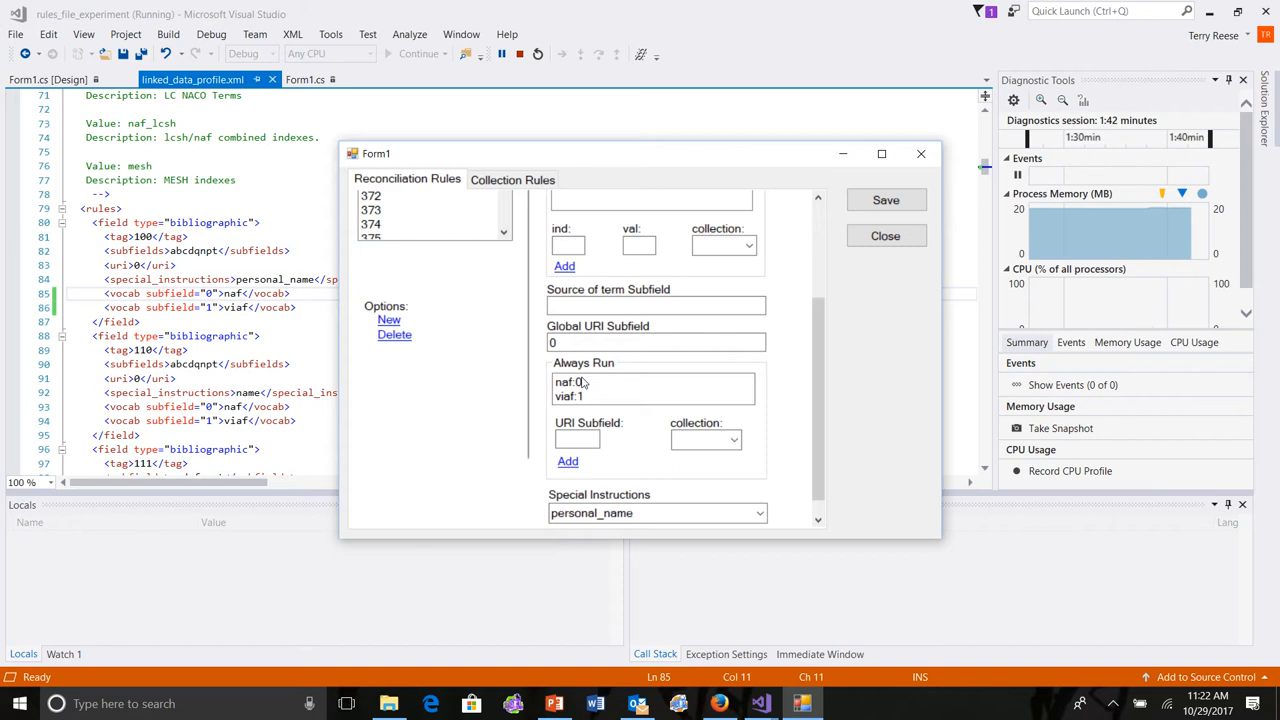
scroll("down", 3)
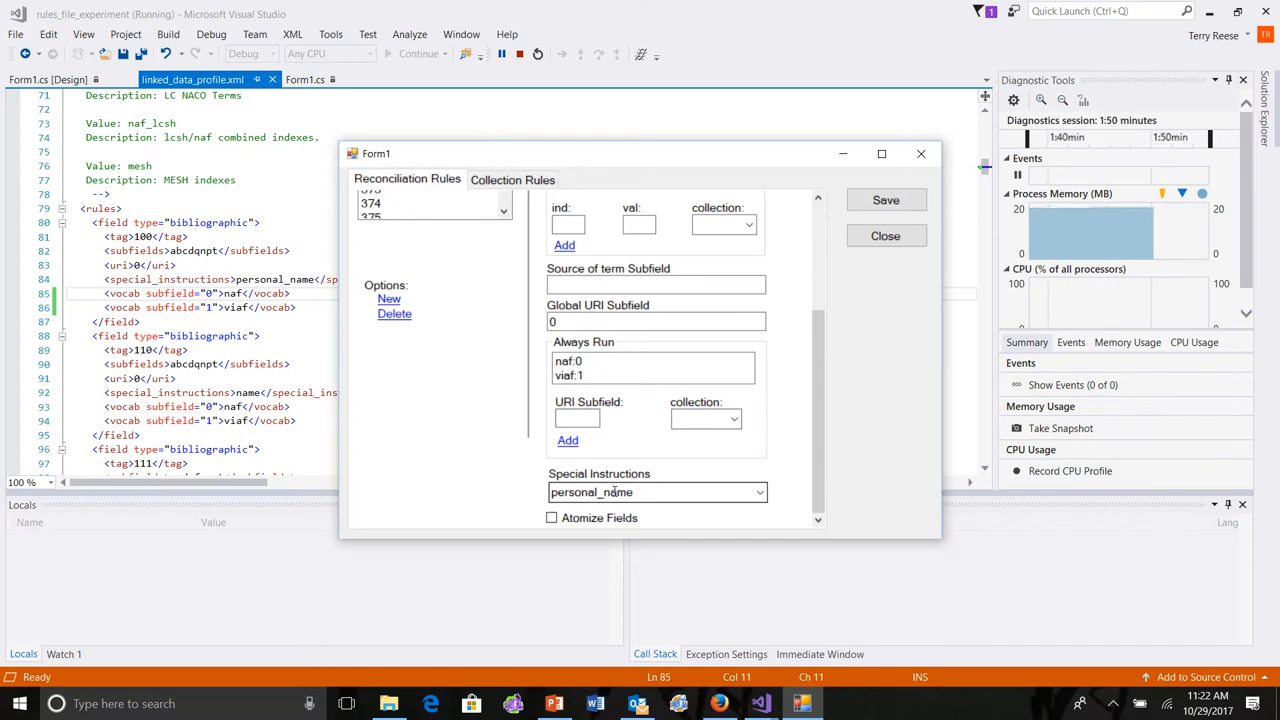
left_click(760, 492)
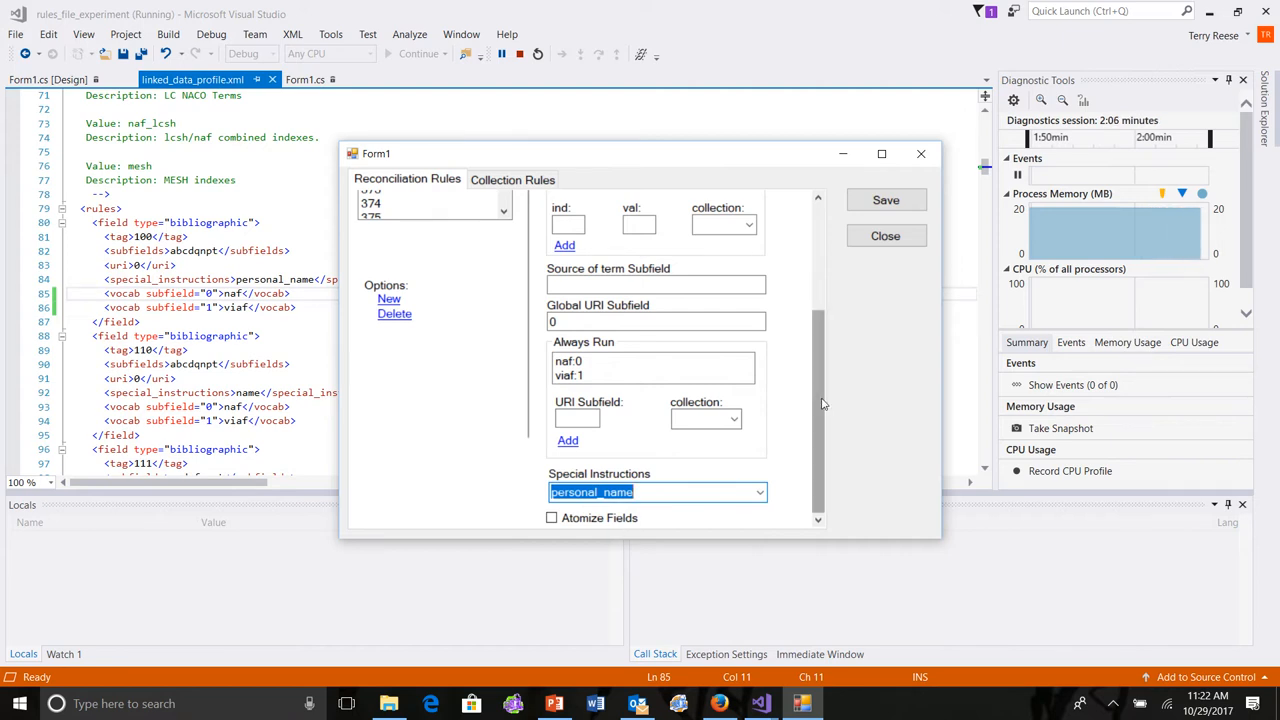
scroll("up", 3)
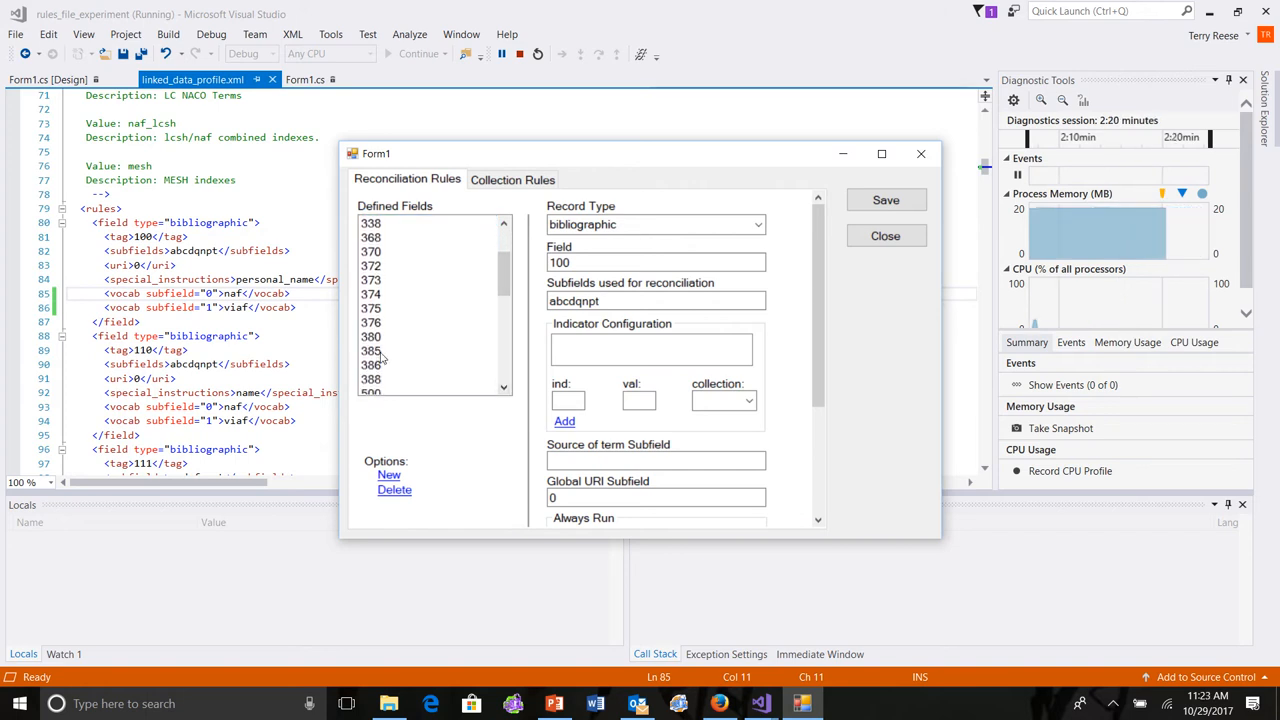
Select field 385 and inspect its record type, subfield a, source subfield 2 and URI settings.
left_click(372, 350)
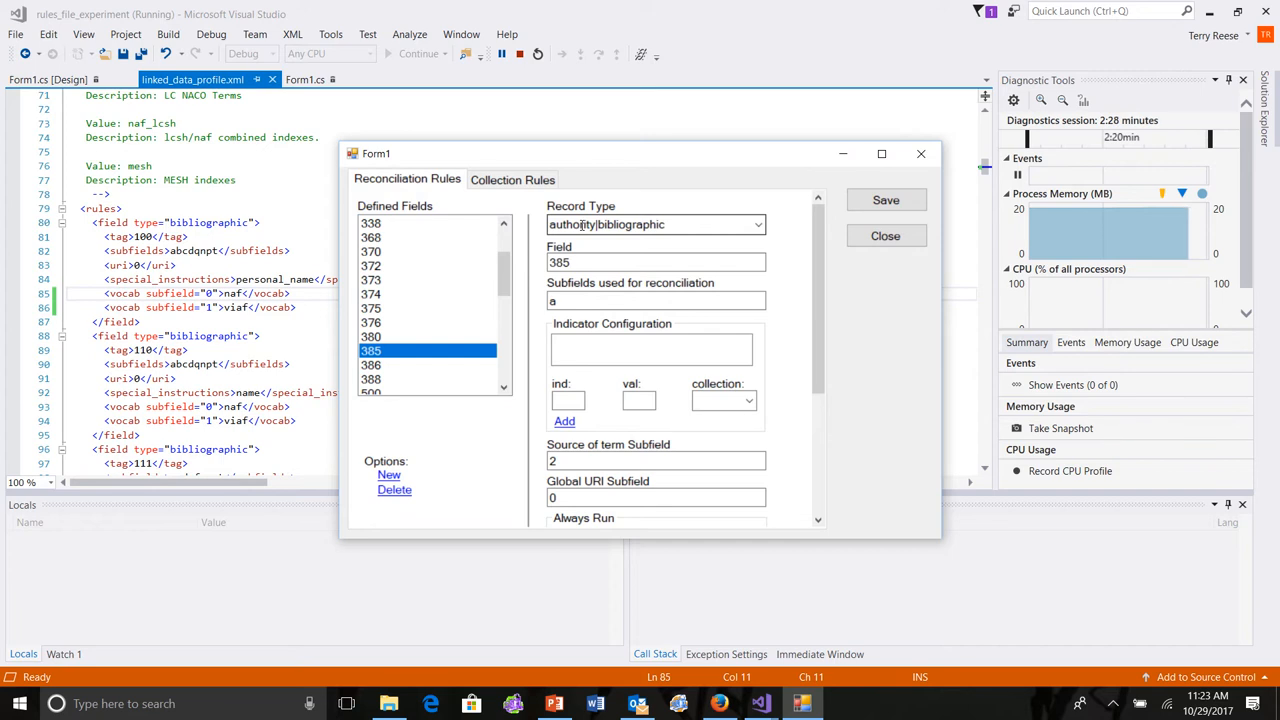
left_click(656, 262)
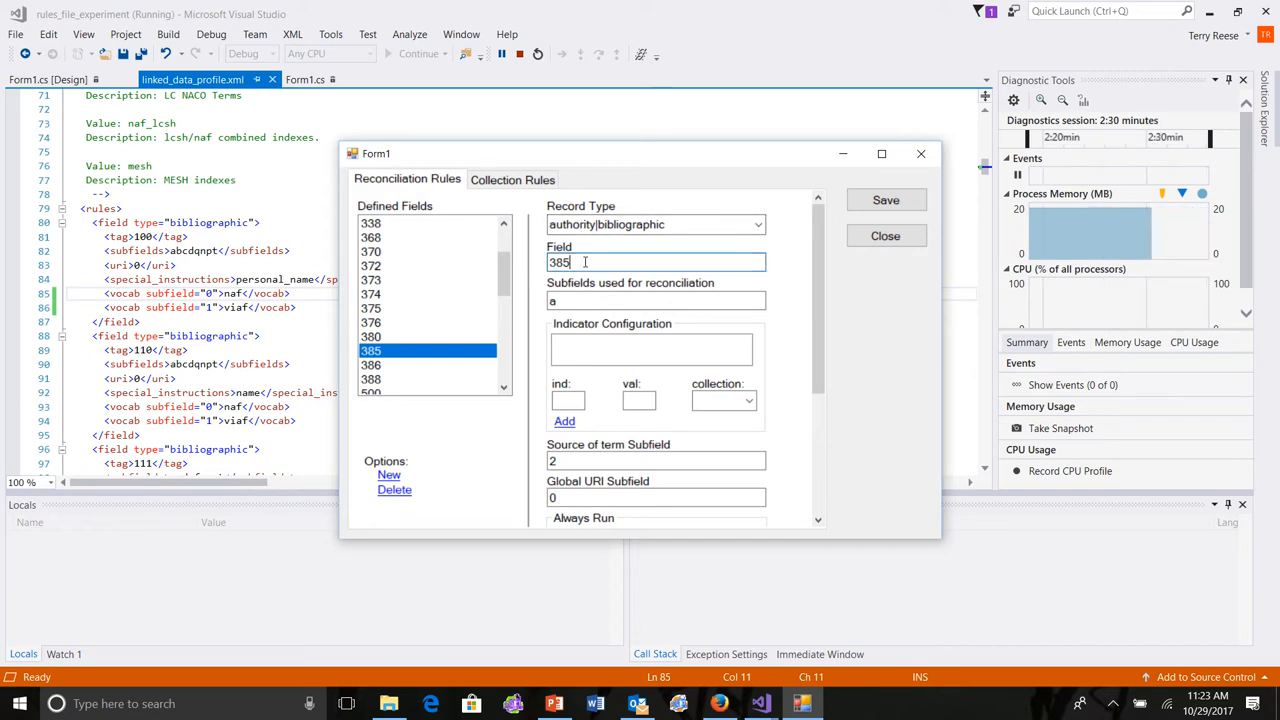
left_click(656, 300)
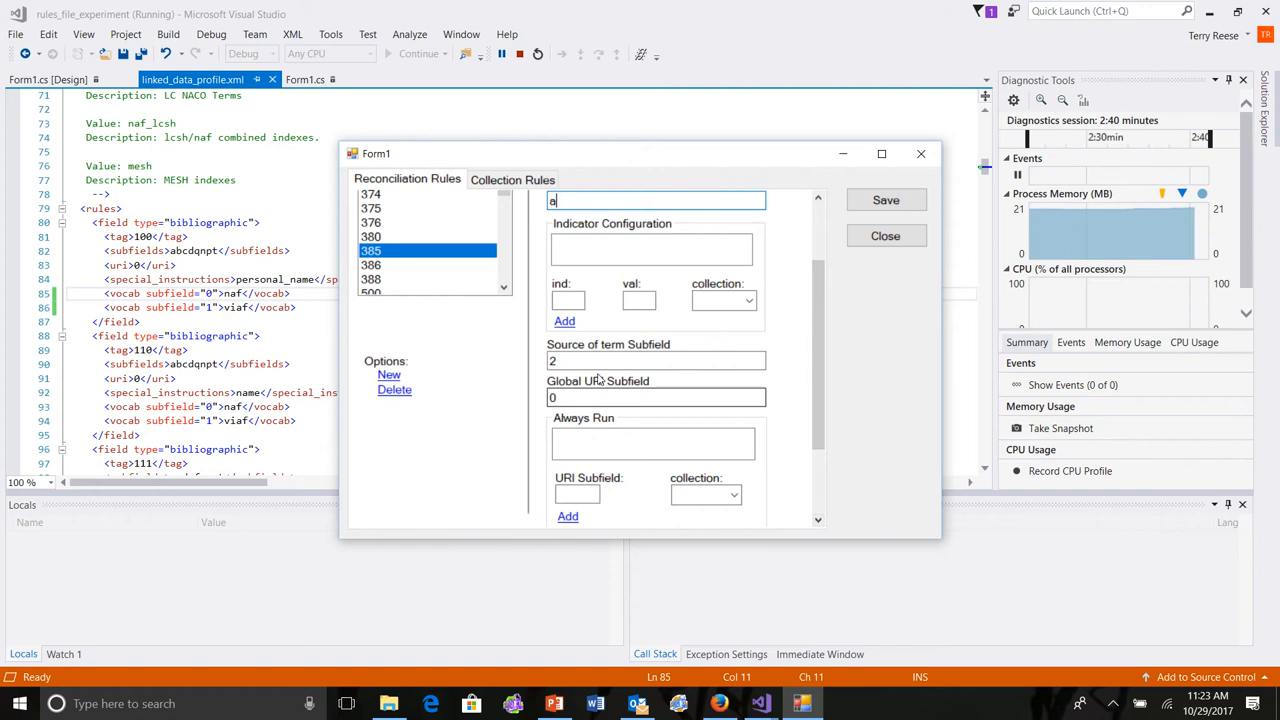
left_click(656, 360)
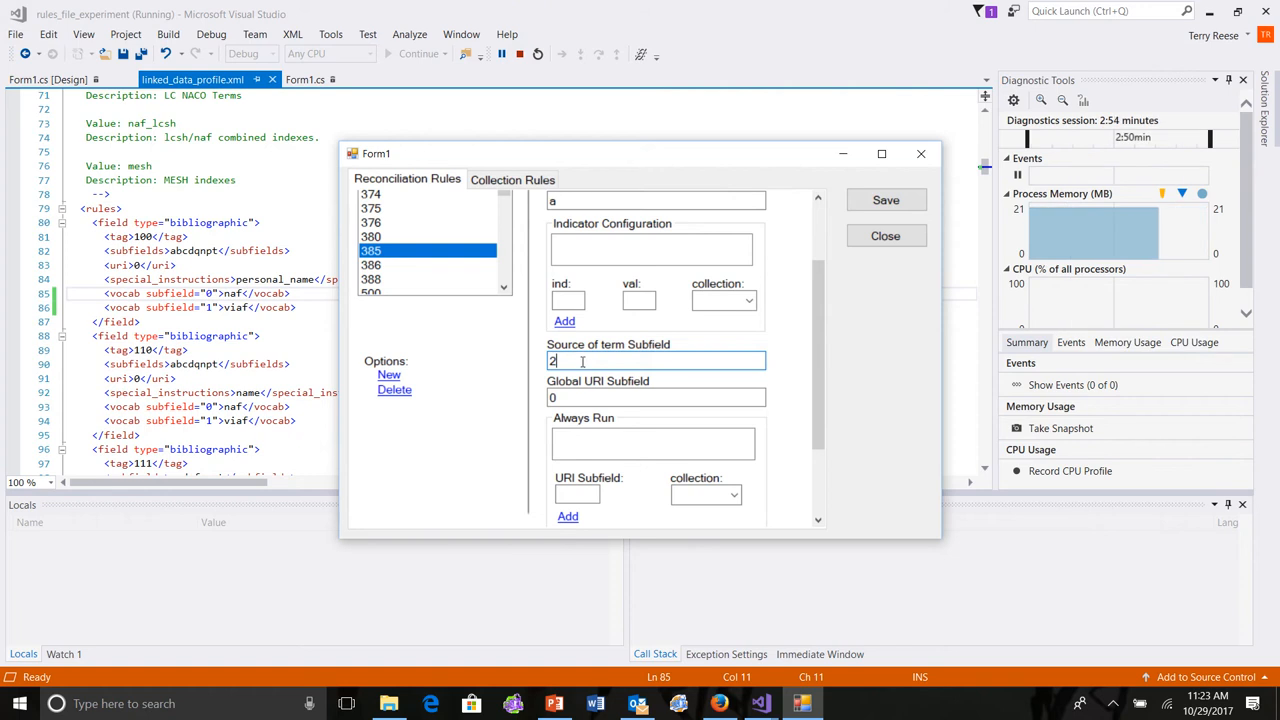
left_click(656, 396)
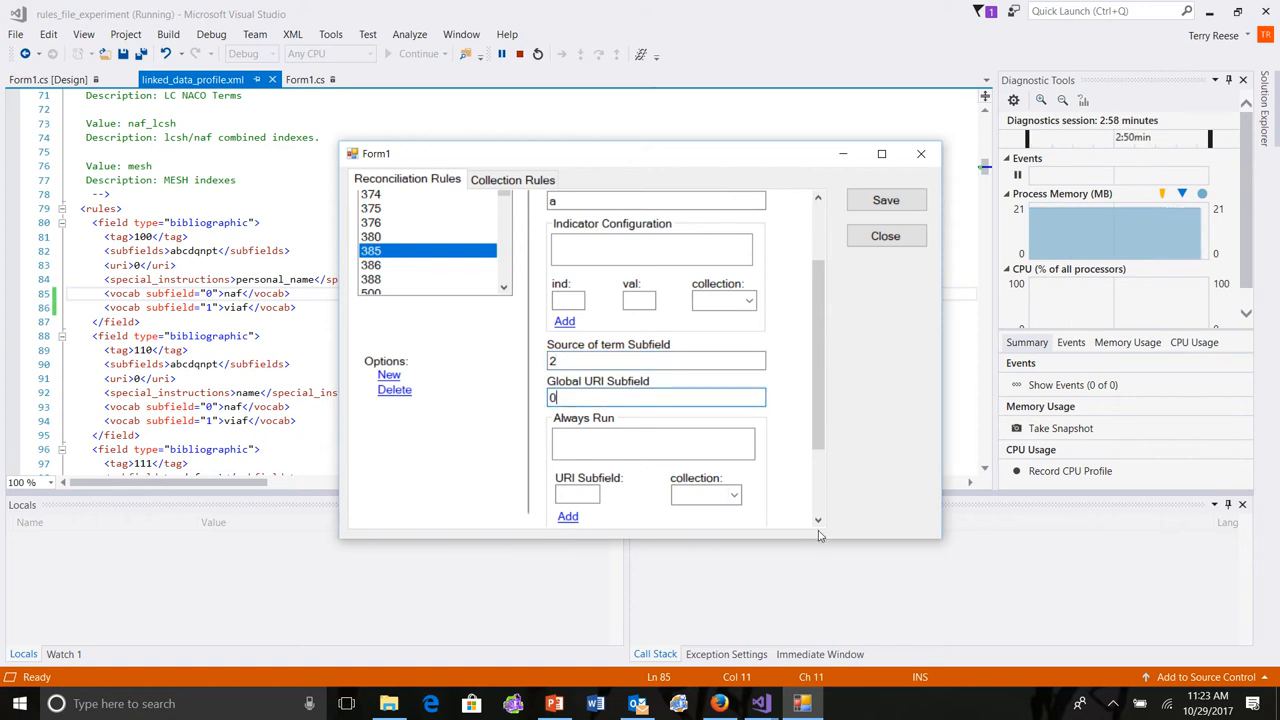
left_click(818, 520)
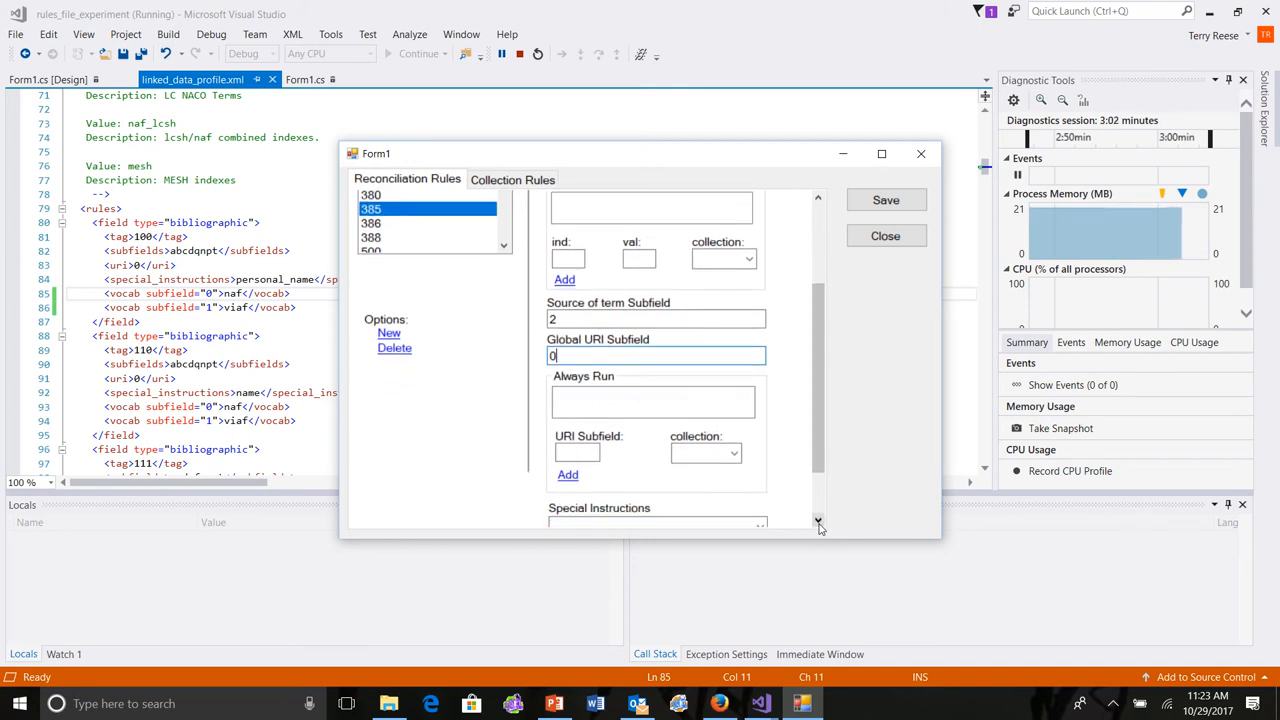
mouse_move(612, 416)
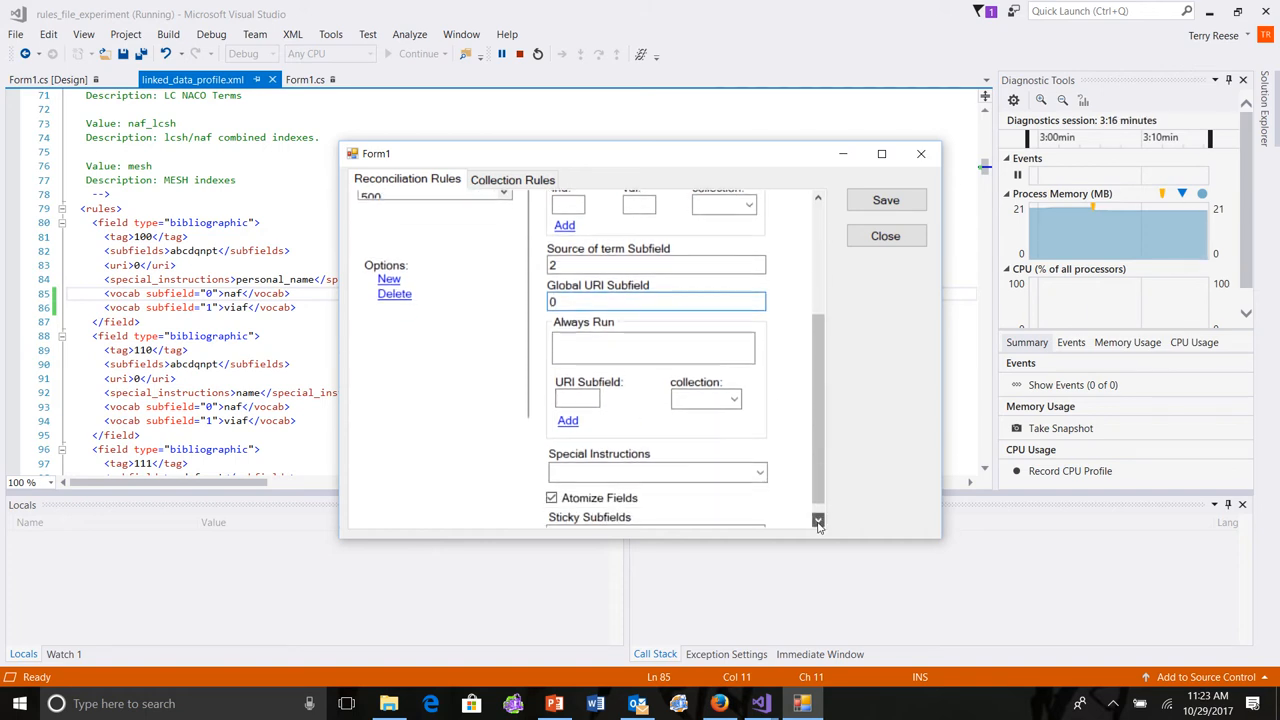
Scroll the rules panel while viewing field 386's reconciliation rule.
scroll("down", 3)
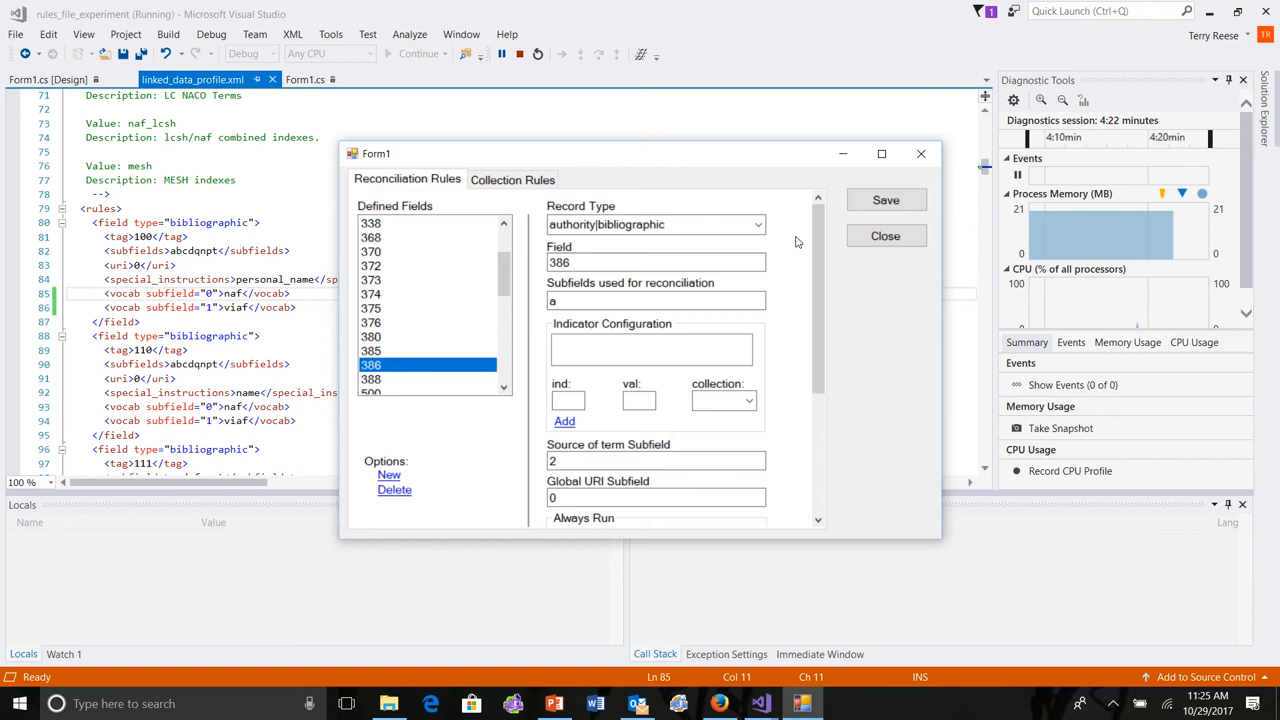
scroll("down", 3)
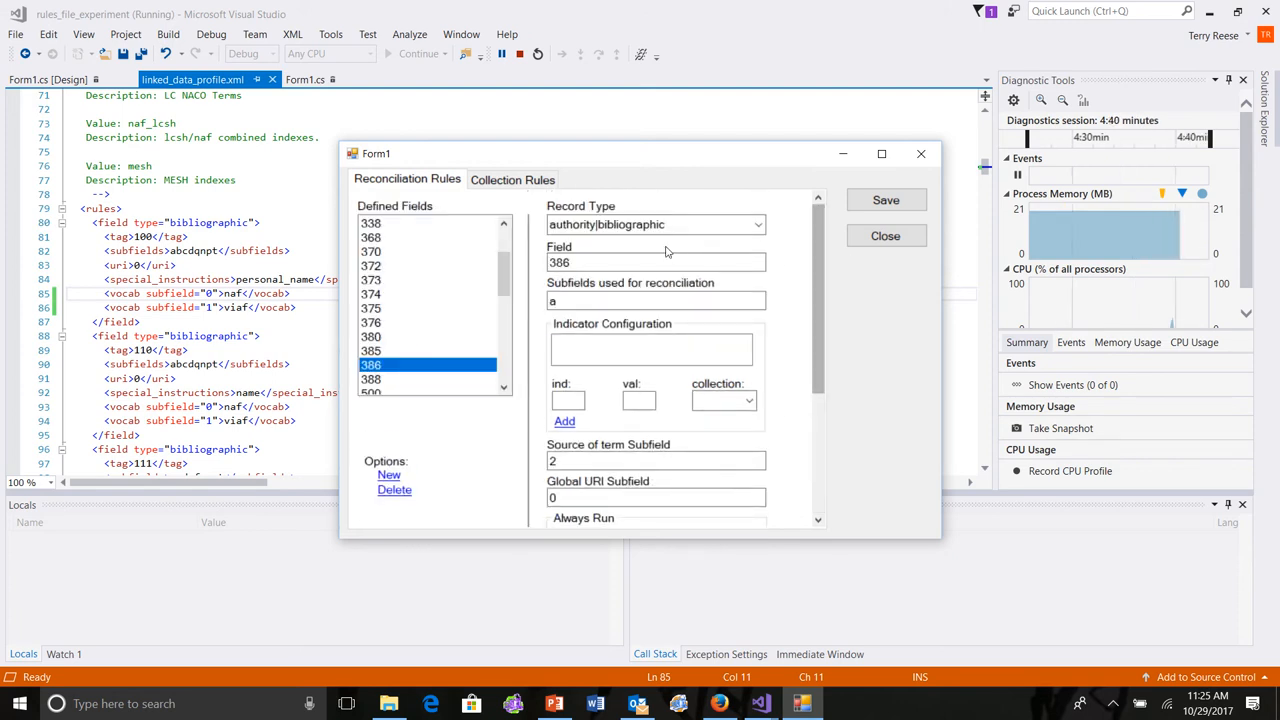
left_click(656, 300)
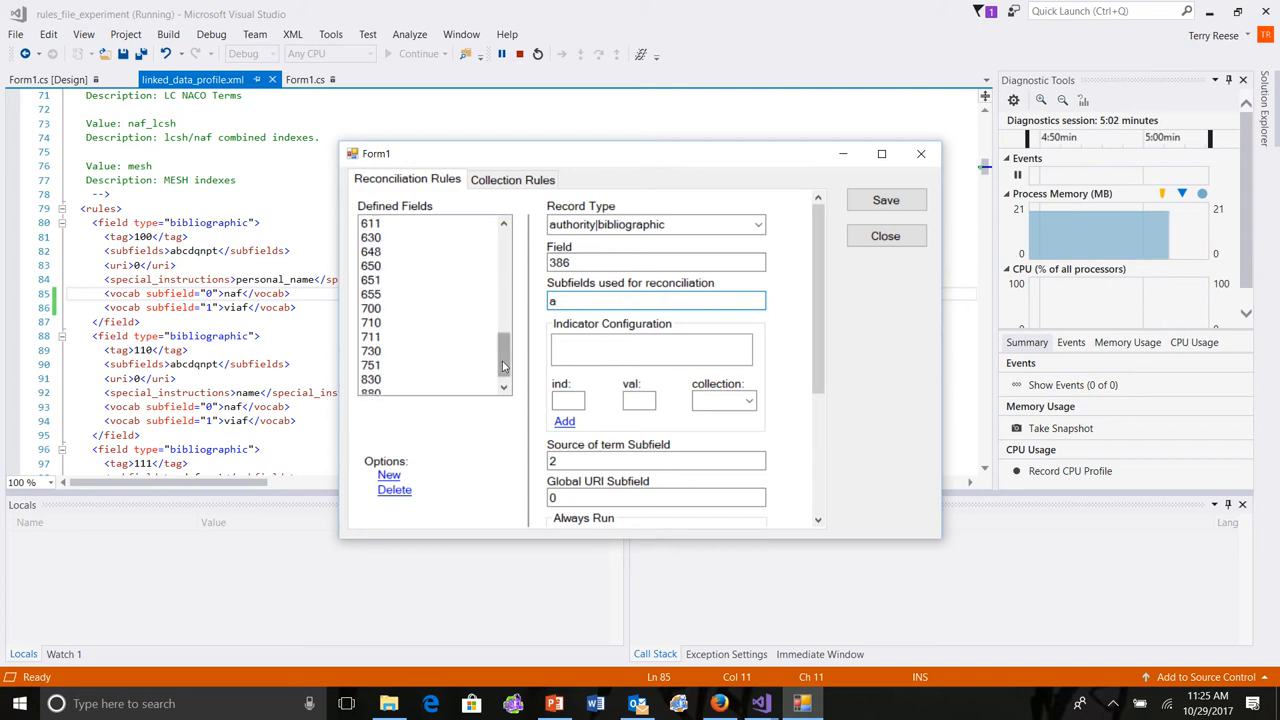
Select field 650 in Defined Fields to load its bibliographic rule with subfields abvxyz.
left_click(372, 264)
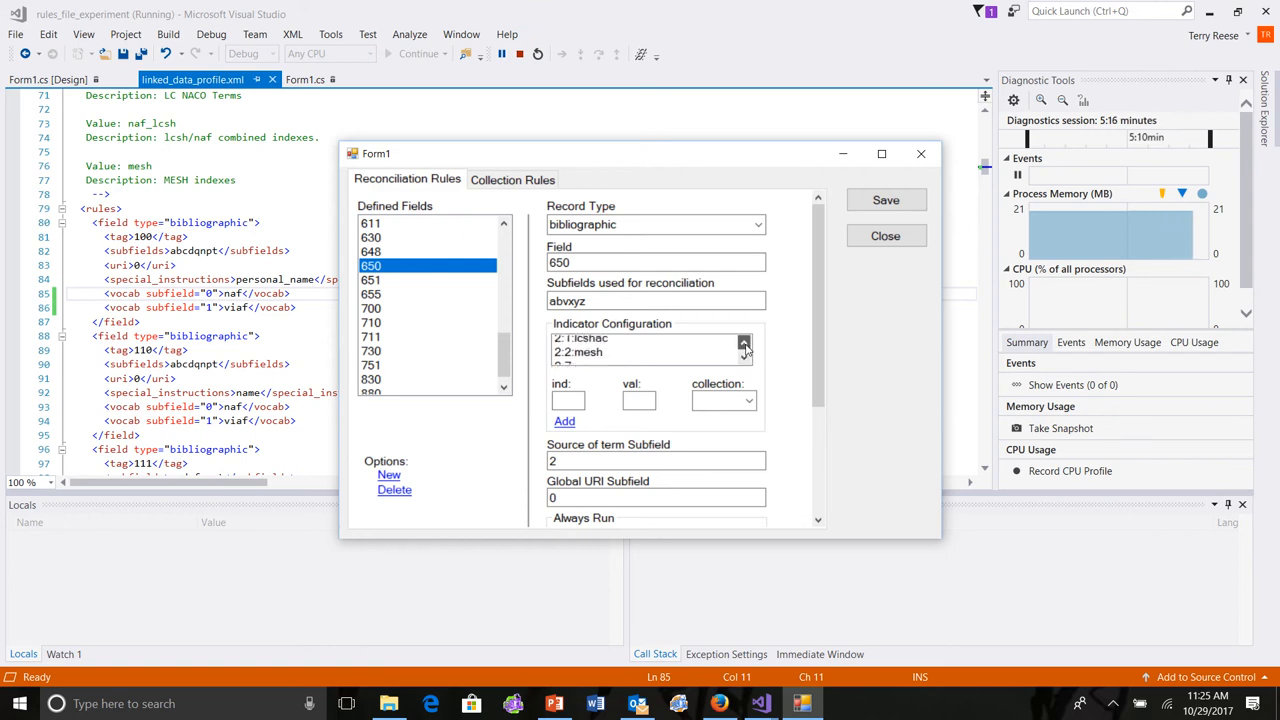
left_click(744, 344)
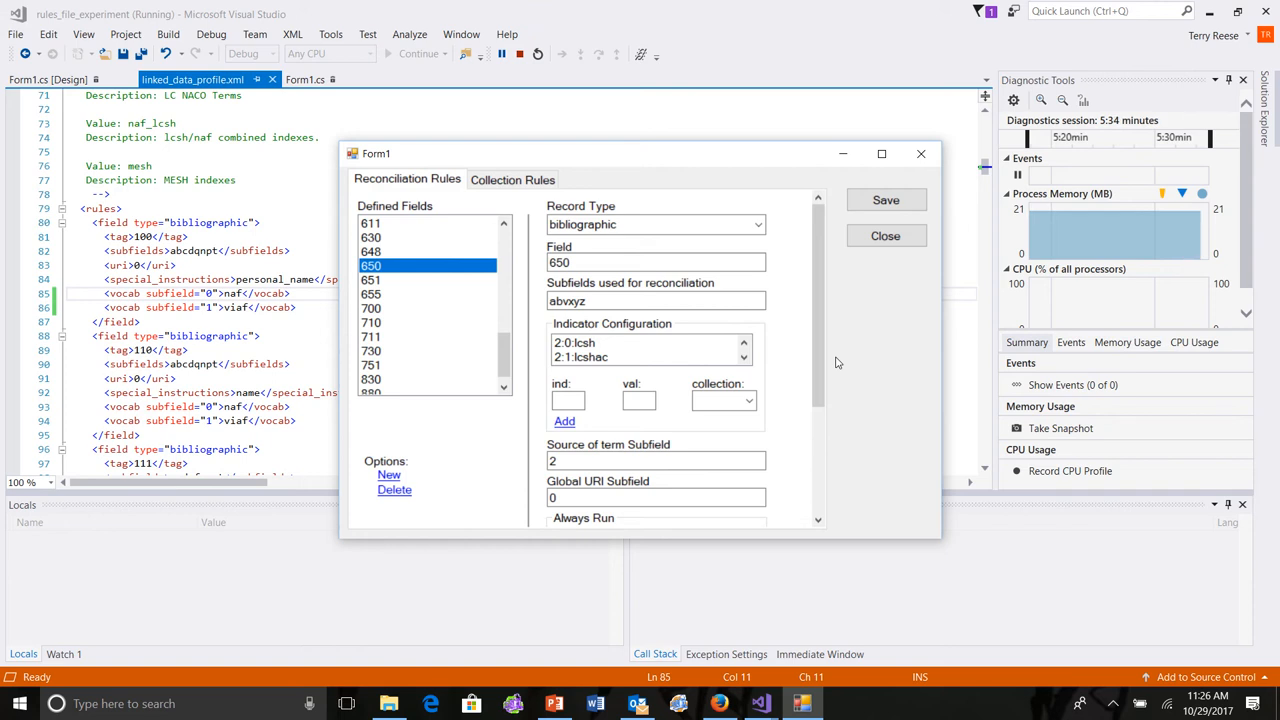
left_click(744, 356)
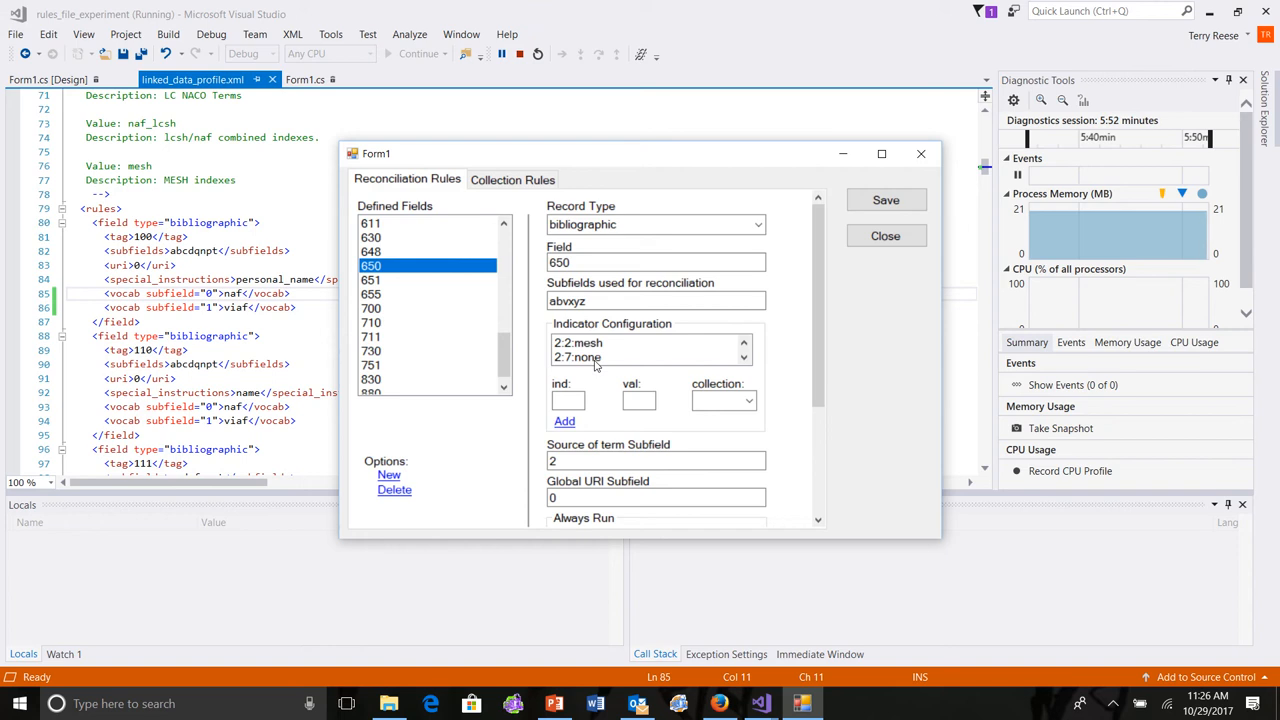
left_click(656, 460)
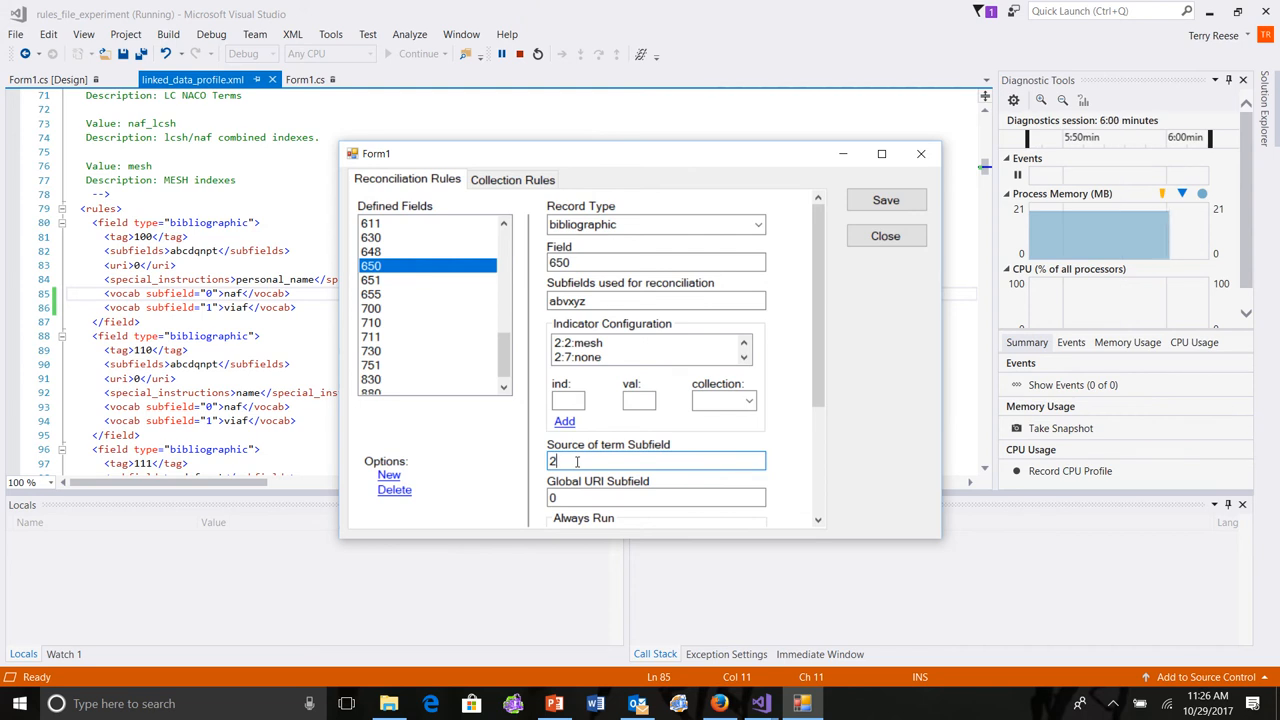
mouse_move(828, 438)
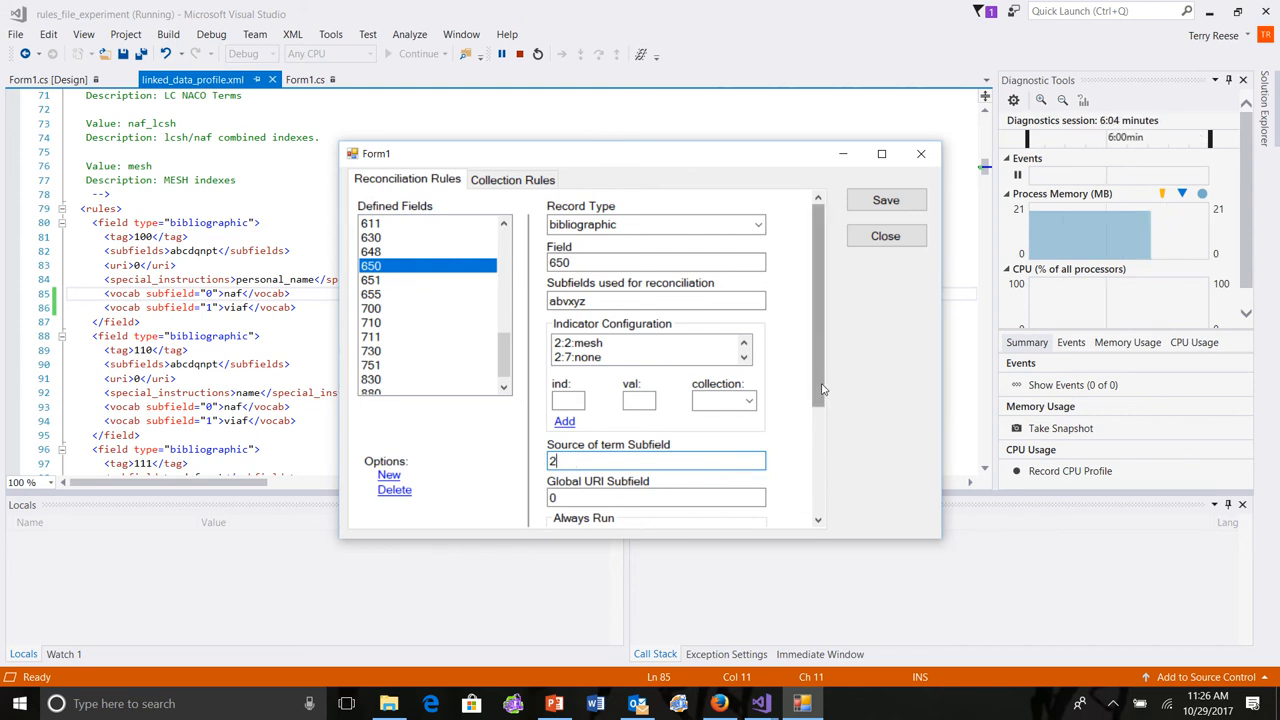
scroll("down", 3)
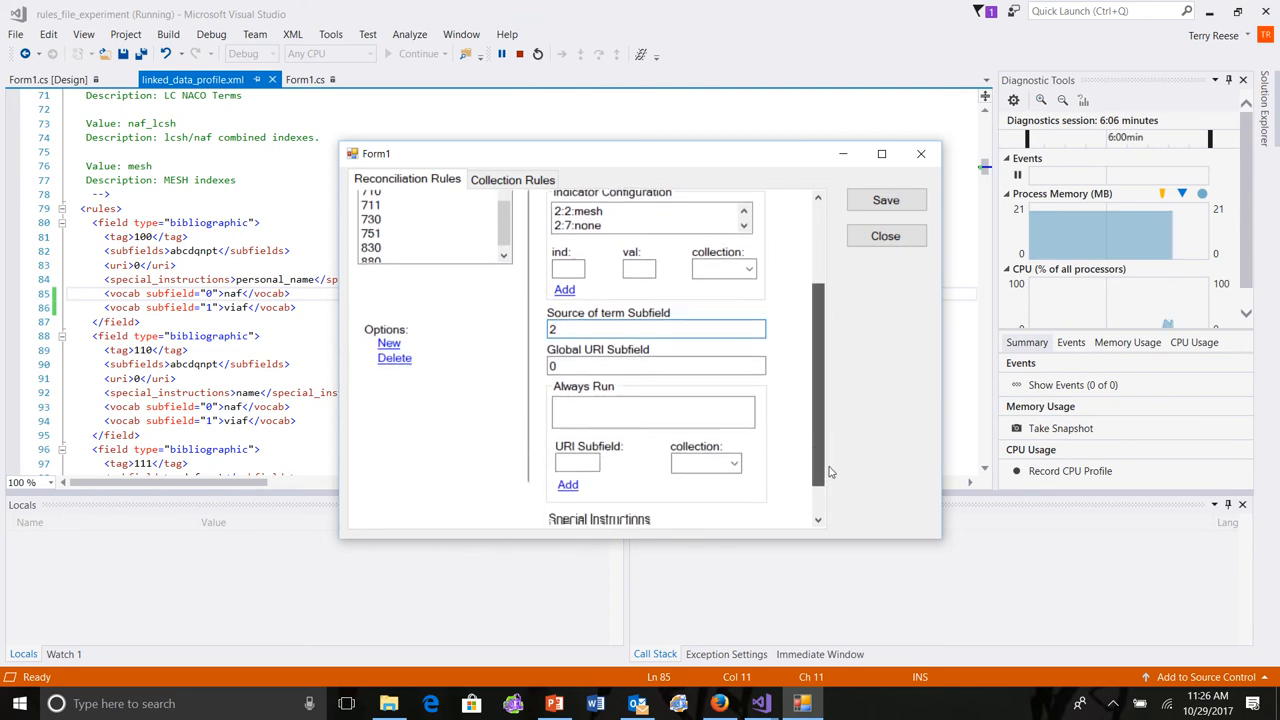
scroll("down", 3)
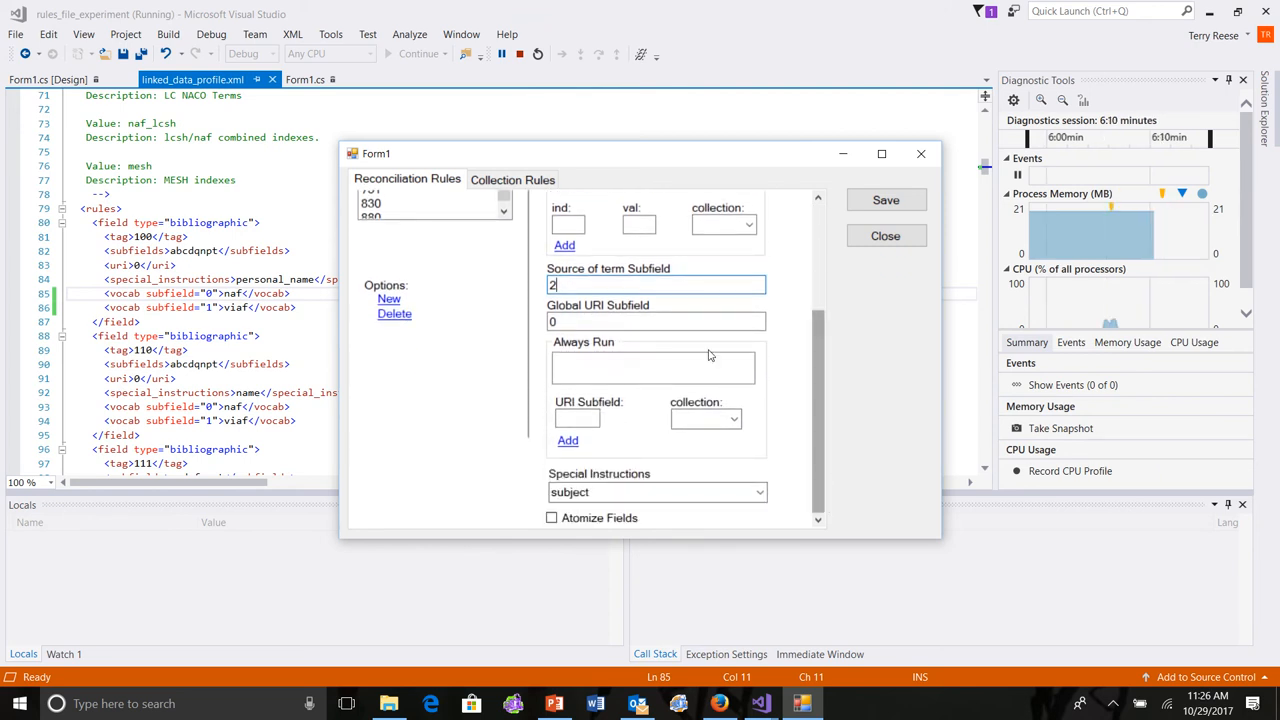
mouse_move(826, 380)
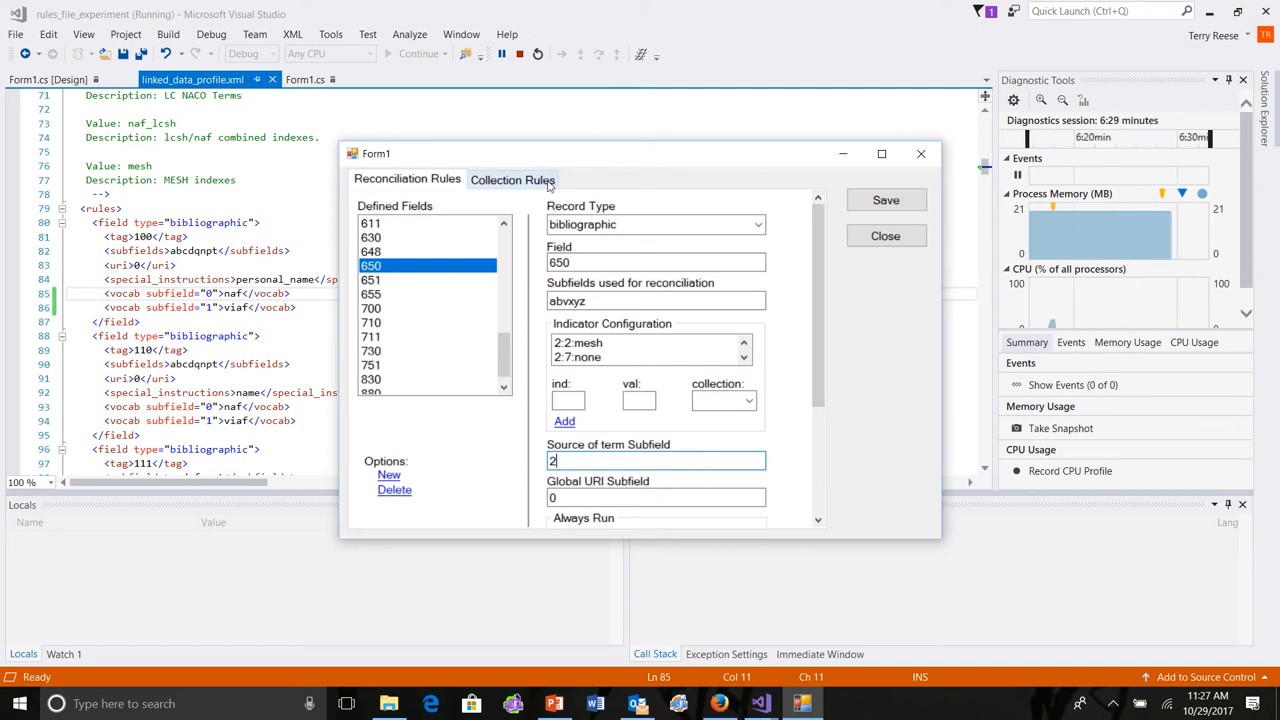
Show the German National Library collection (source gnd) and inspect its URI pattern.
left_click(512, 180)
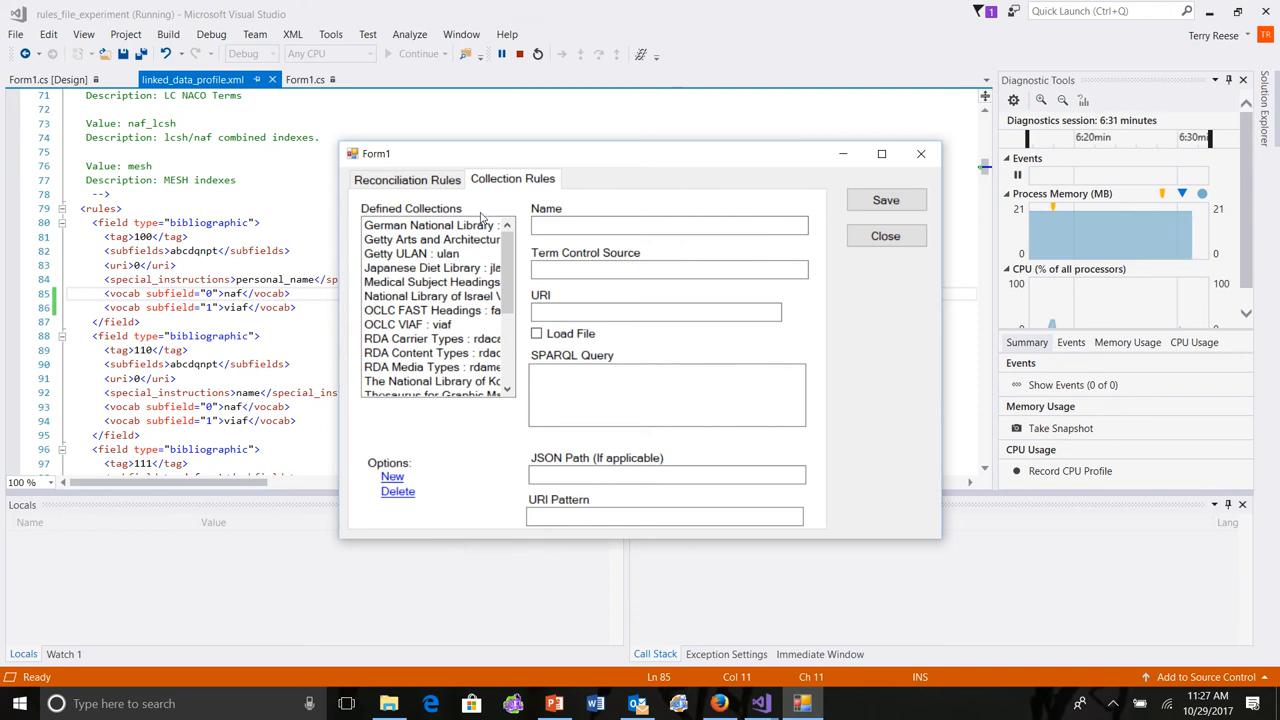
left_click(430, 224)
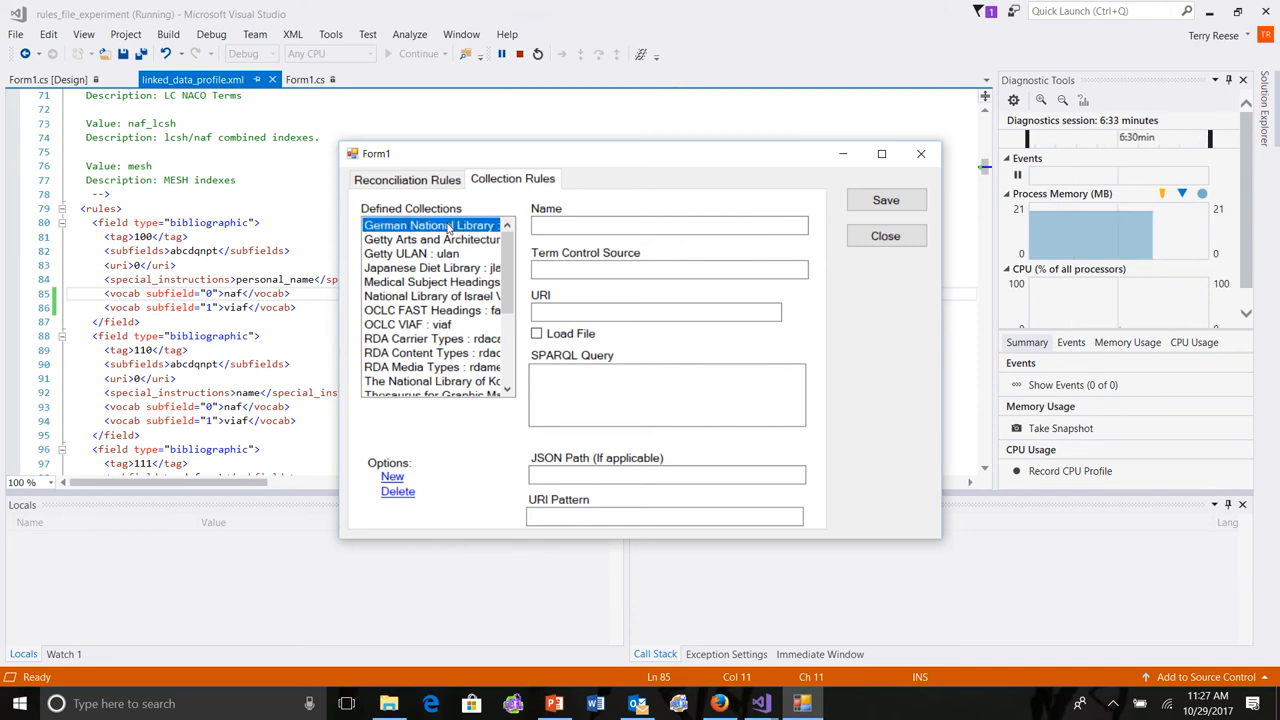
left_click(430, 224)
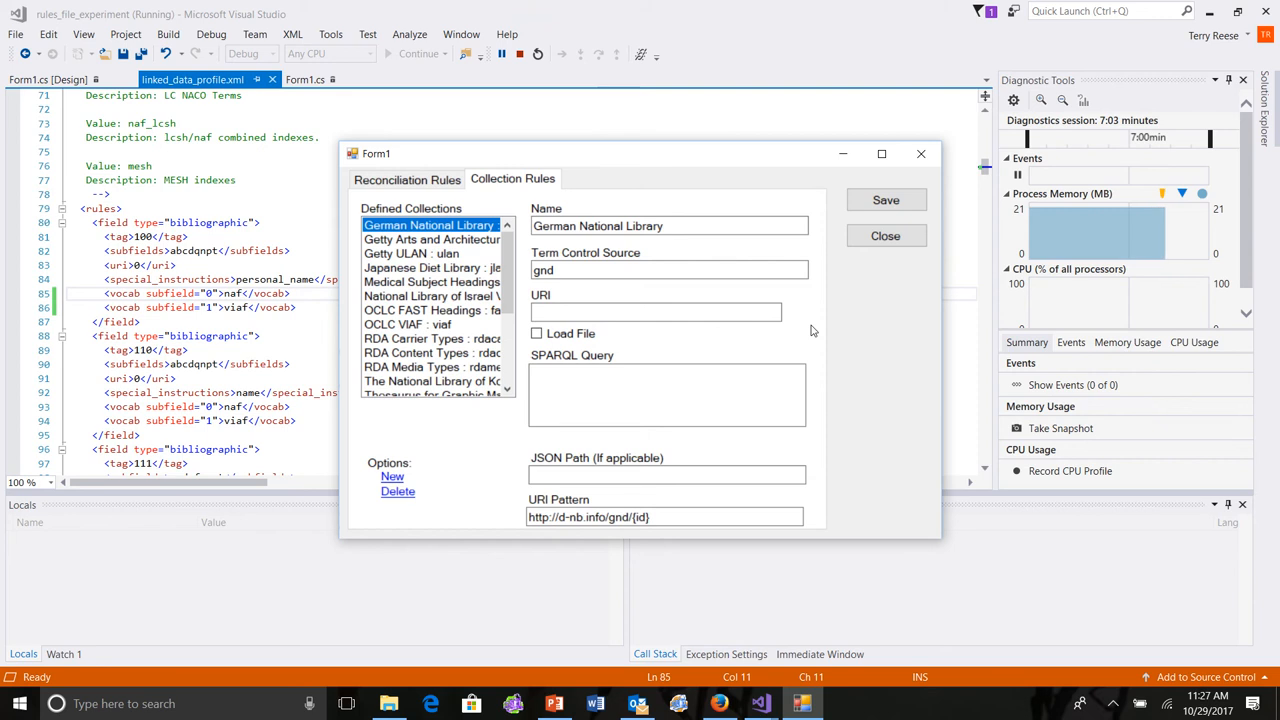
left_click(664, 516)
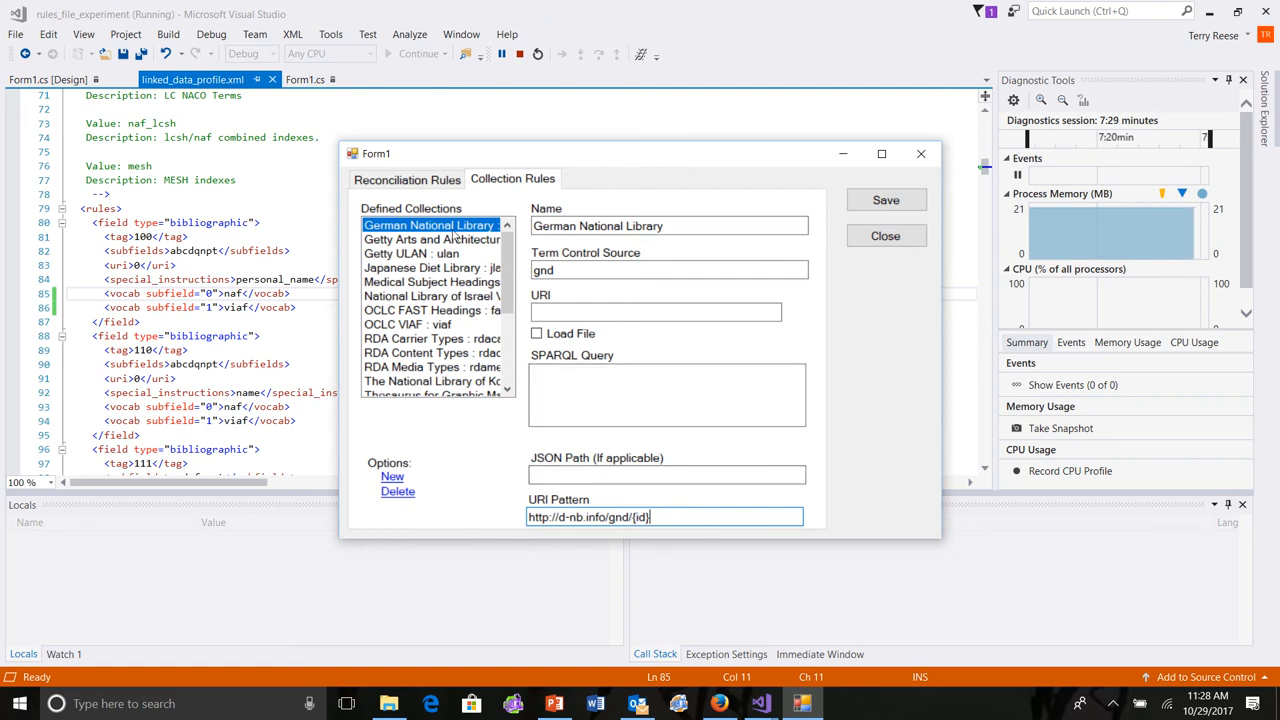
Review Getty Arts and Architecture Thesaurus, then load US Library of Congress Atom Query (lcsh_atom).
left_click(432, 240)
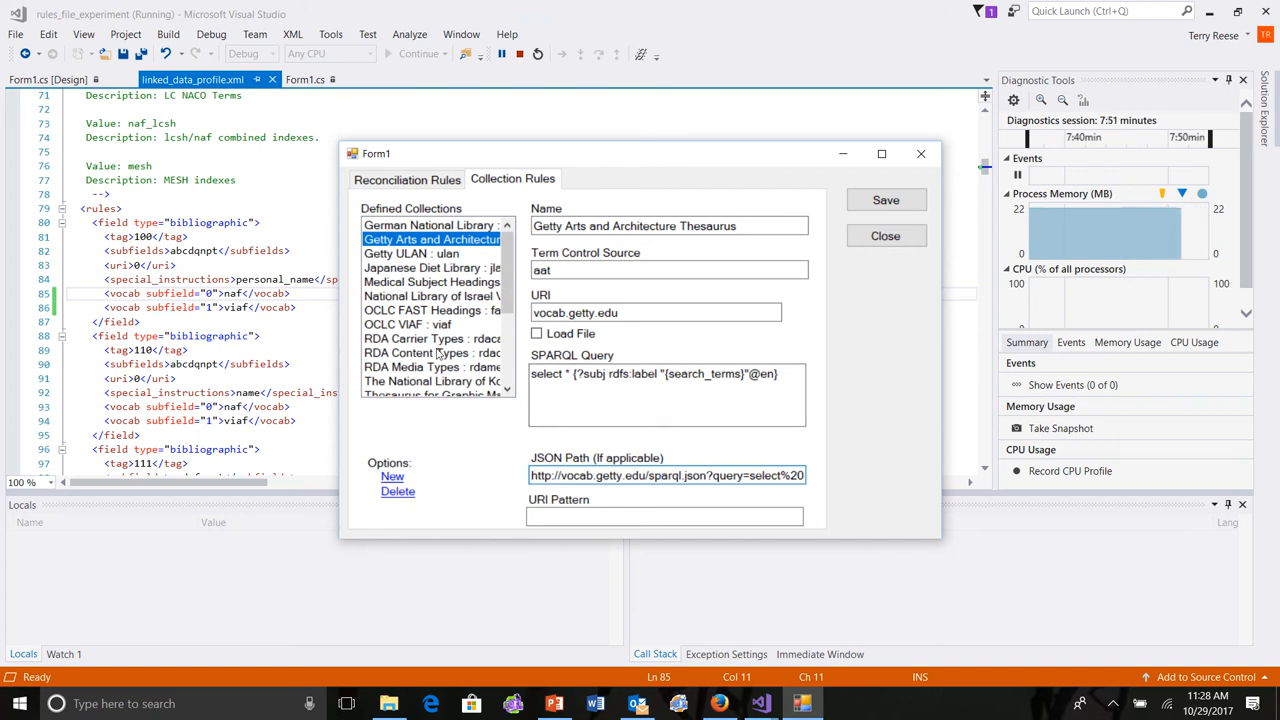
scroll("down", 3)
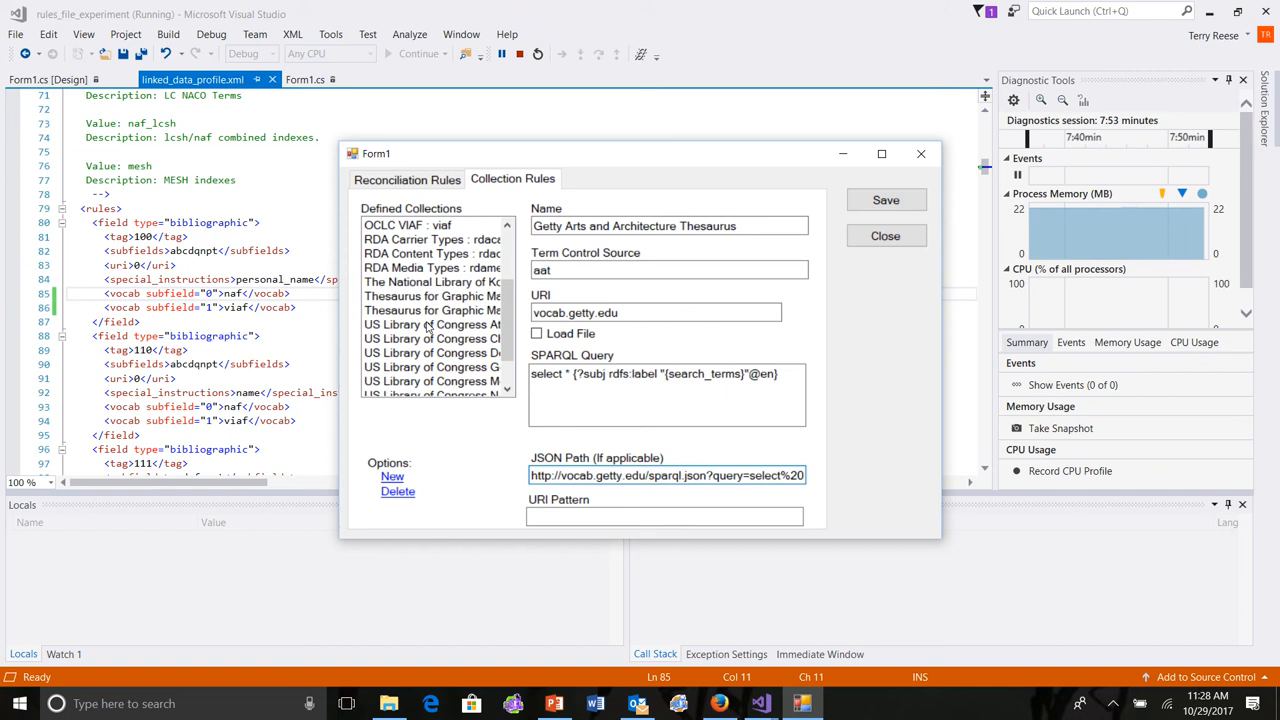
left_click(432, 324)
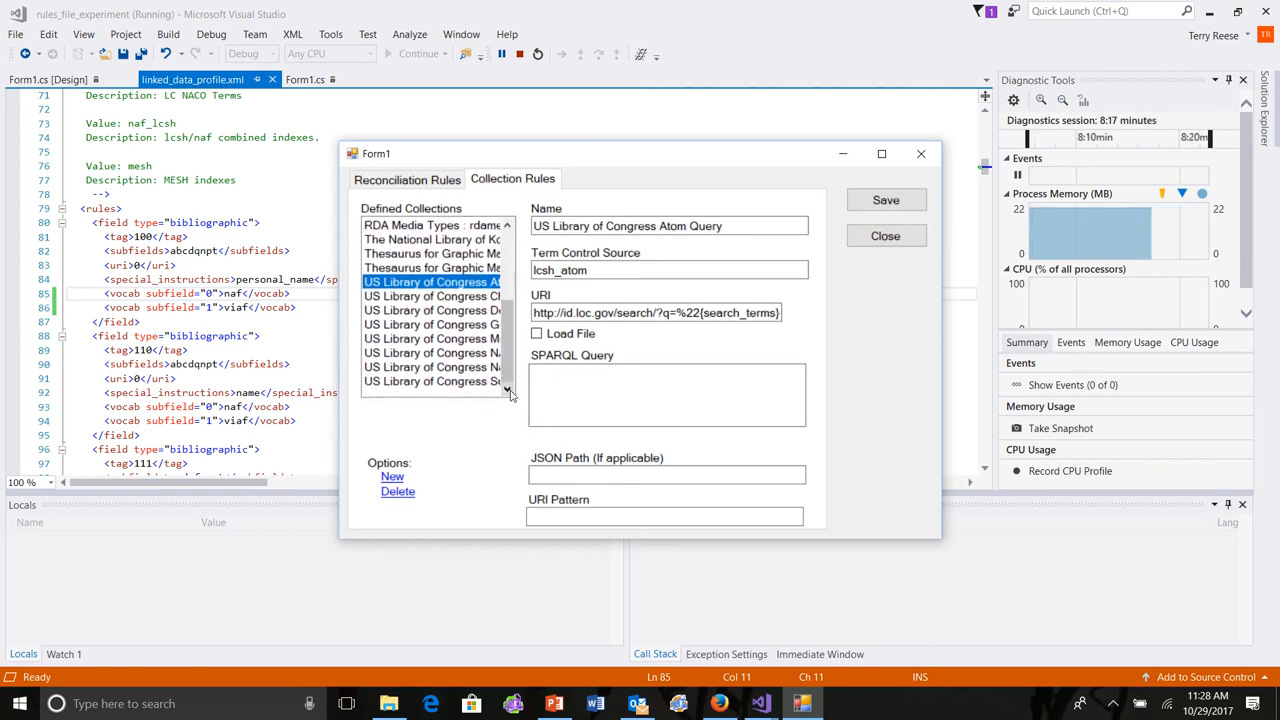
View the LoC Medium of Performance collection (lcmpt), then return to the Reconciliation Rules.
left_click(432, 338)
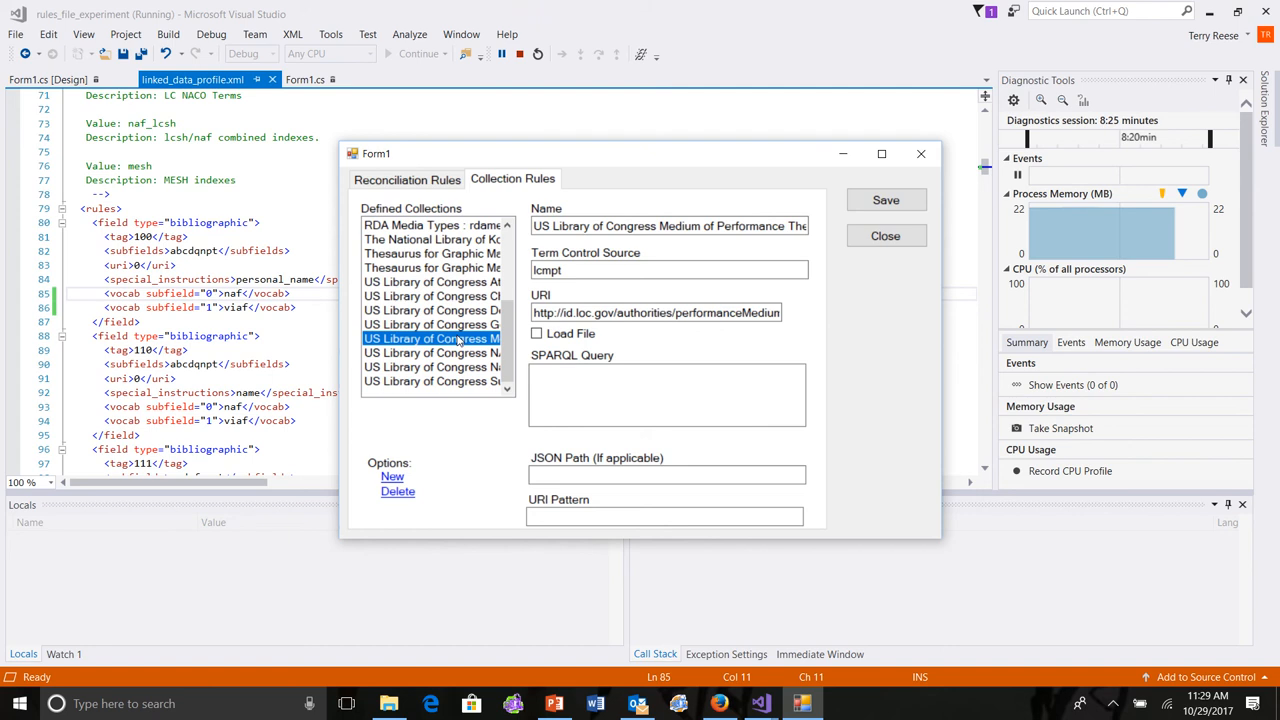
scroll("up", 3)
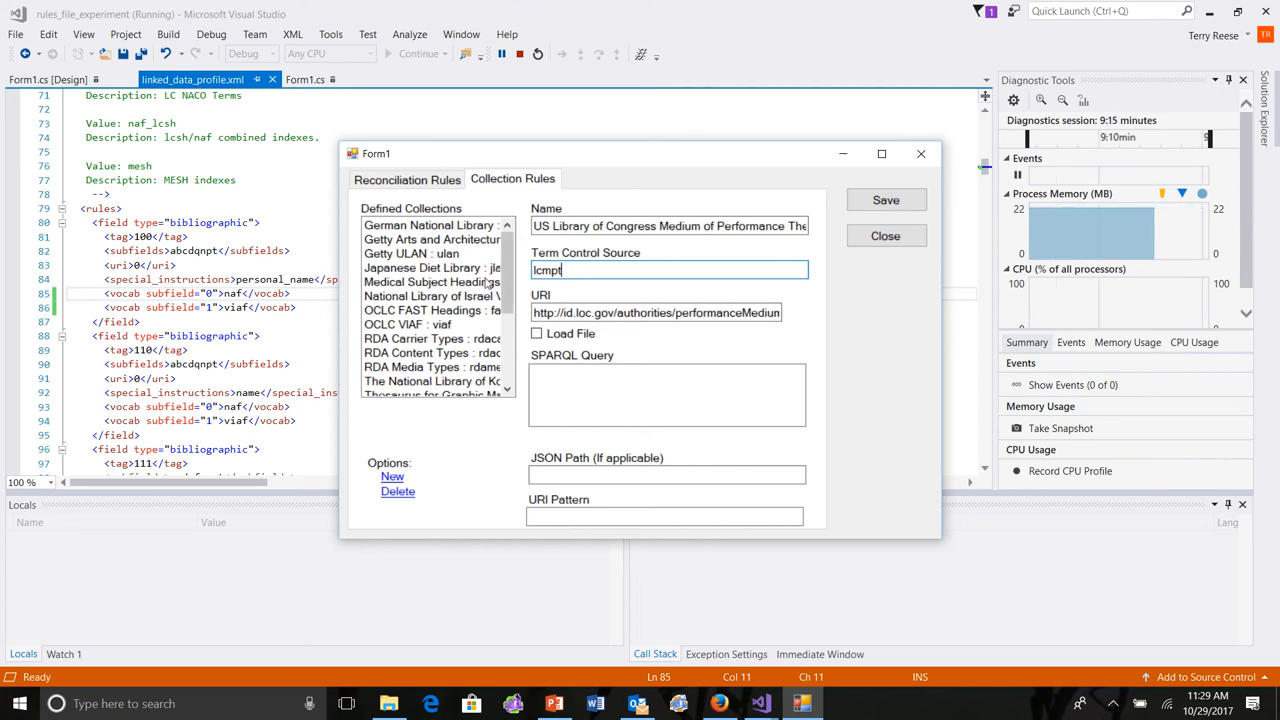
left_click(406, 180)
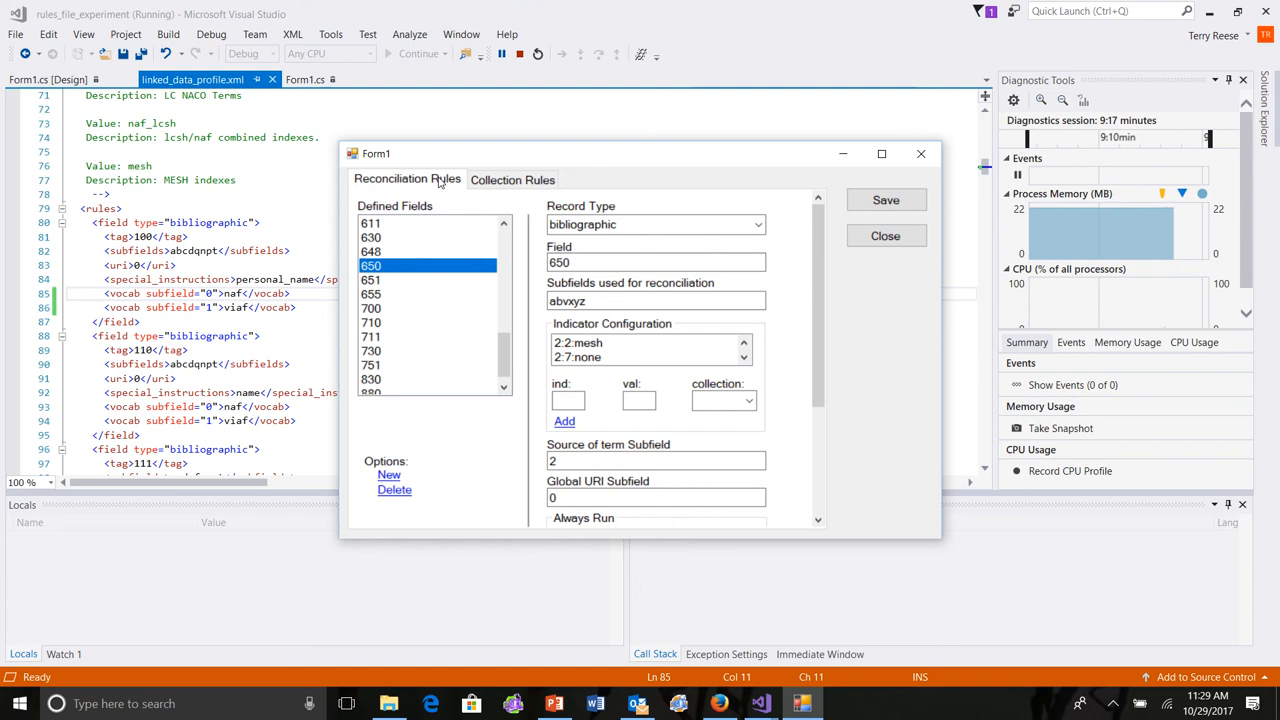